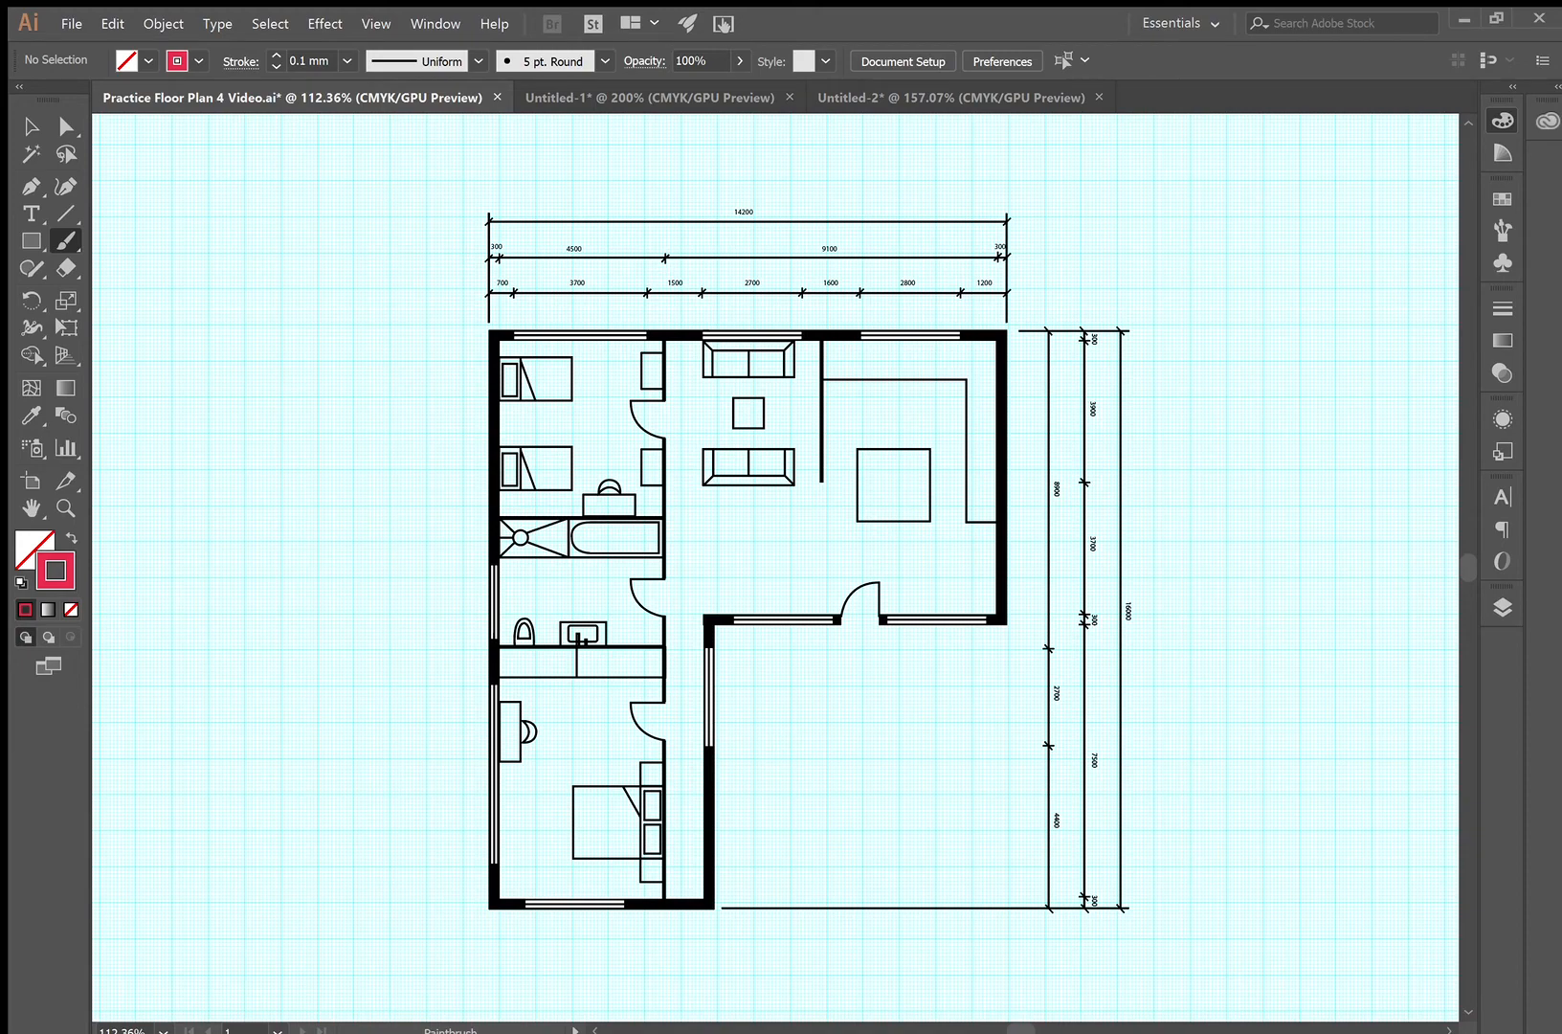
pyautogui.moveTo(1268, 431)
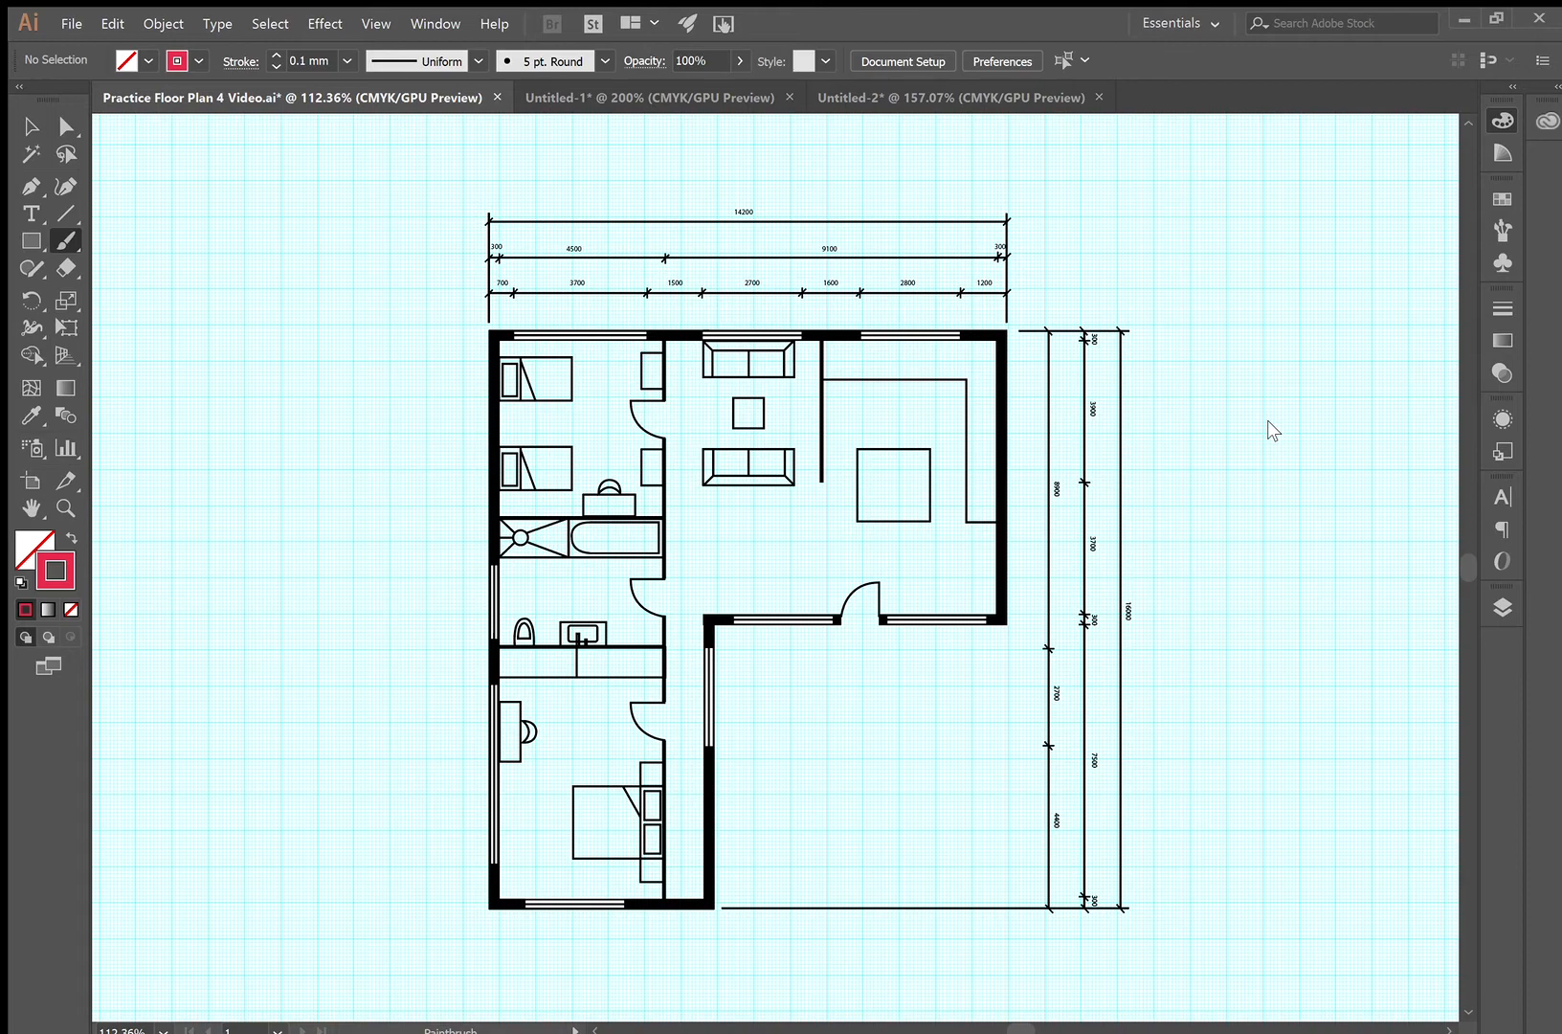
# Label the circled 14200 total as 'overall' in red and mark the 300 row end and top-right wall corner
pyautogui.press('ctrl++')
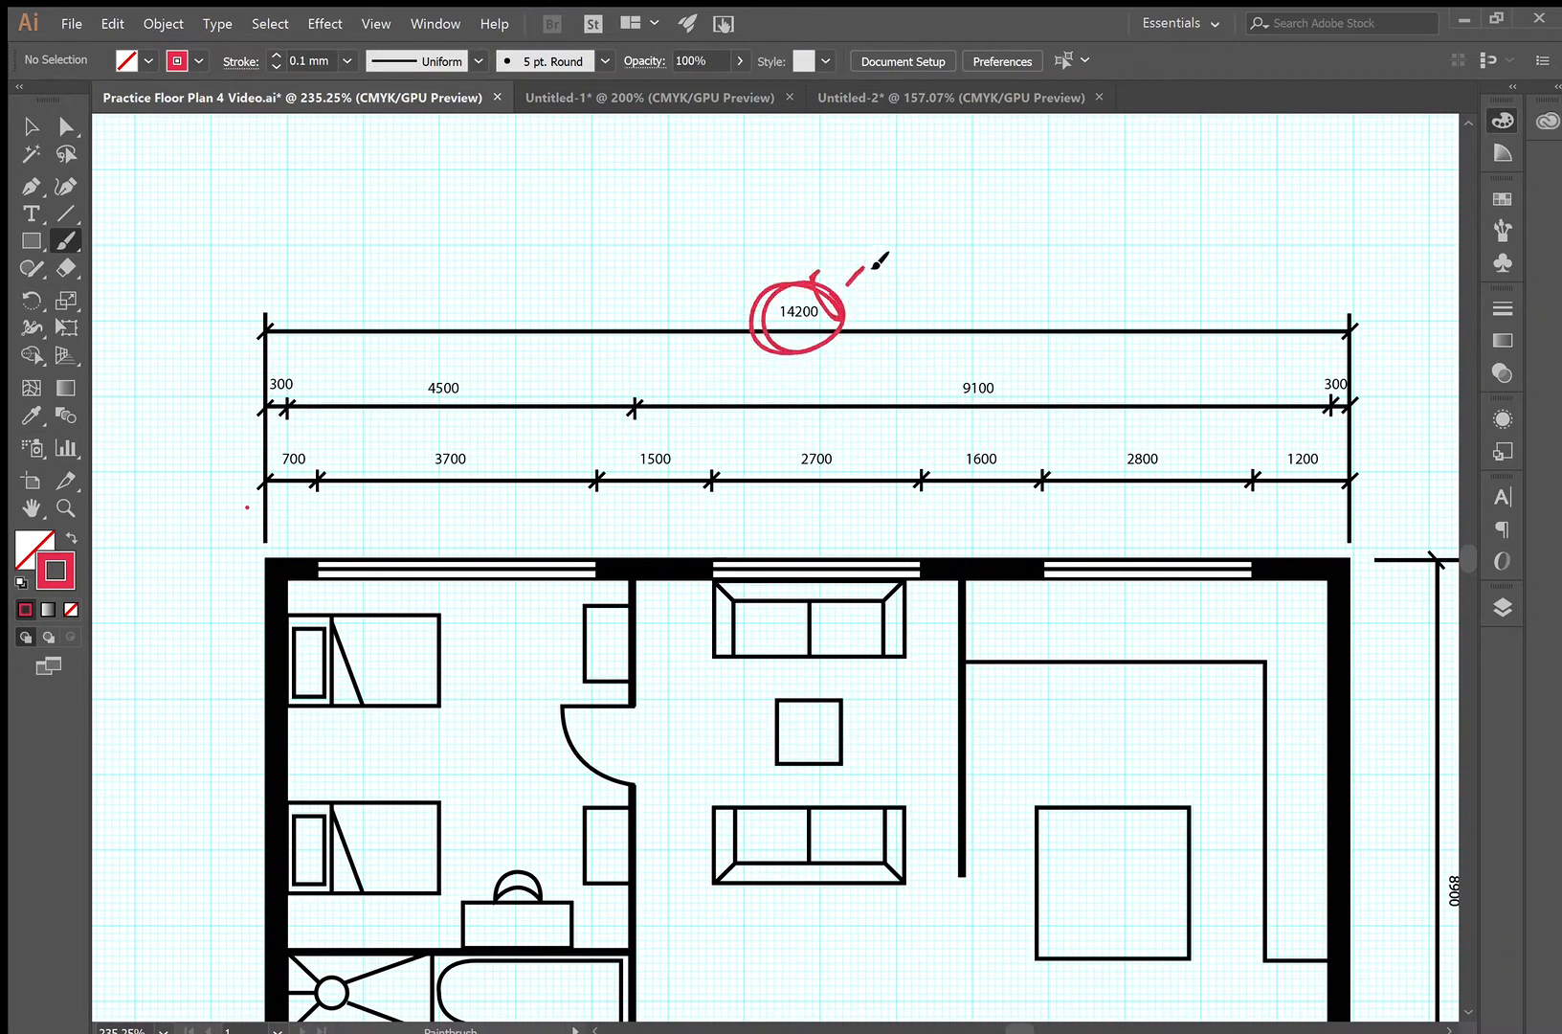
pyautogui.moveTo(886, 279); pyautogui.dragTo(1057, 199)
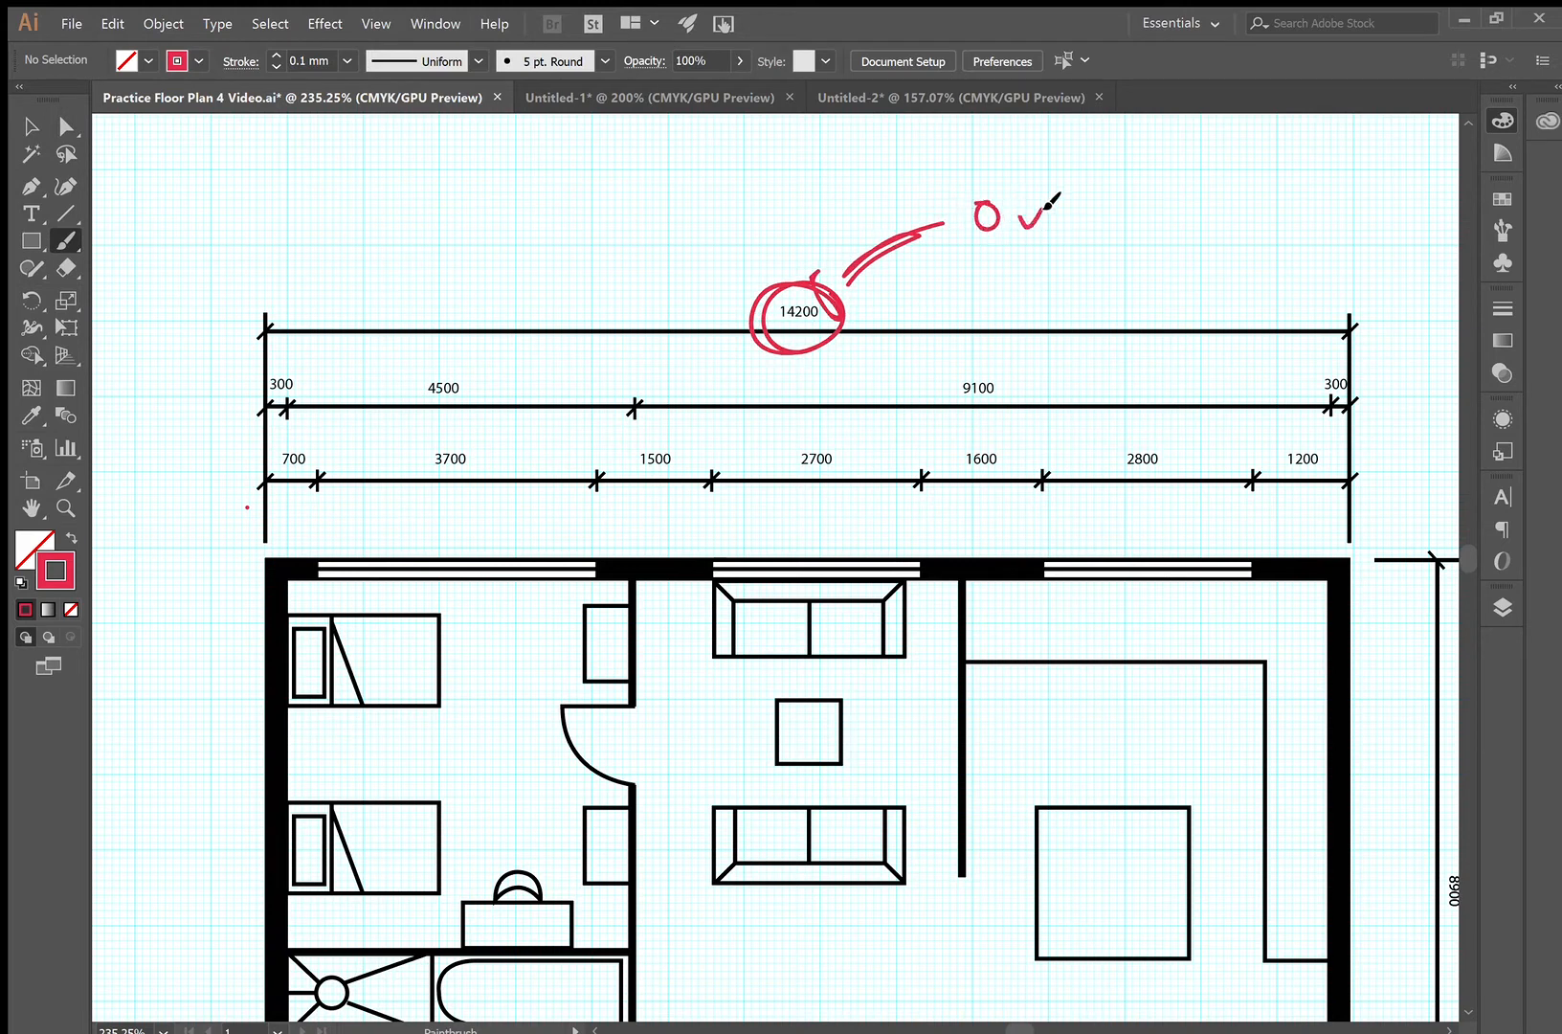
pyautogui.moveTo(976, 208); pyautogui.dragTo(1125, 215)
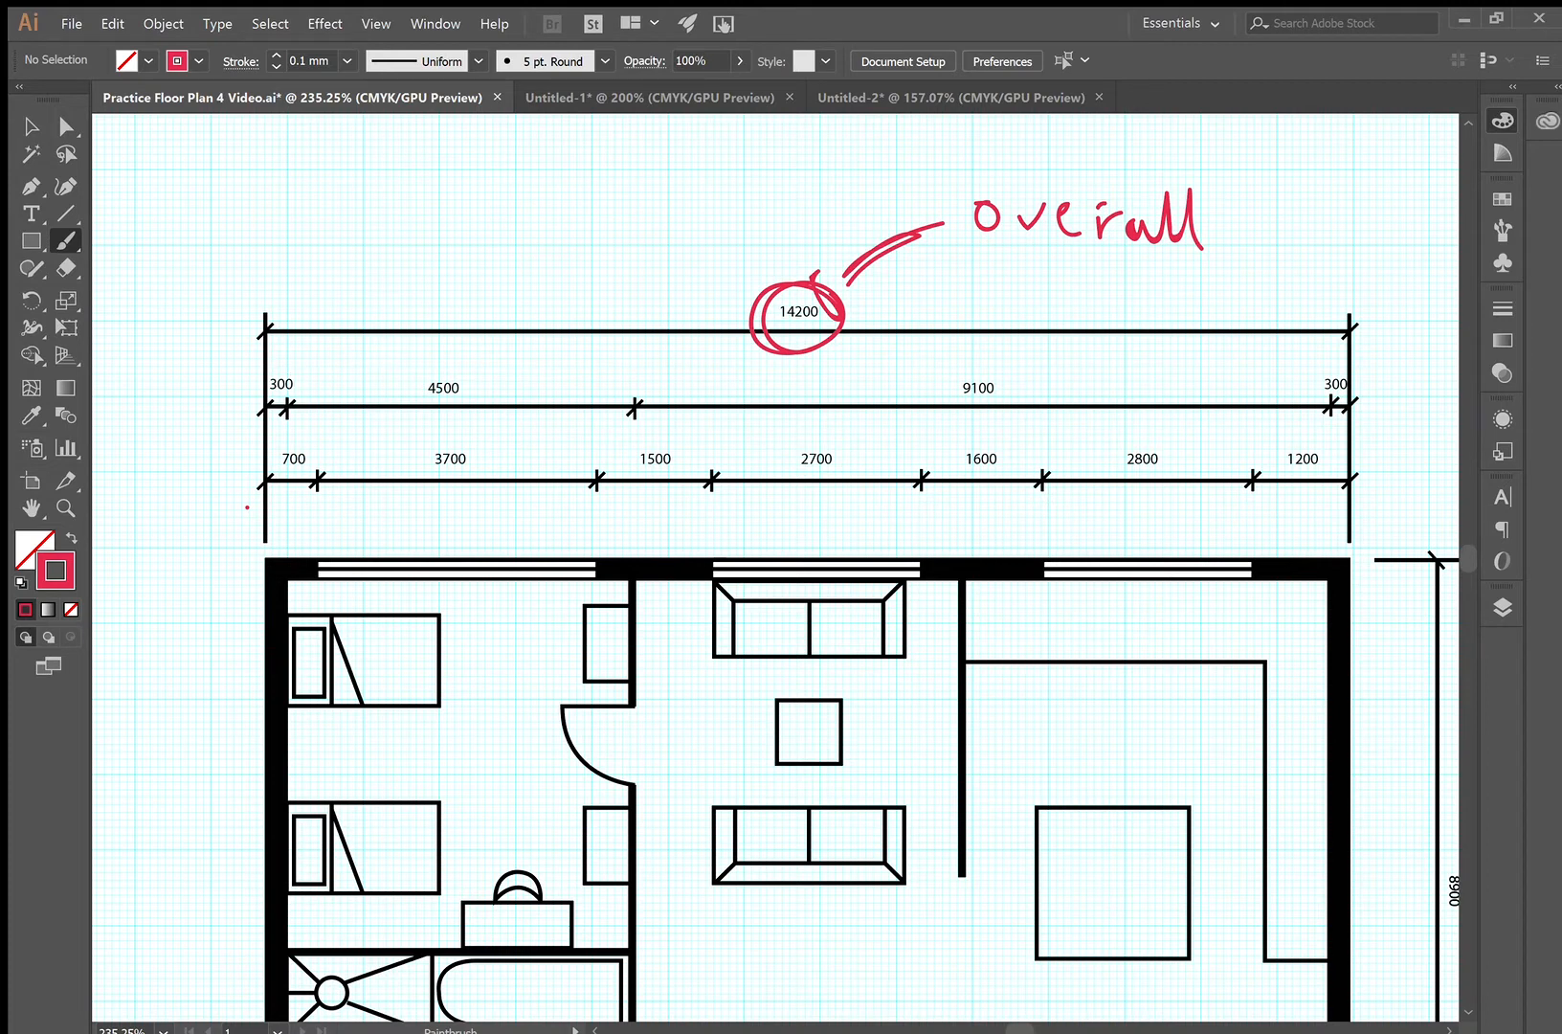
pyautogui.moveTo(232, 397); pyautogui.dragTo(251, 423)
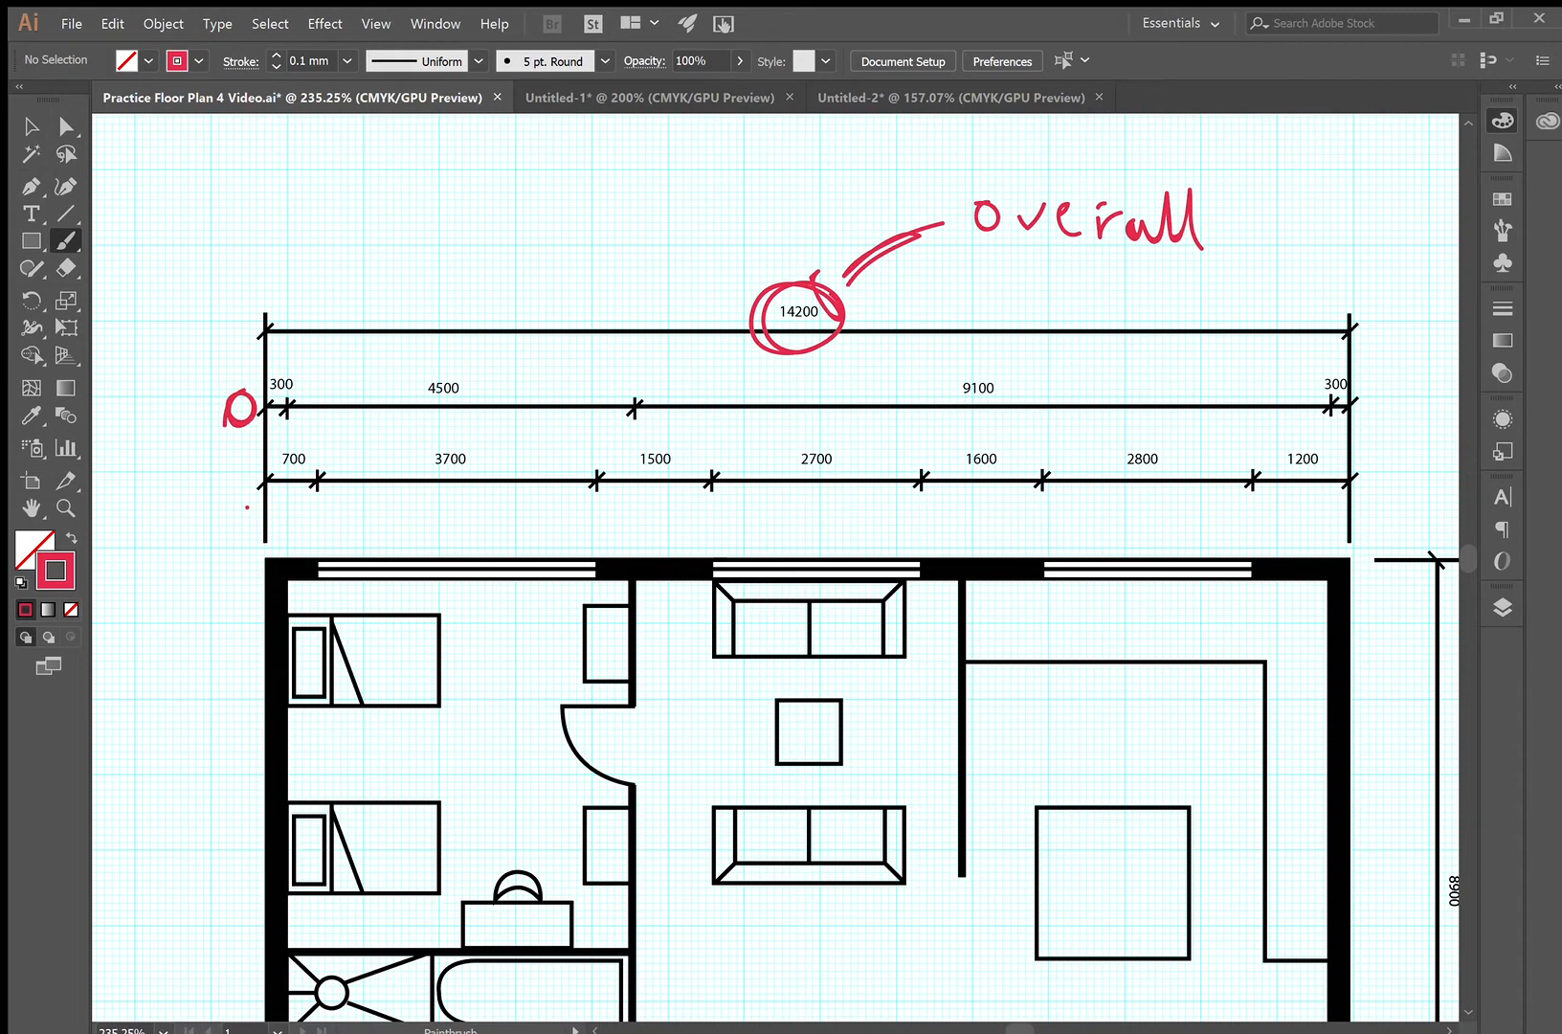
pyautogui.moveTo(284, 561)
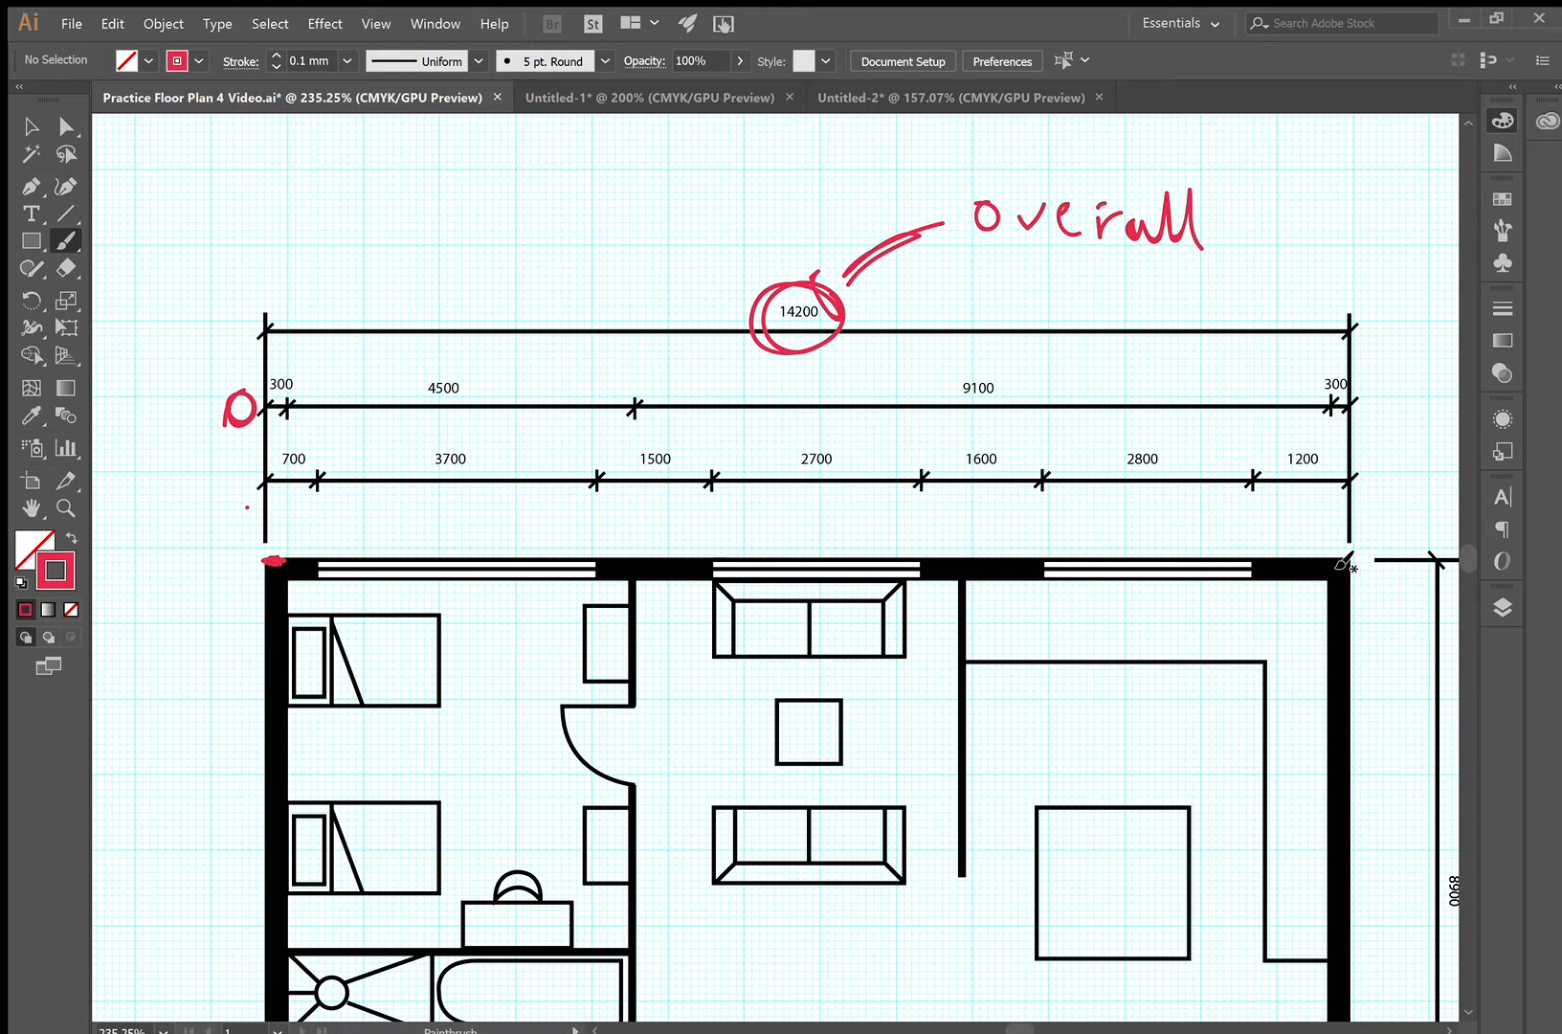
pyautogui.click(1343, 561)
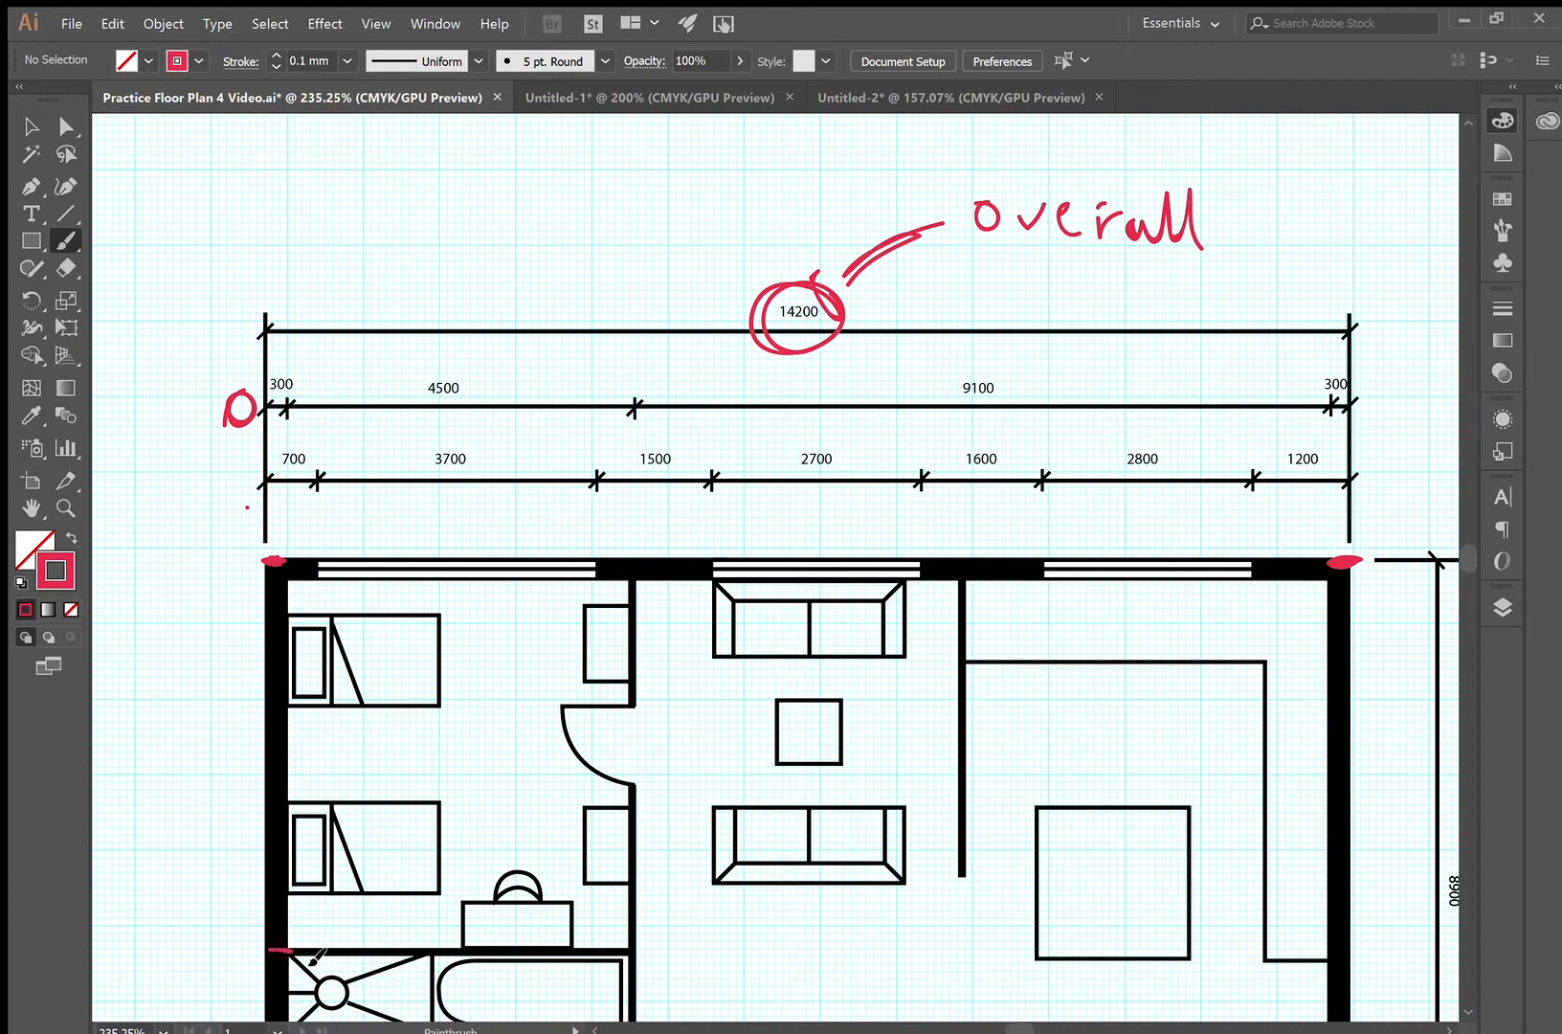
# Trace the bathroom top wall up to the 4500 tick and the living-room partition toward the right dimensions
pyautogui.moveTo(299, 978); pyautogui.dragTo(628, 976)
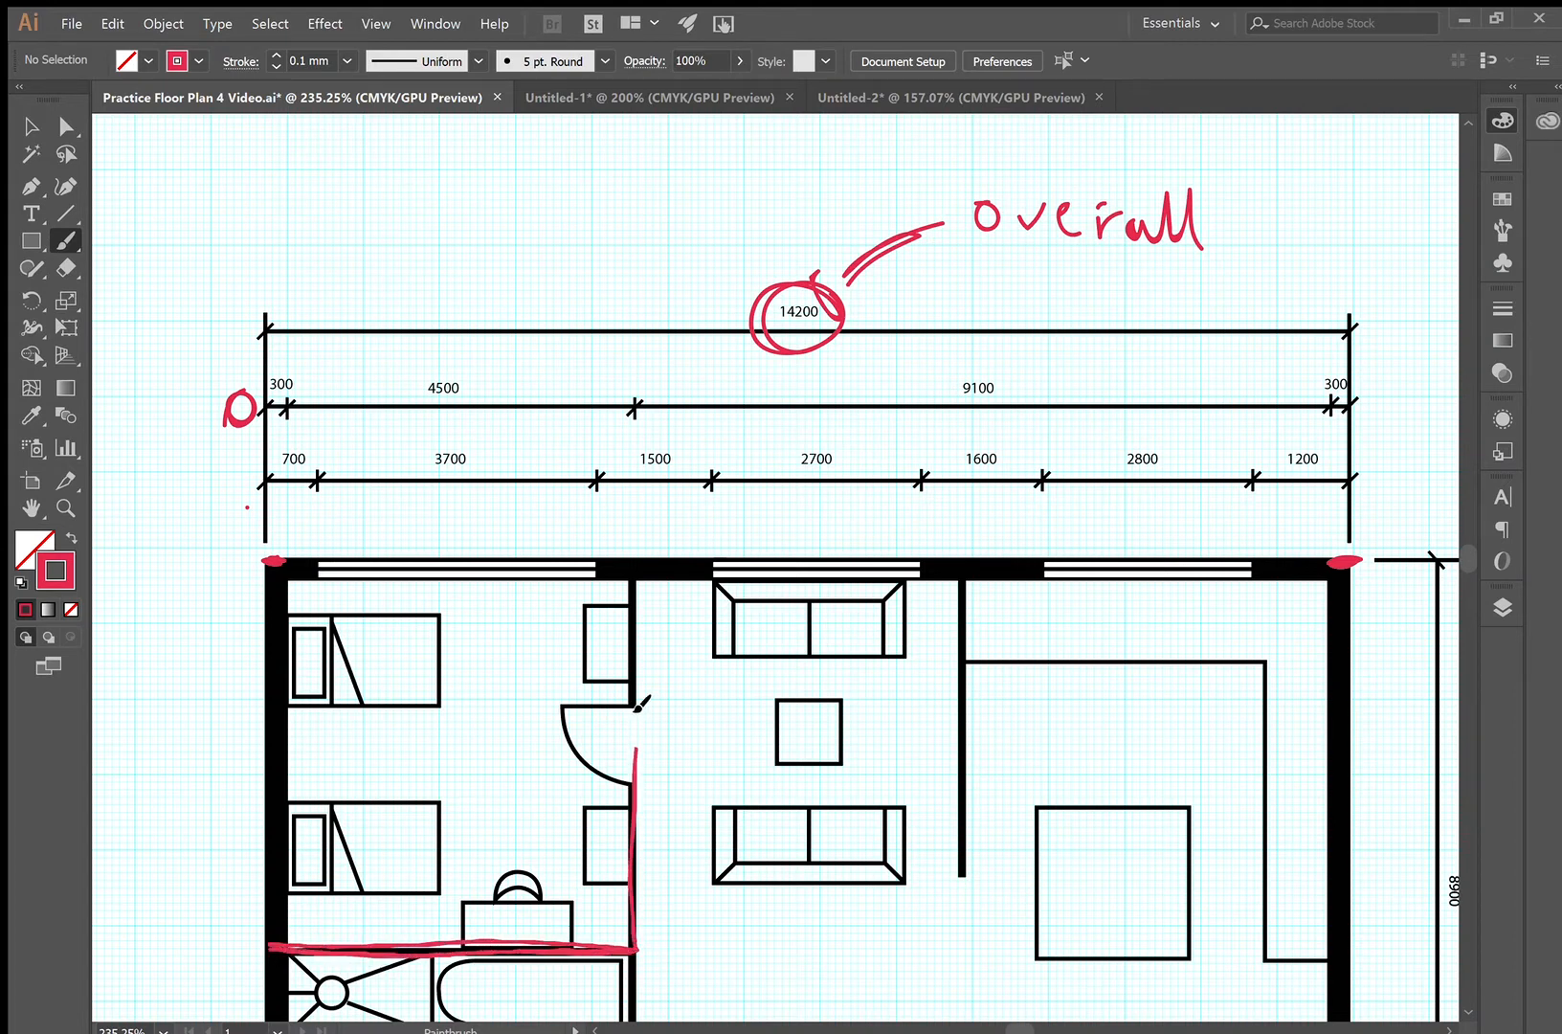
pyautogui.moveTo(636, 967); pyautogui.dragTo(635, 417)
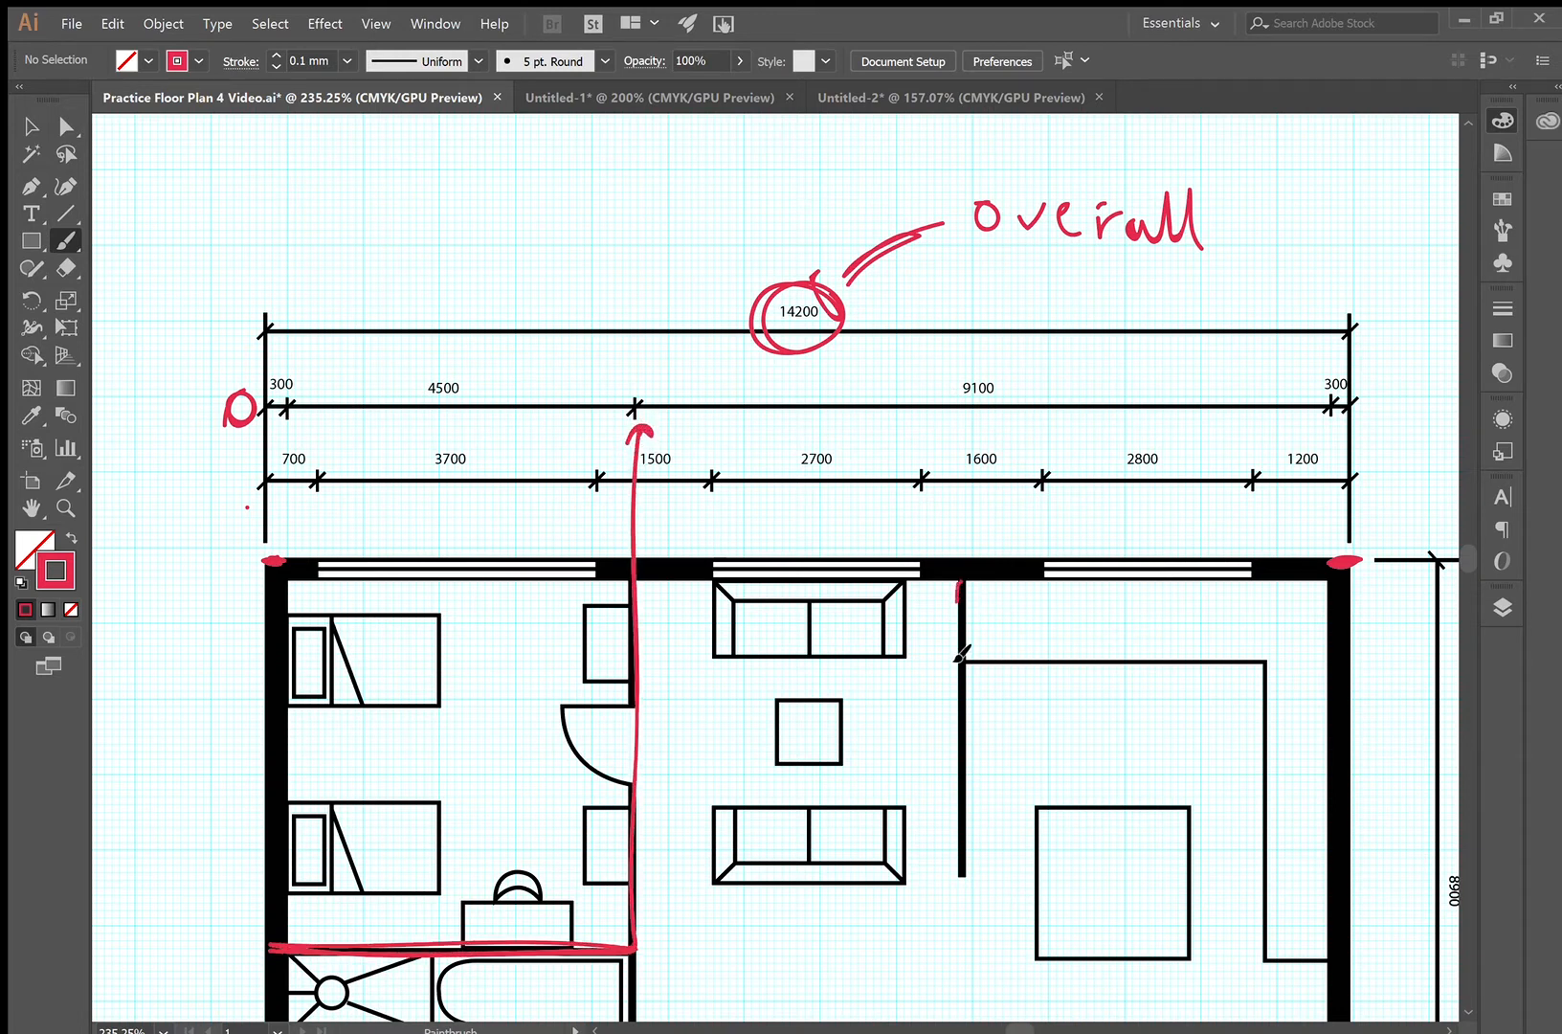
pyautogui.moveTo(961, 587); pyautogui.dragTo(986, 867)
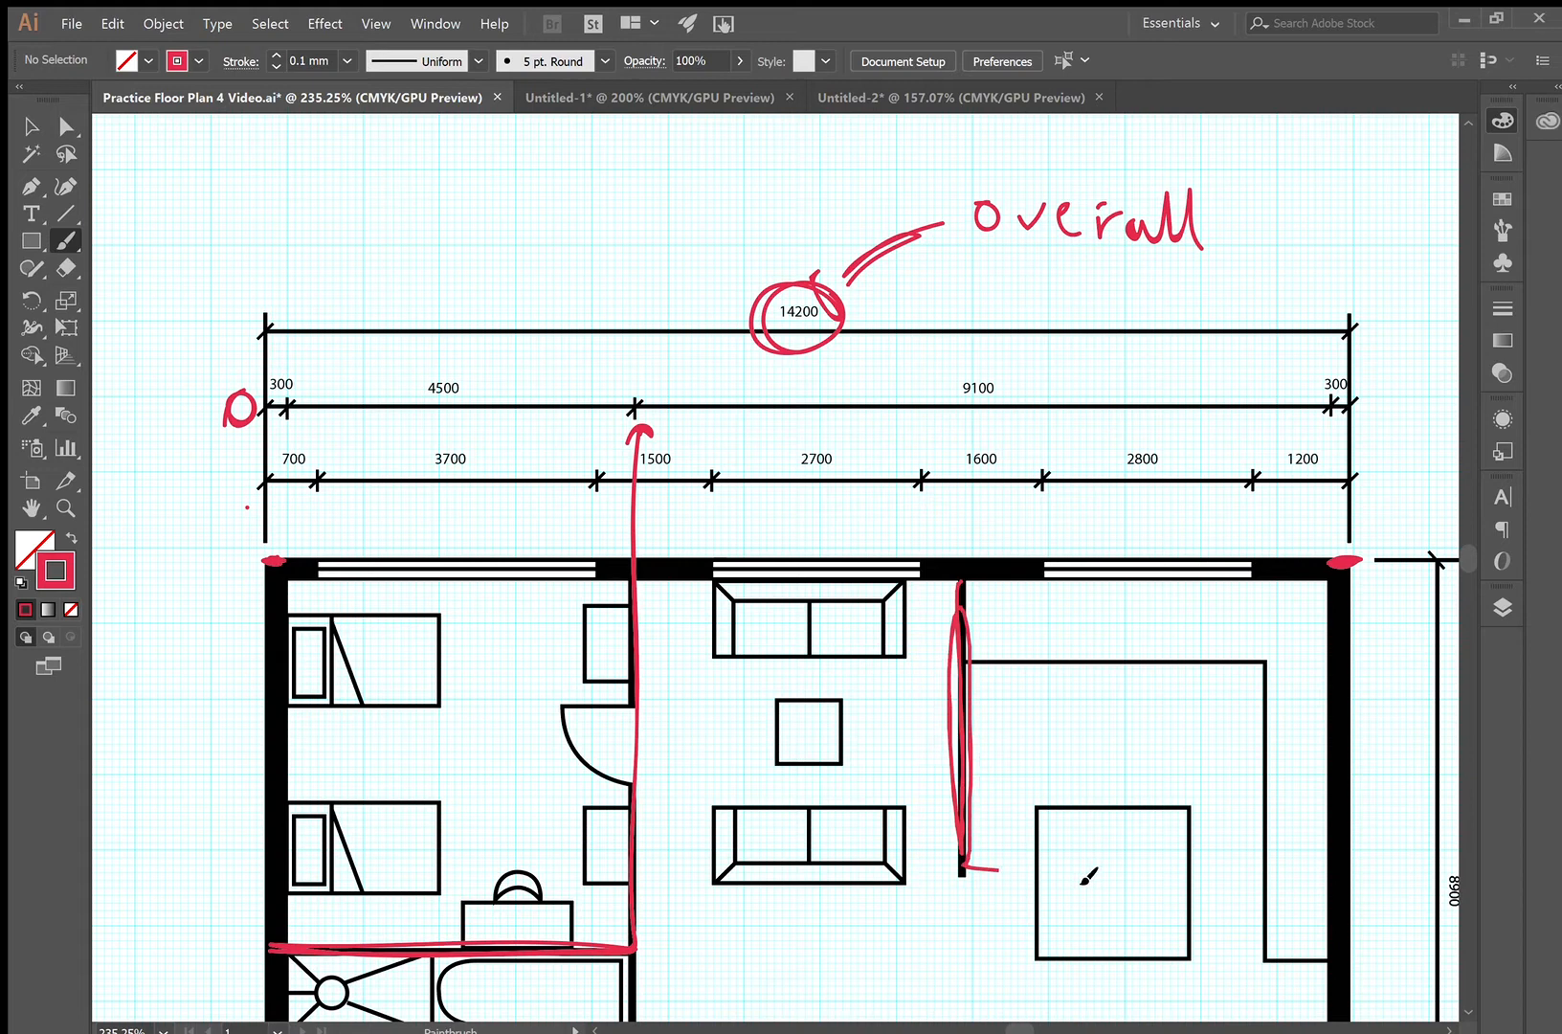
pyautogui.moveTo(967, 867); pyautogui.dragTo(1434, 854)
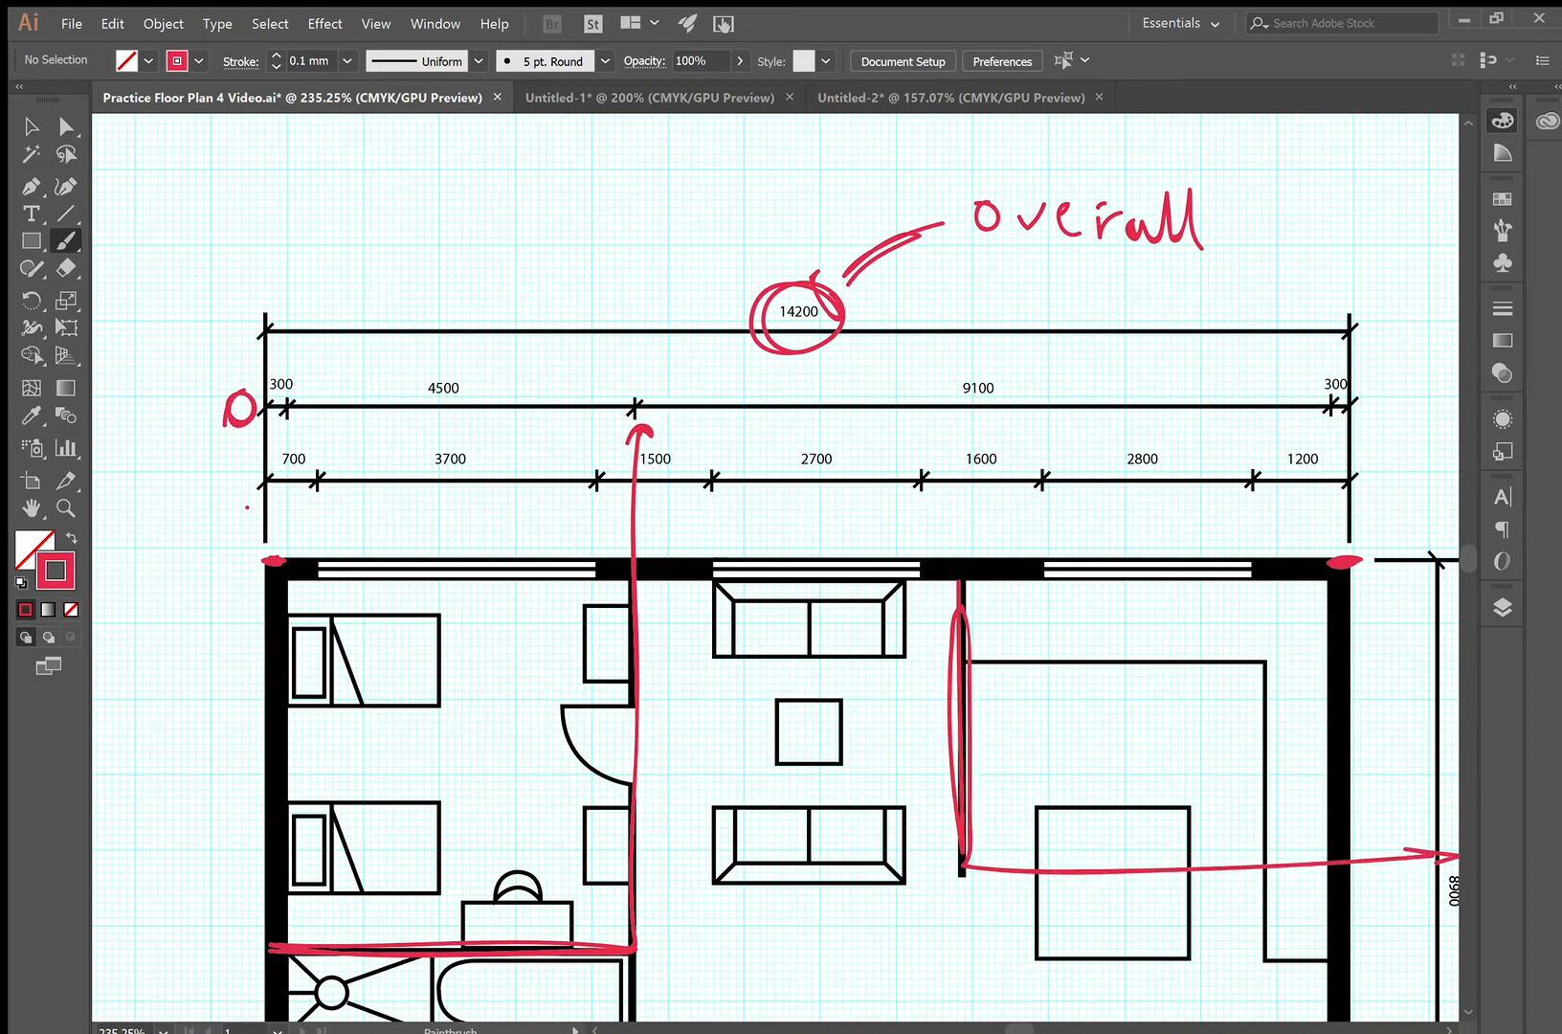
pyautogui.moveTo(781, 387)
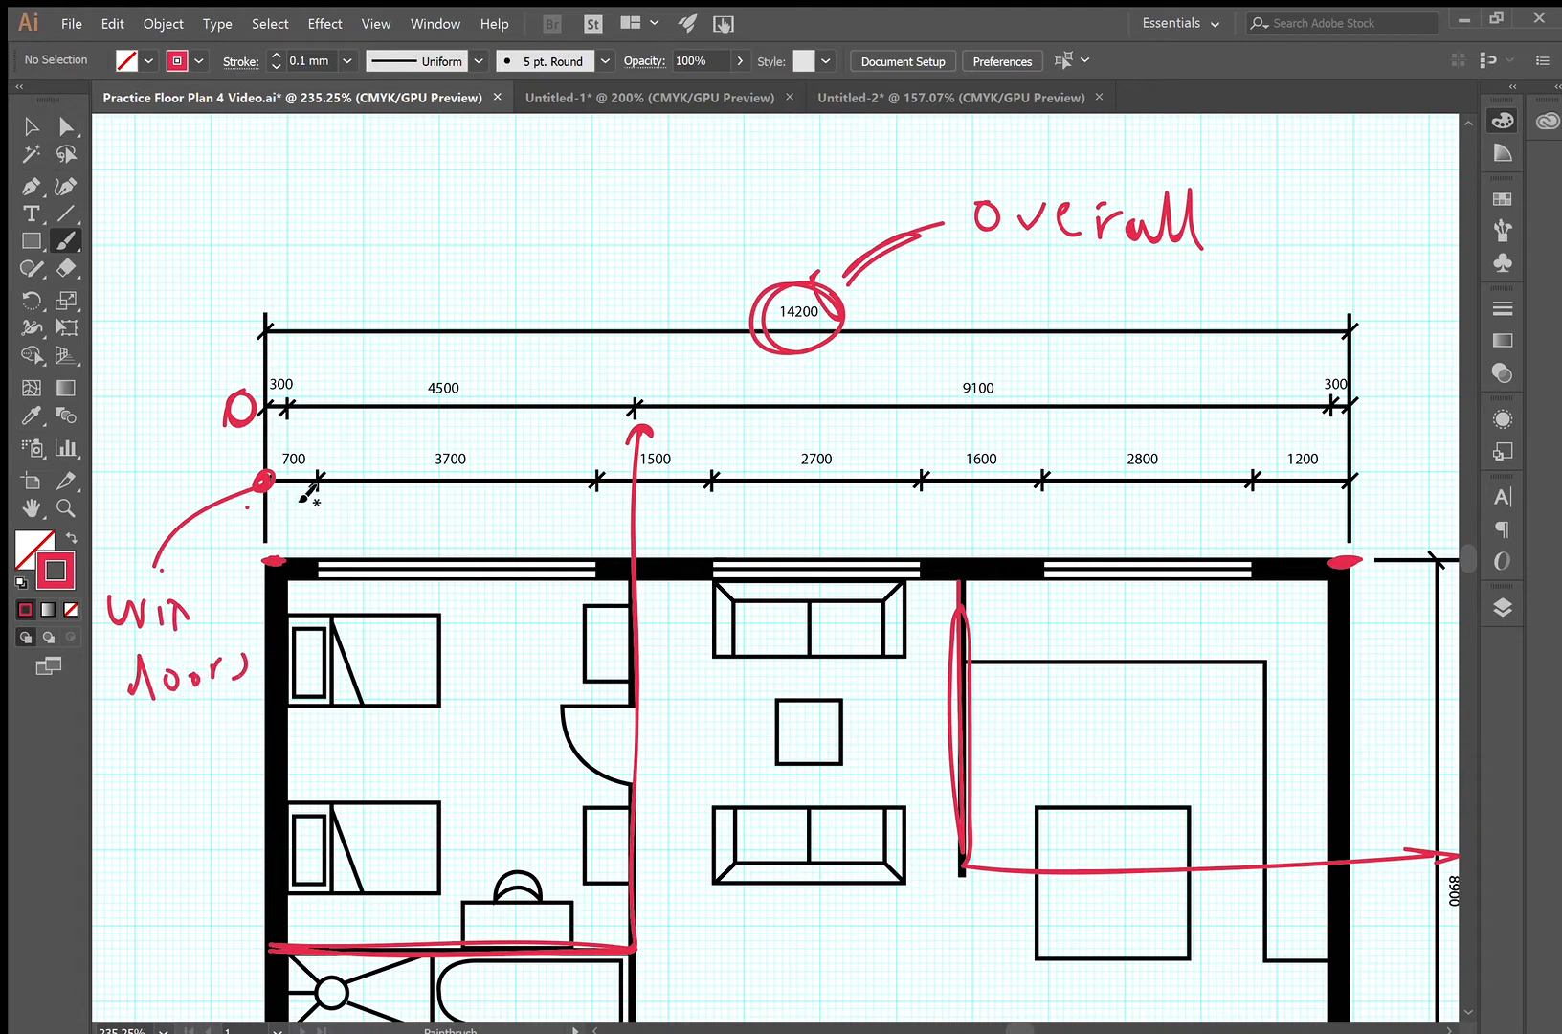
pyautogui.moveTo(706, 477)
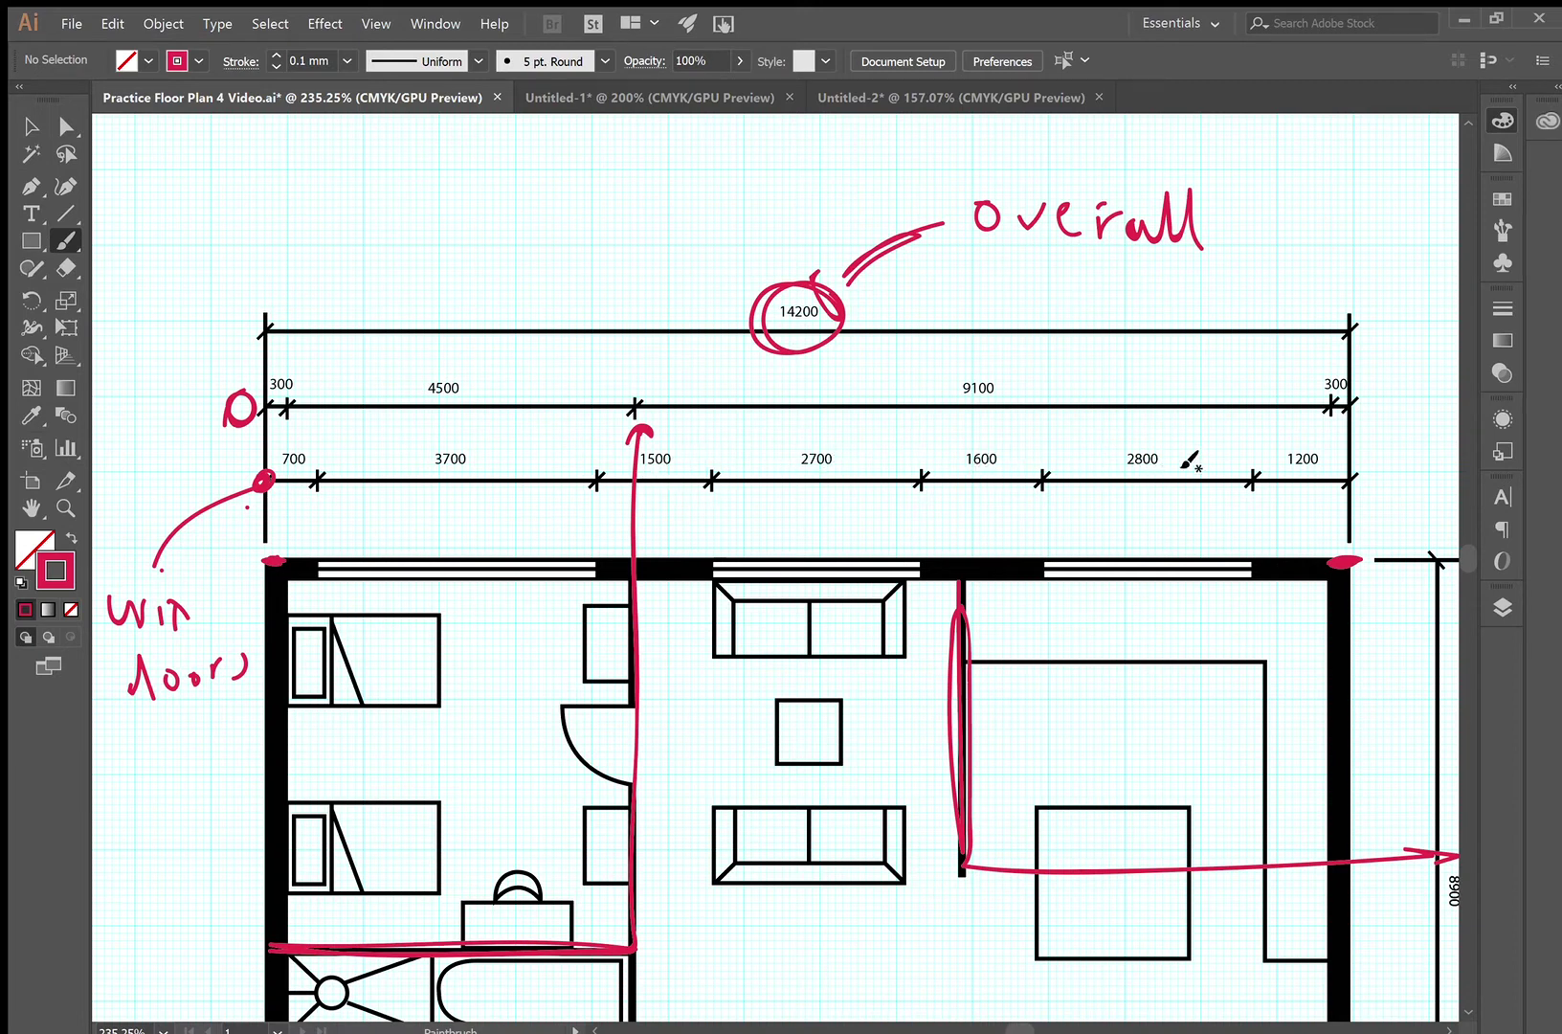
pyautogui.moveTo(529, 416)
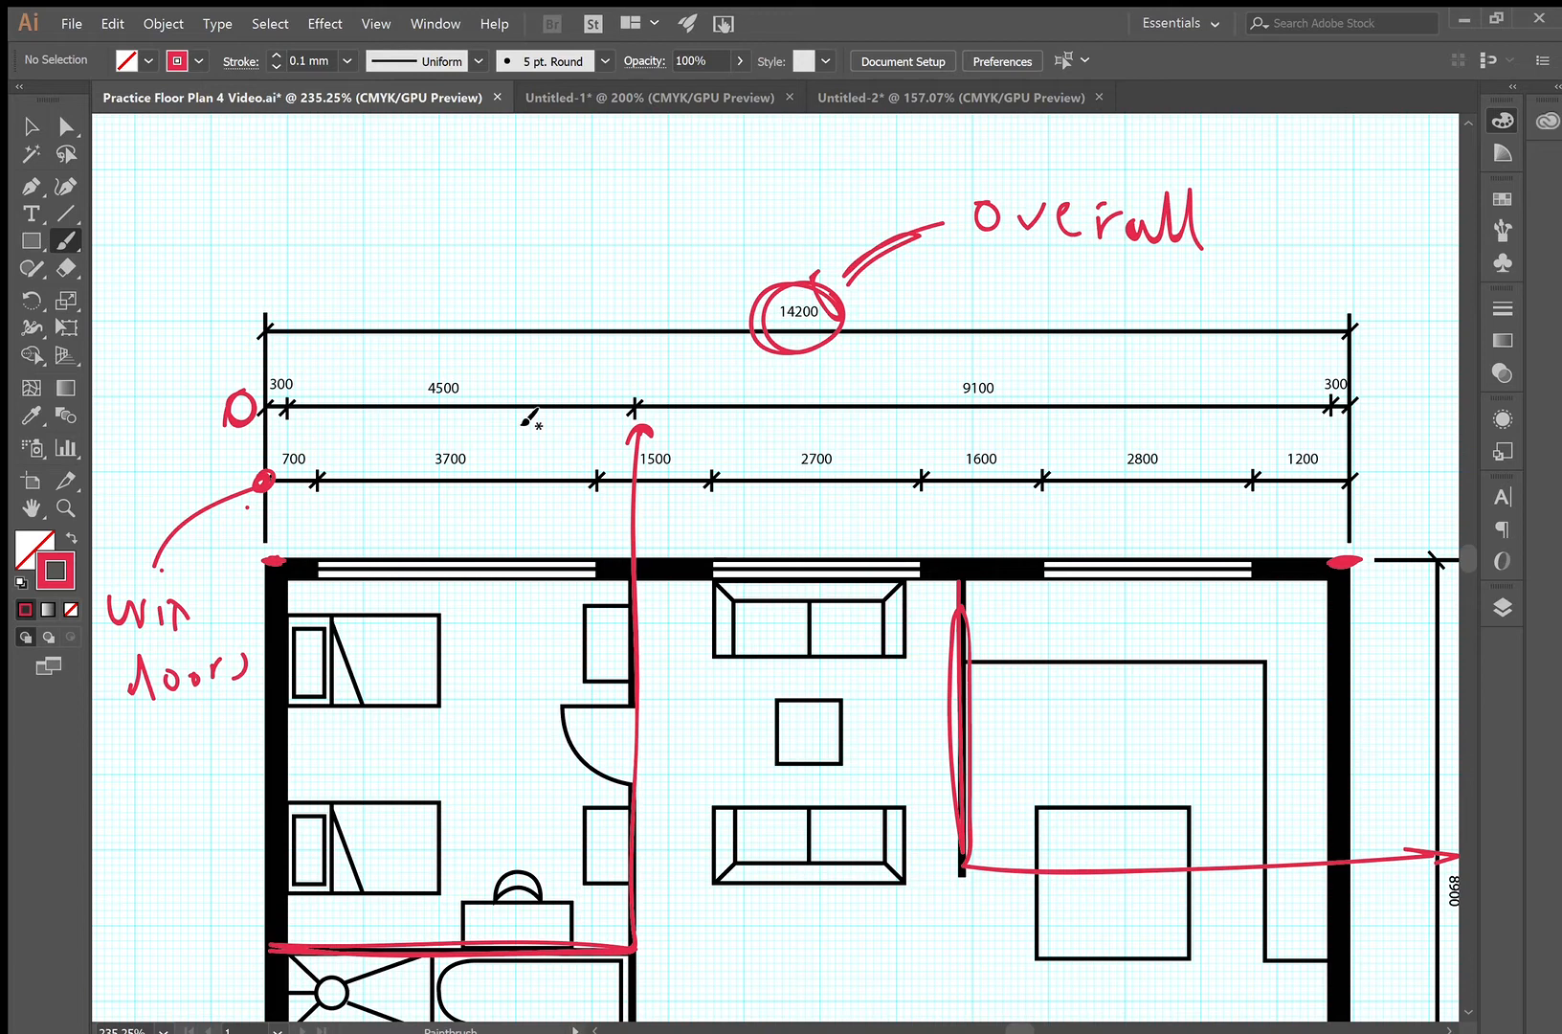
pyautogui.moveTo(463, 390)
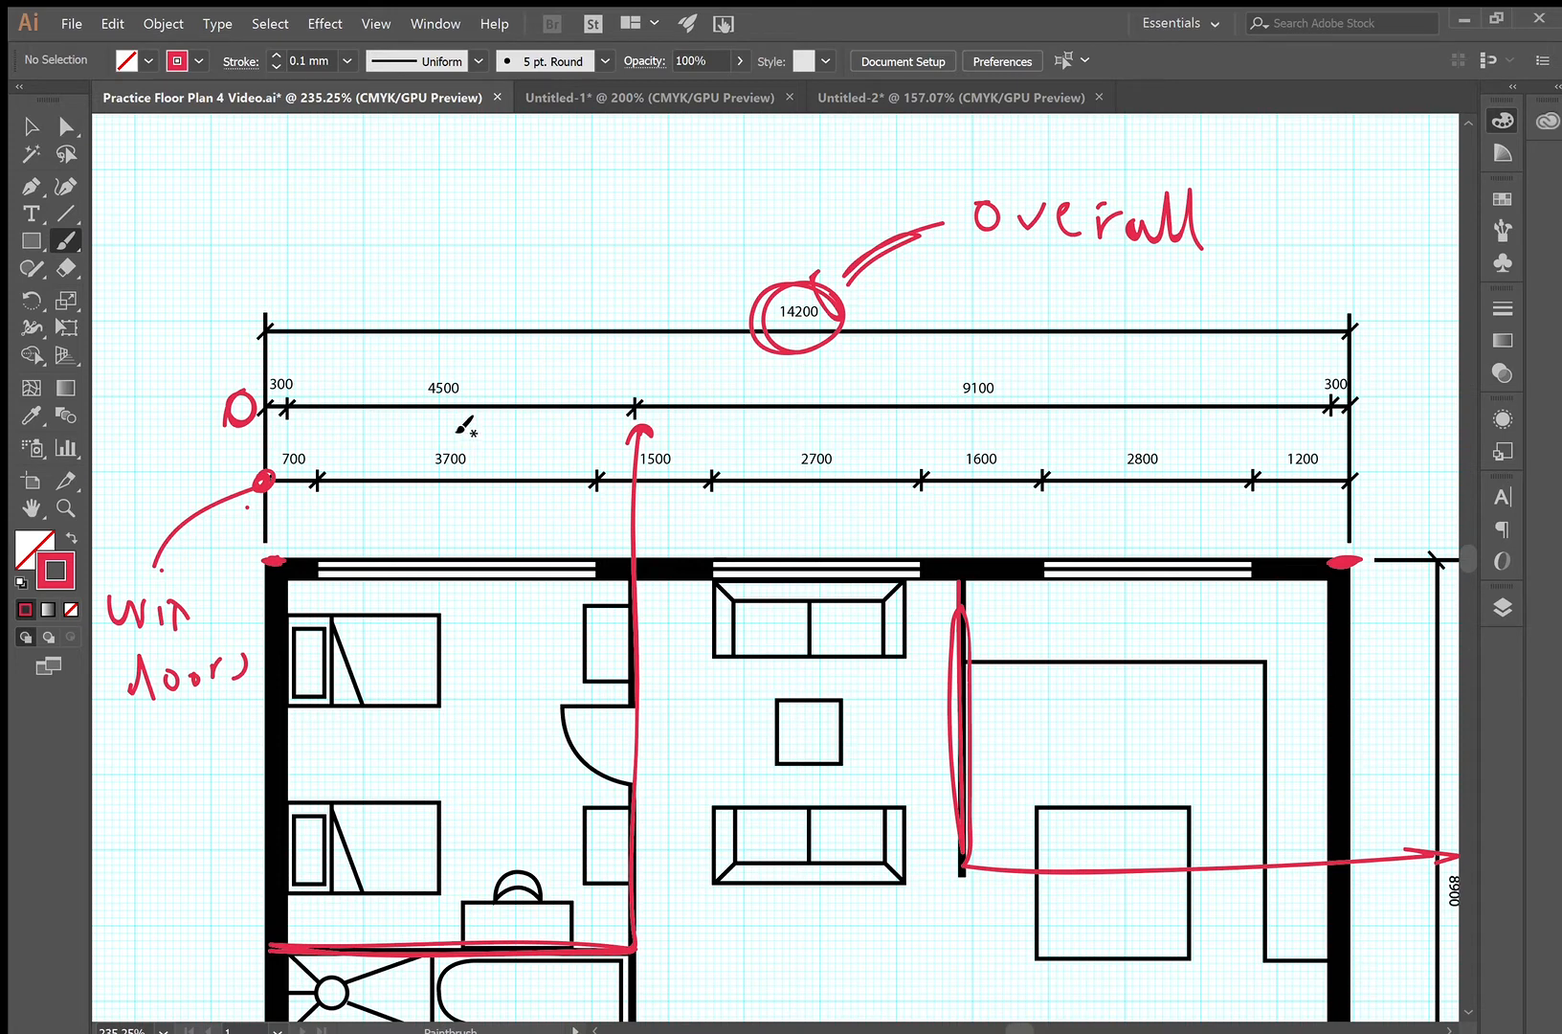
pyautogui.moveTo(314, 427)
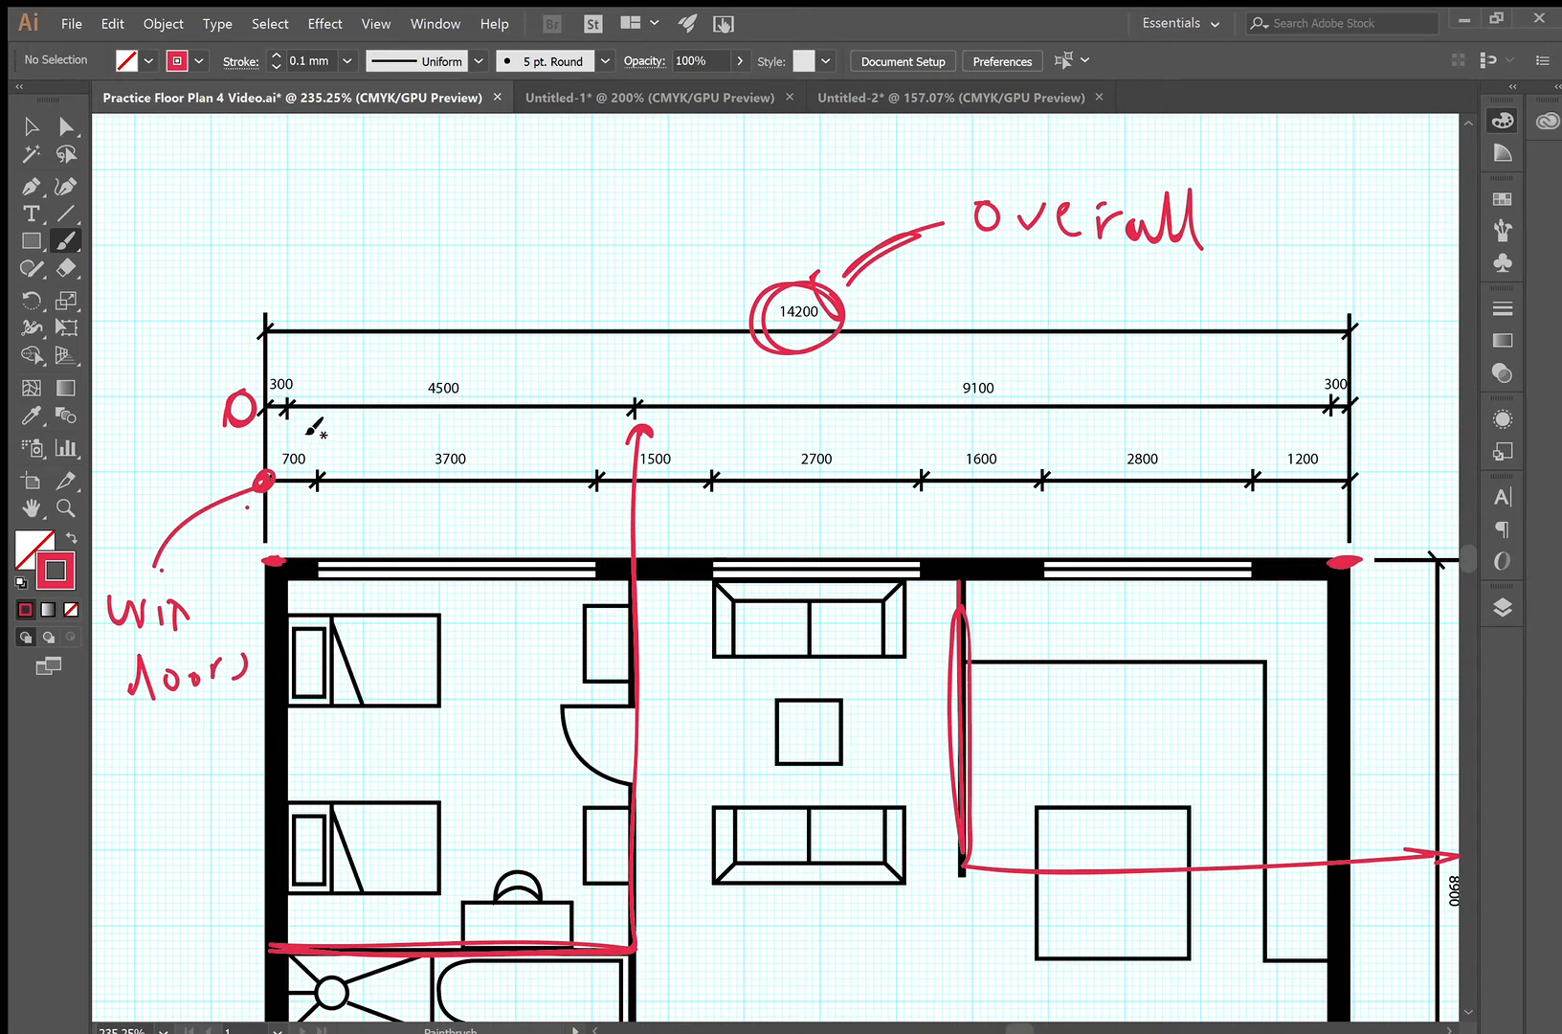
pyautogui.moveTo(464, 375)
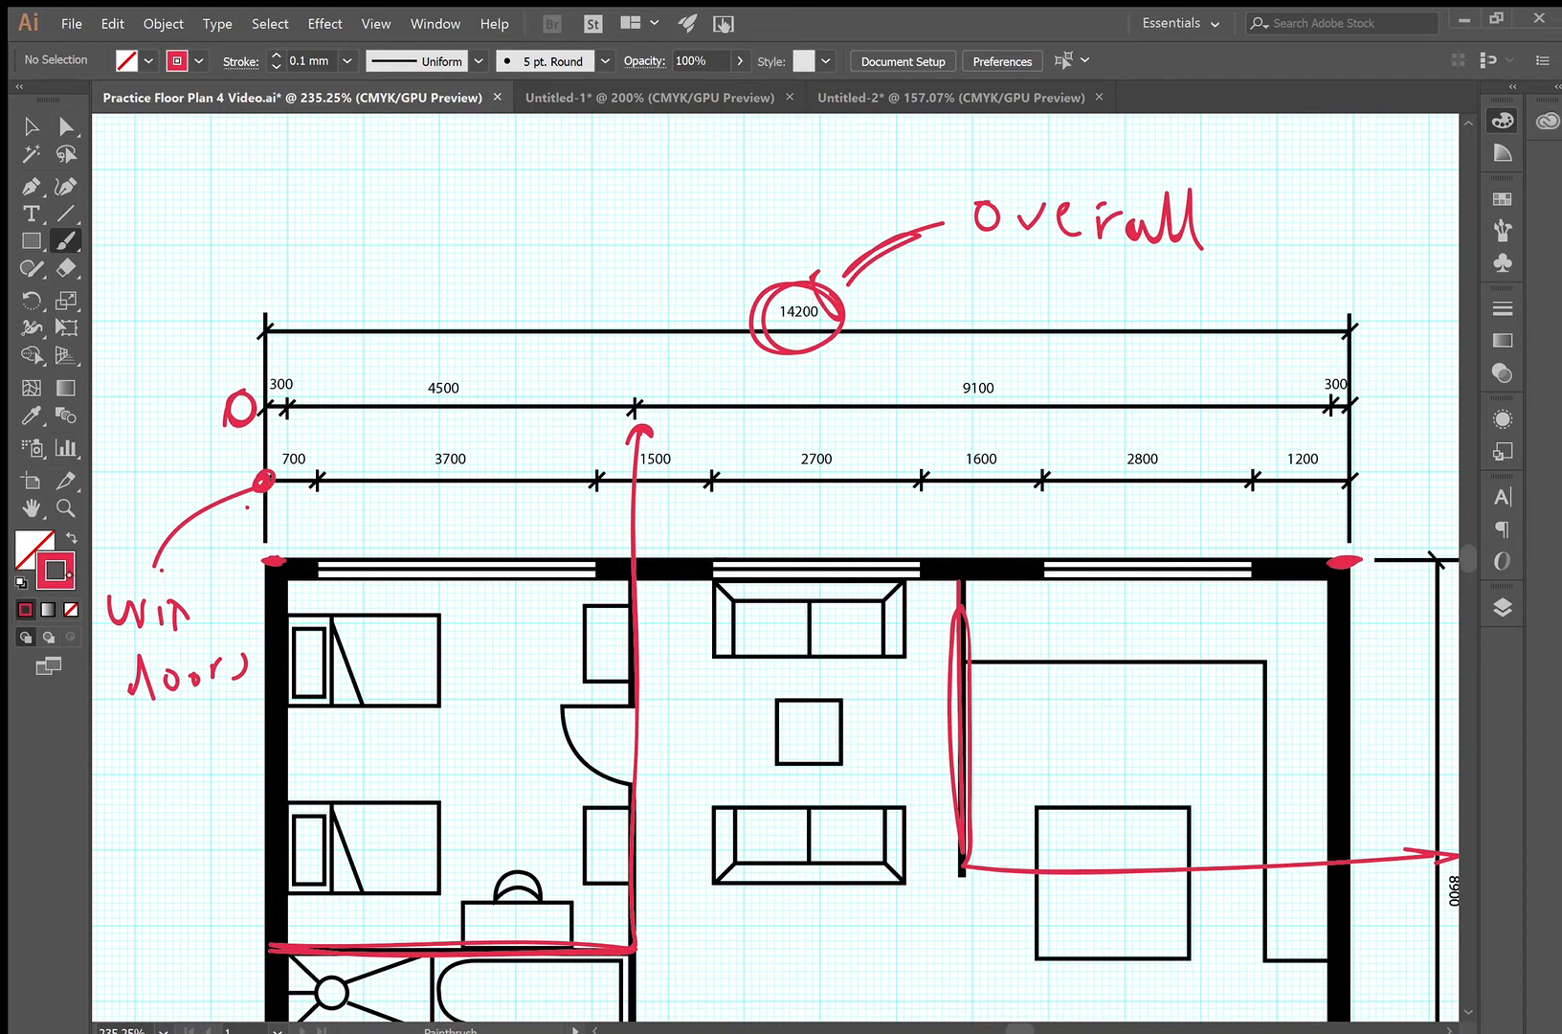
pyautogui.moveTo(1024, 448)
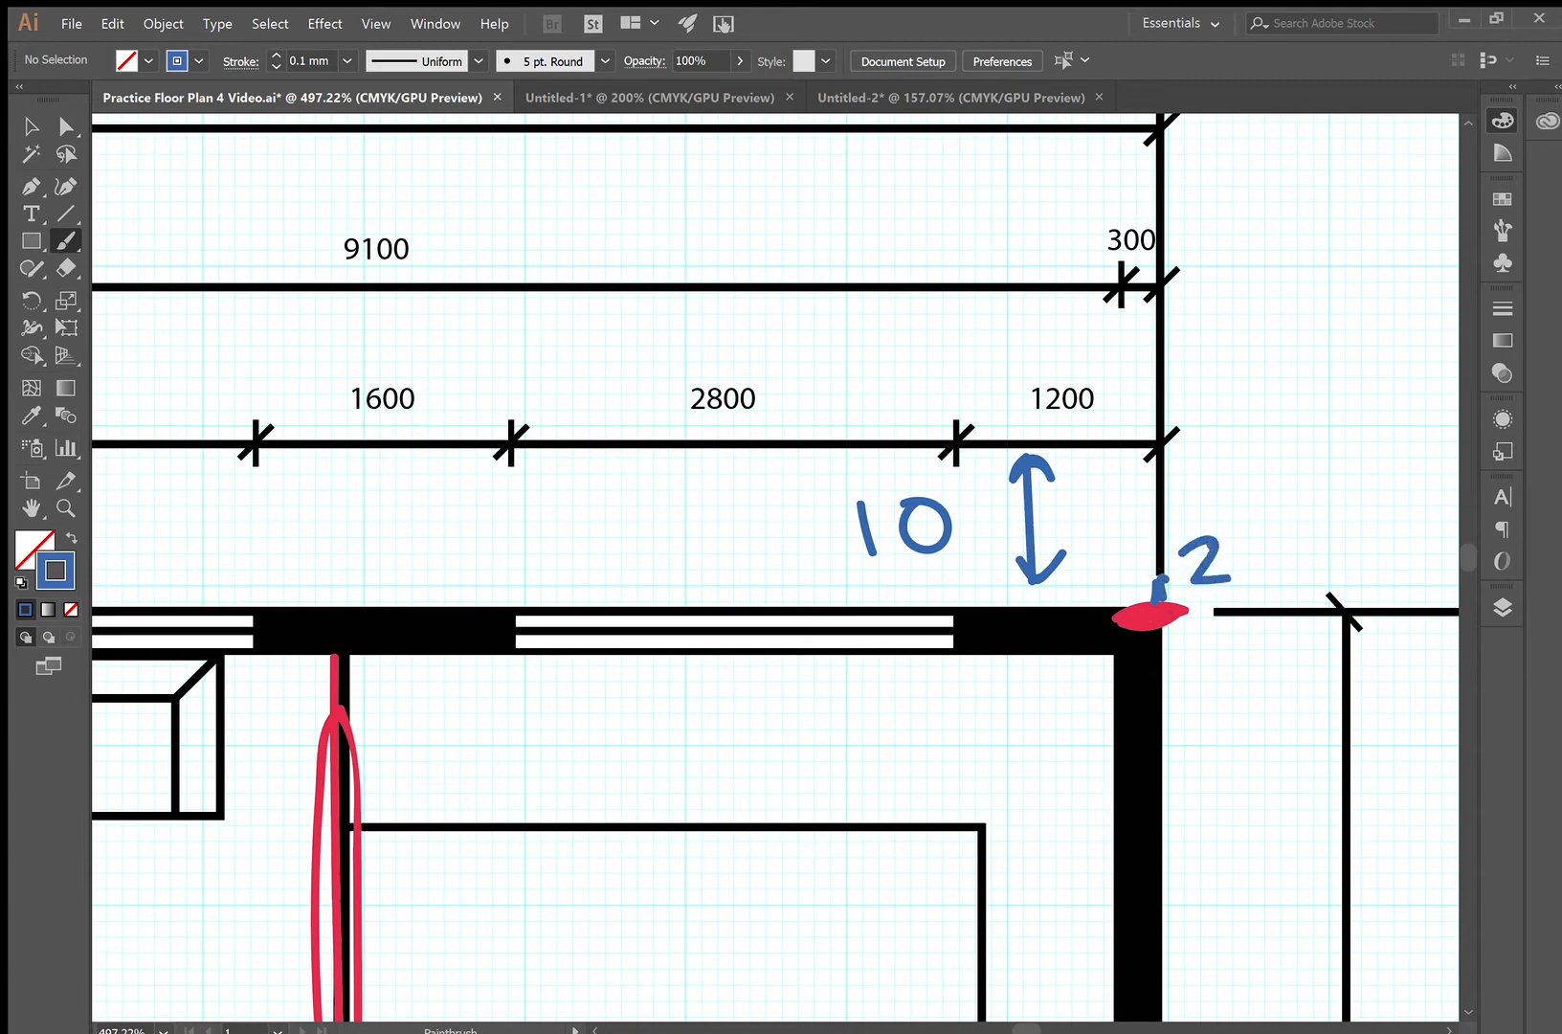
pyautogui.moveTo(877, 308)
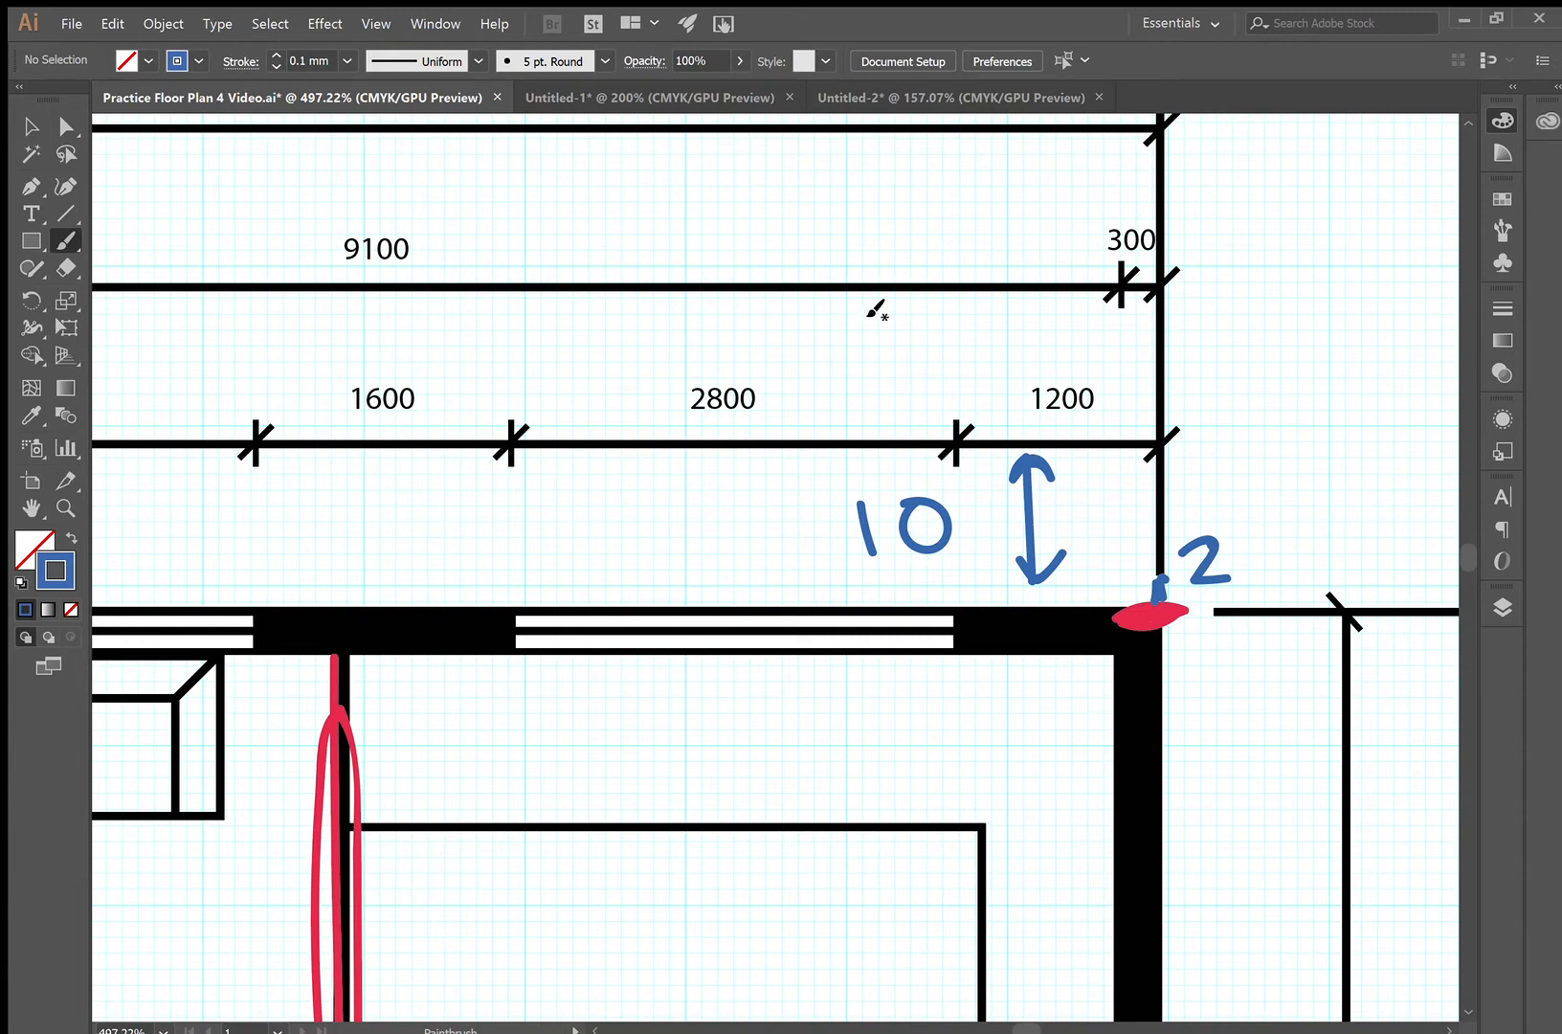
# Mark the 10 spacing in blue between the lower rows and above the 9100 row
pyautogui.moveTo(867, 305); pyautogui.dragTo(855, 438)
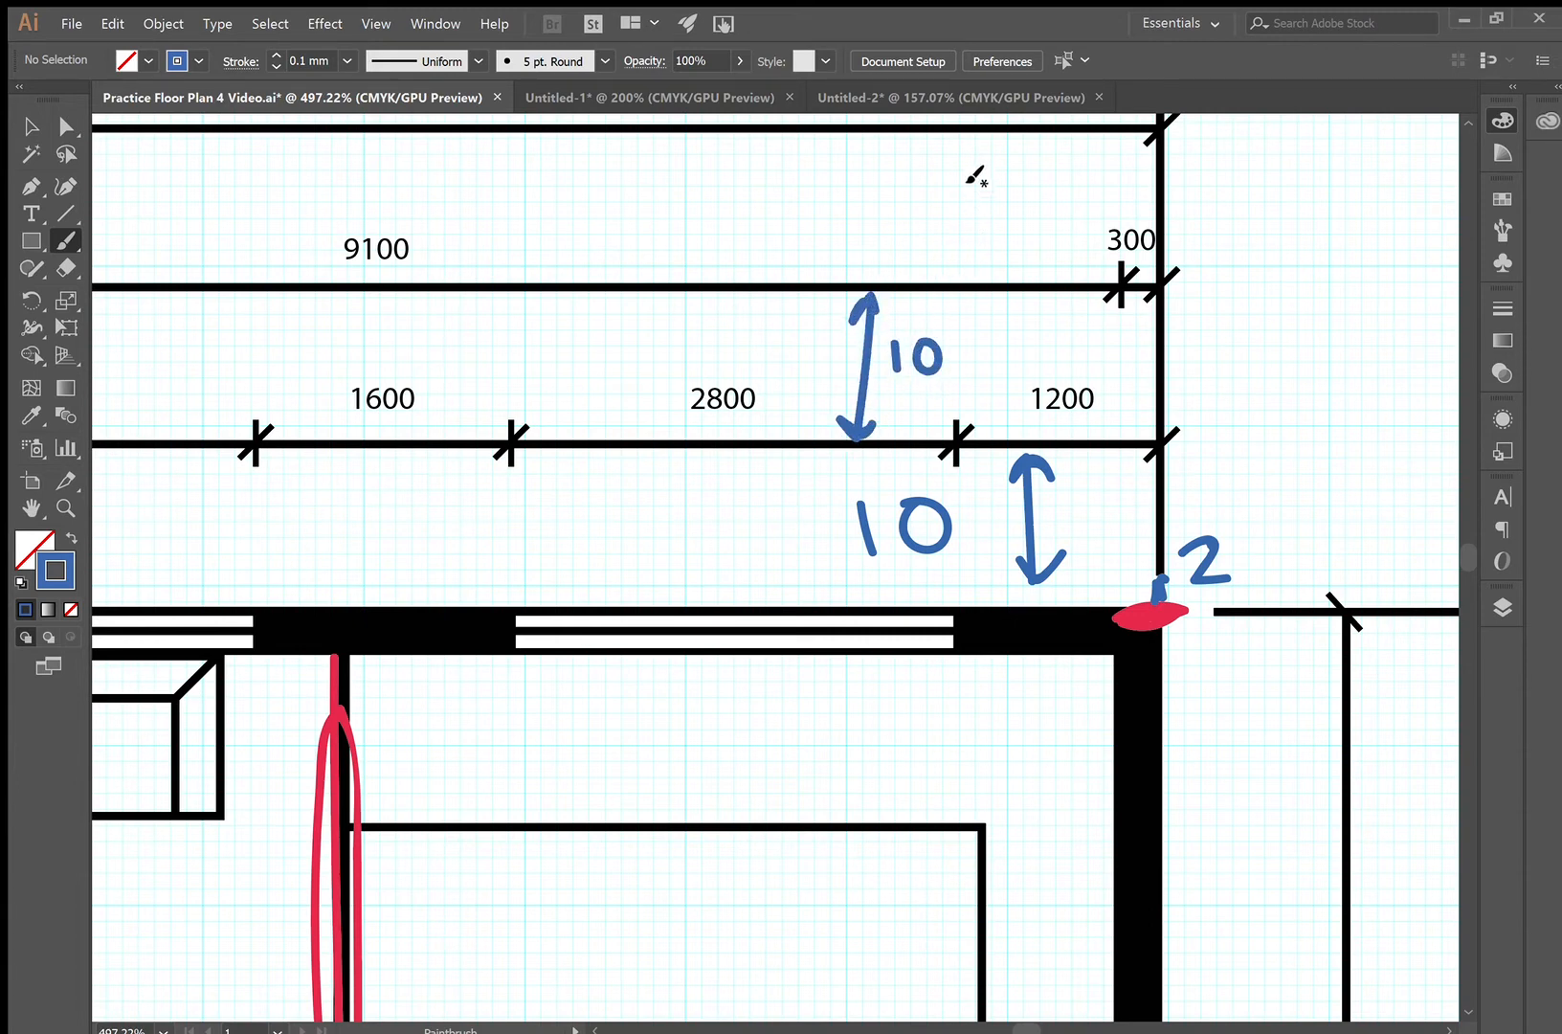
pyautogui.moveTo(977, 149); pyautogui.dragTo(982, 273)
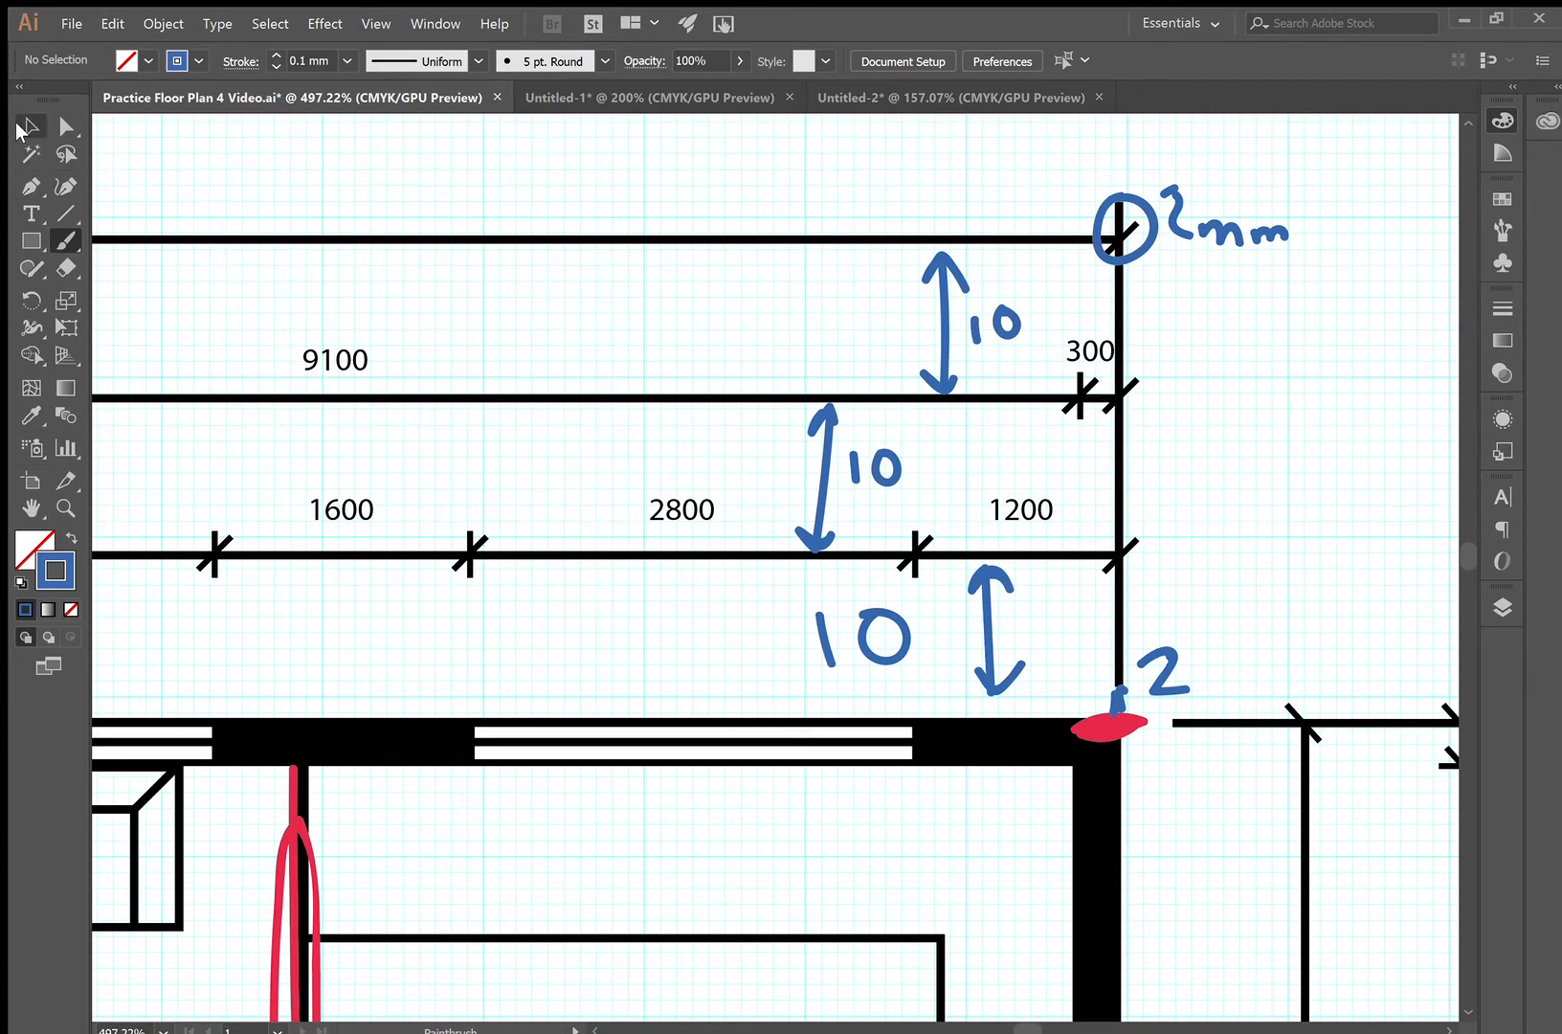
pyautogui.scroll(-3)
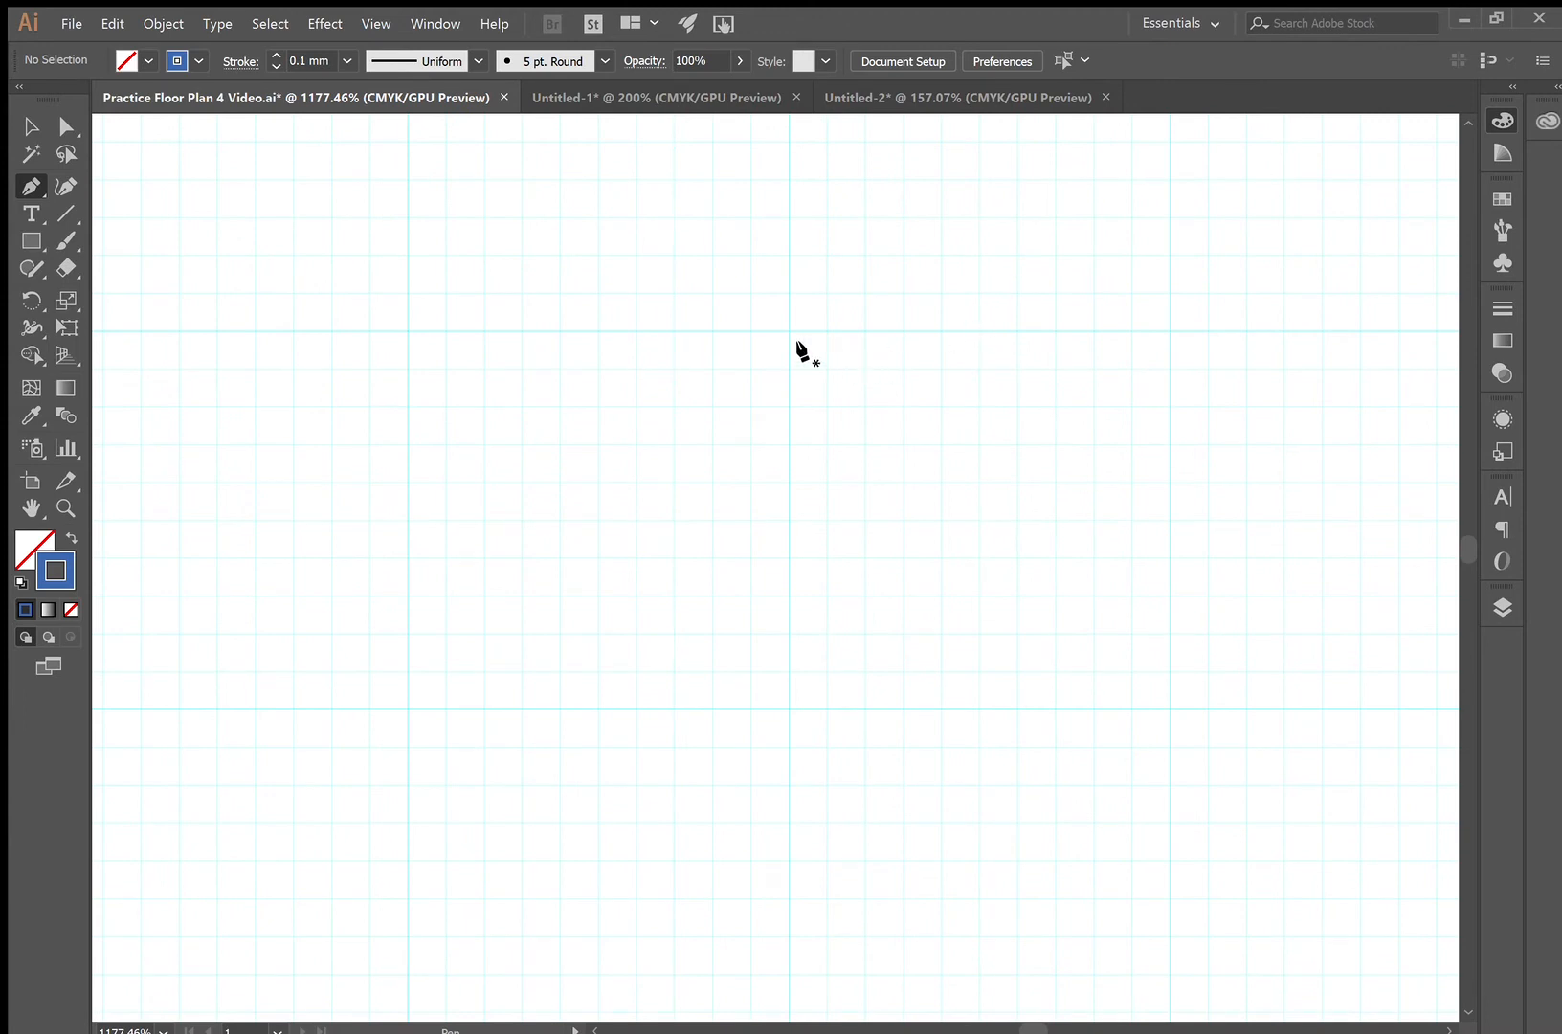
# Draw a short vertical line, duplicate it, and rotate the copy 45° into a diagonal tick
pyautogui.moveTo(786, 329); pyautogui.dragTo(787, 446)
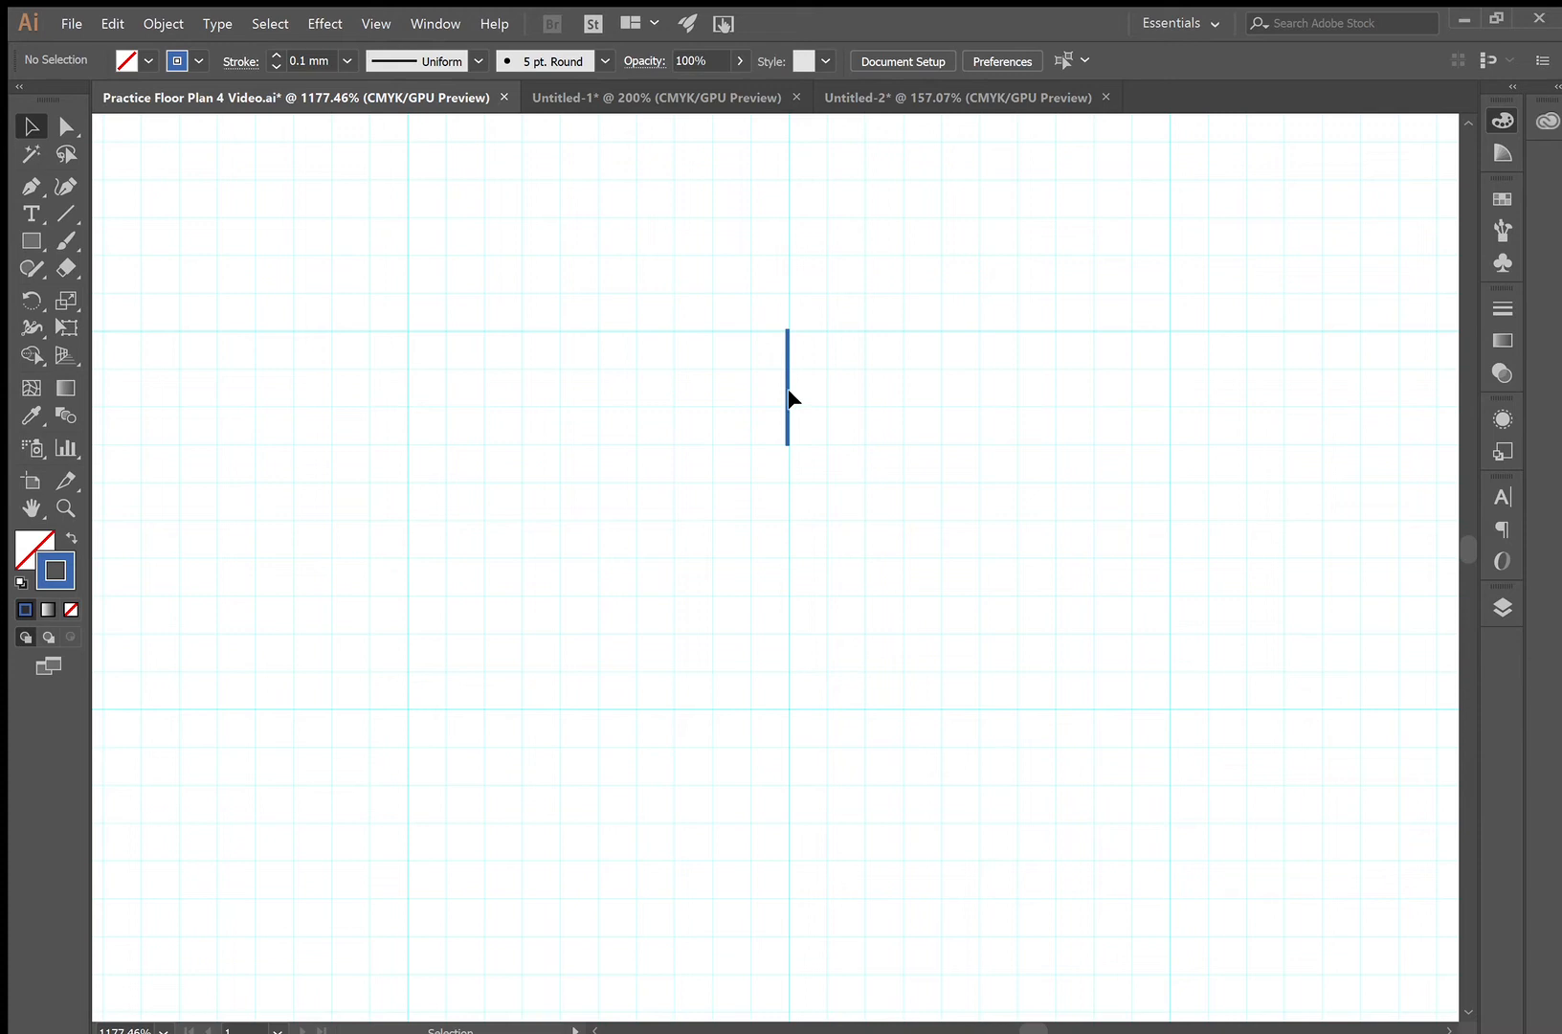
pyautogui.click(787, 387)
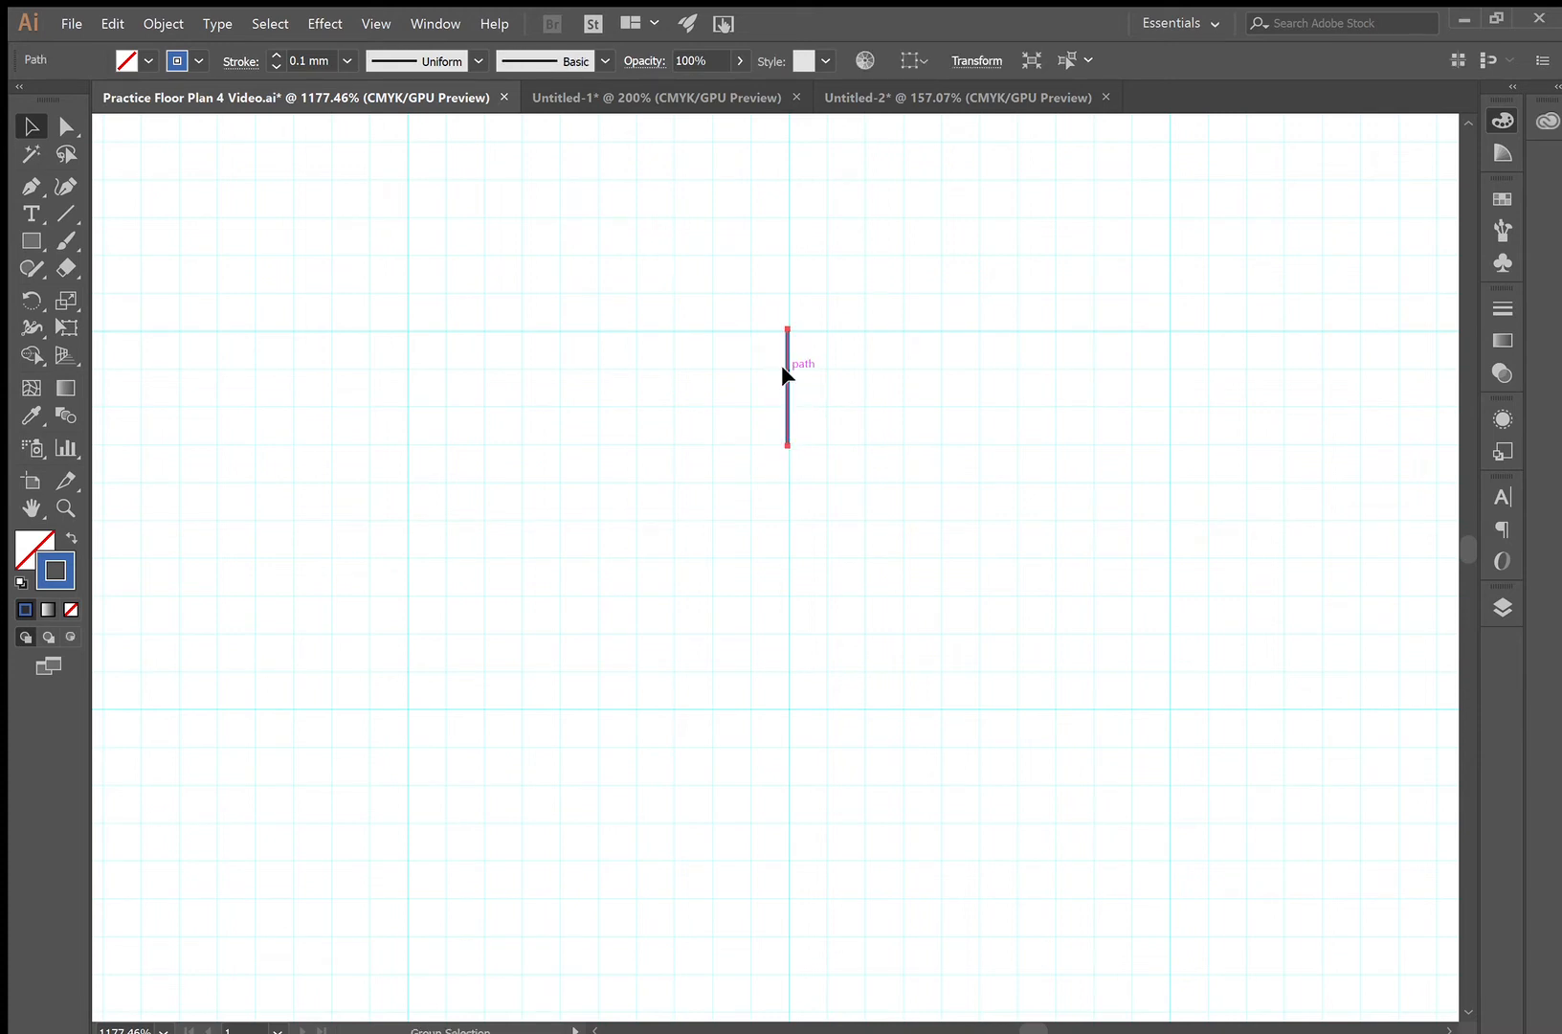
pyautogui.moveTo(787, 387); pyautogui.dragTo(863, 386)
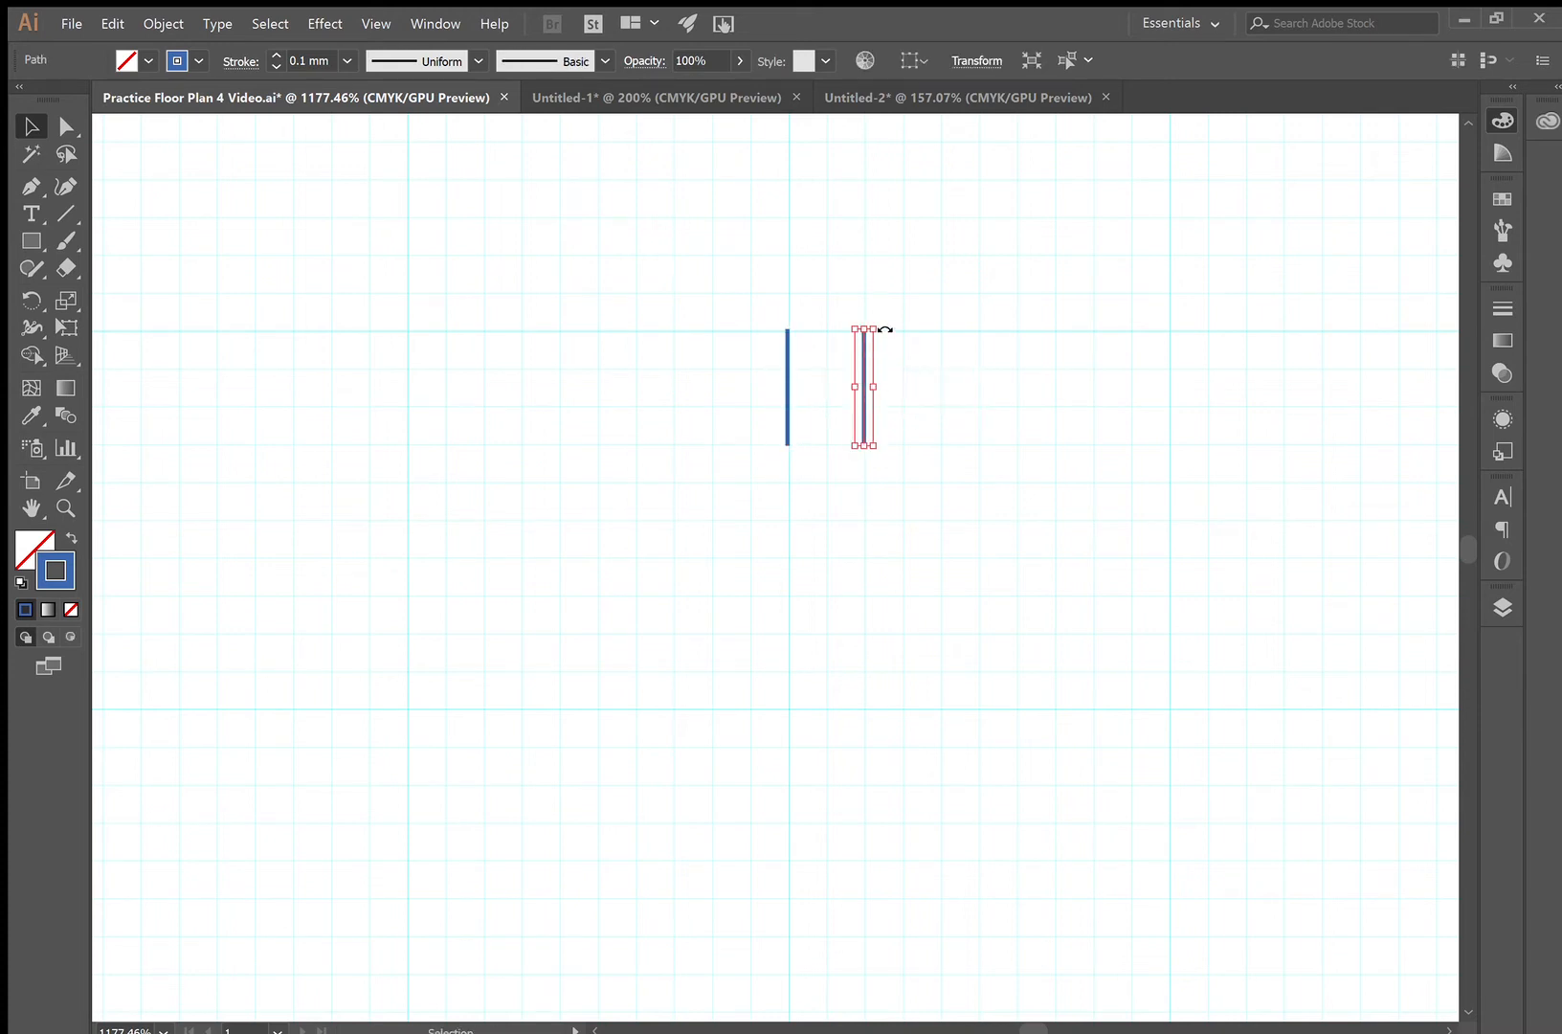
pyautogui.moveTo(884, 329); pyautogui.dragTo(917, 333)
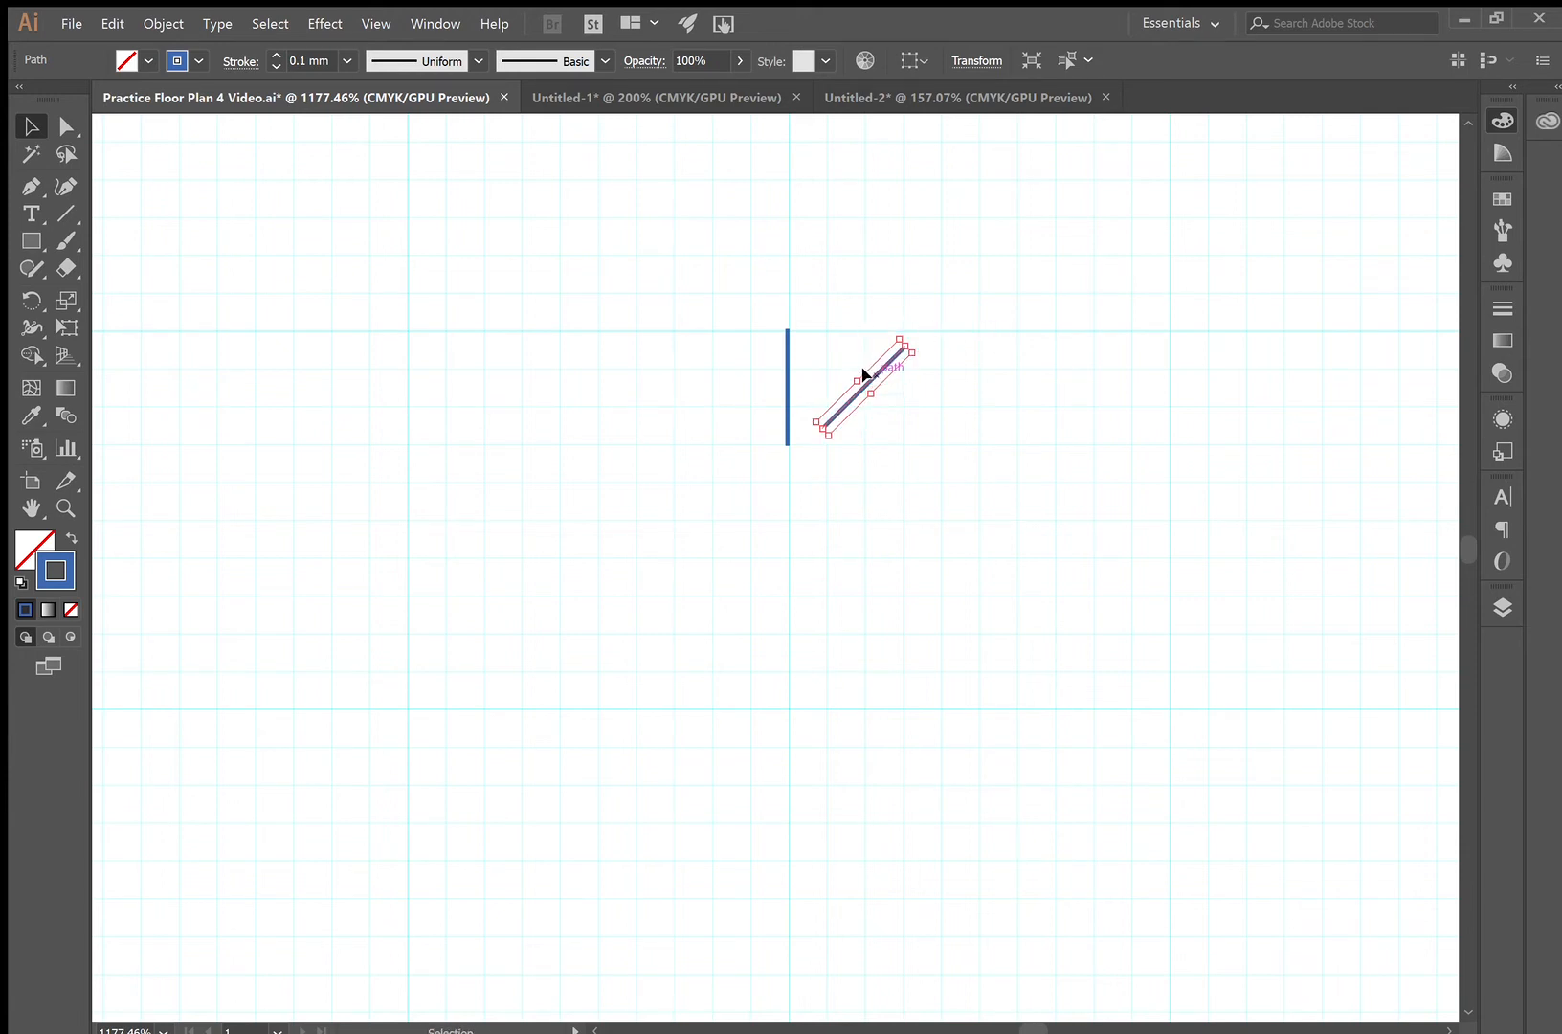
pyautogui.moveTo(868, 386); pyautogui.dragTo(795, 398)
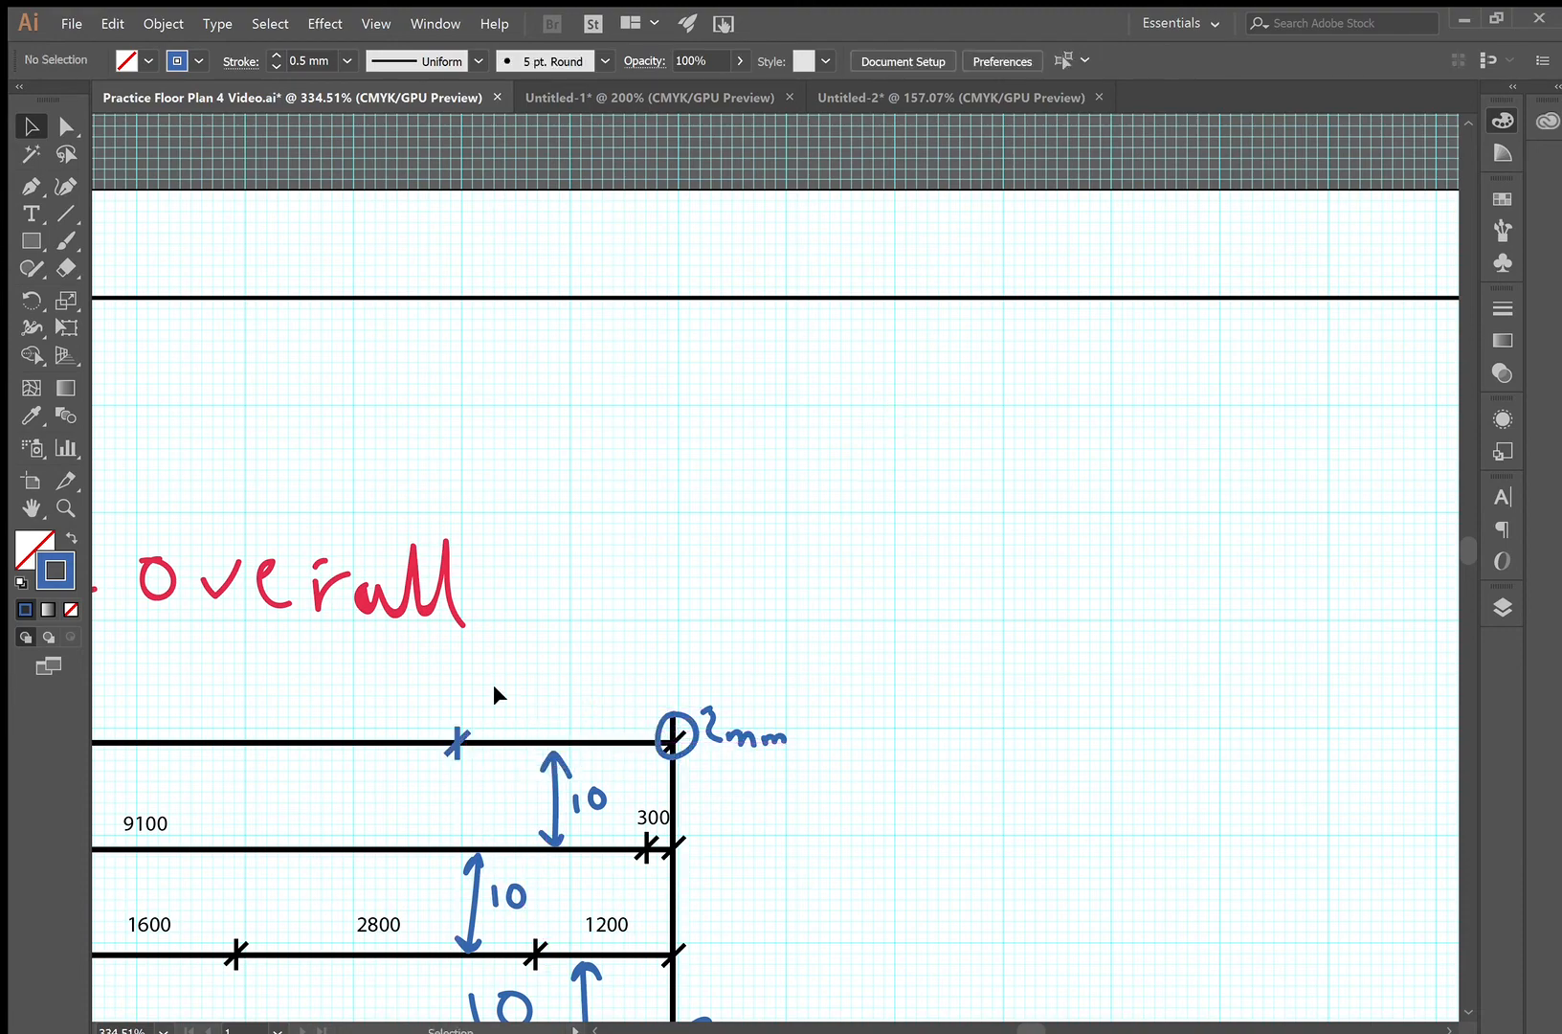
# Move the tick onto the top dimension line intersection using Smart Guides
pyautogui.scroll(-3)
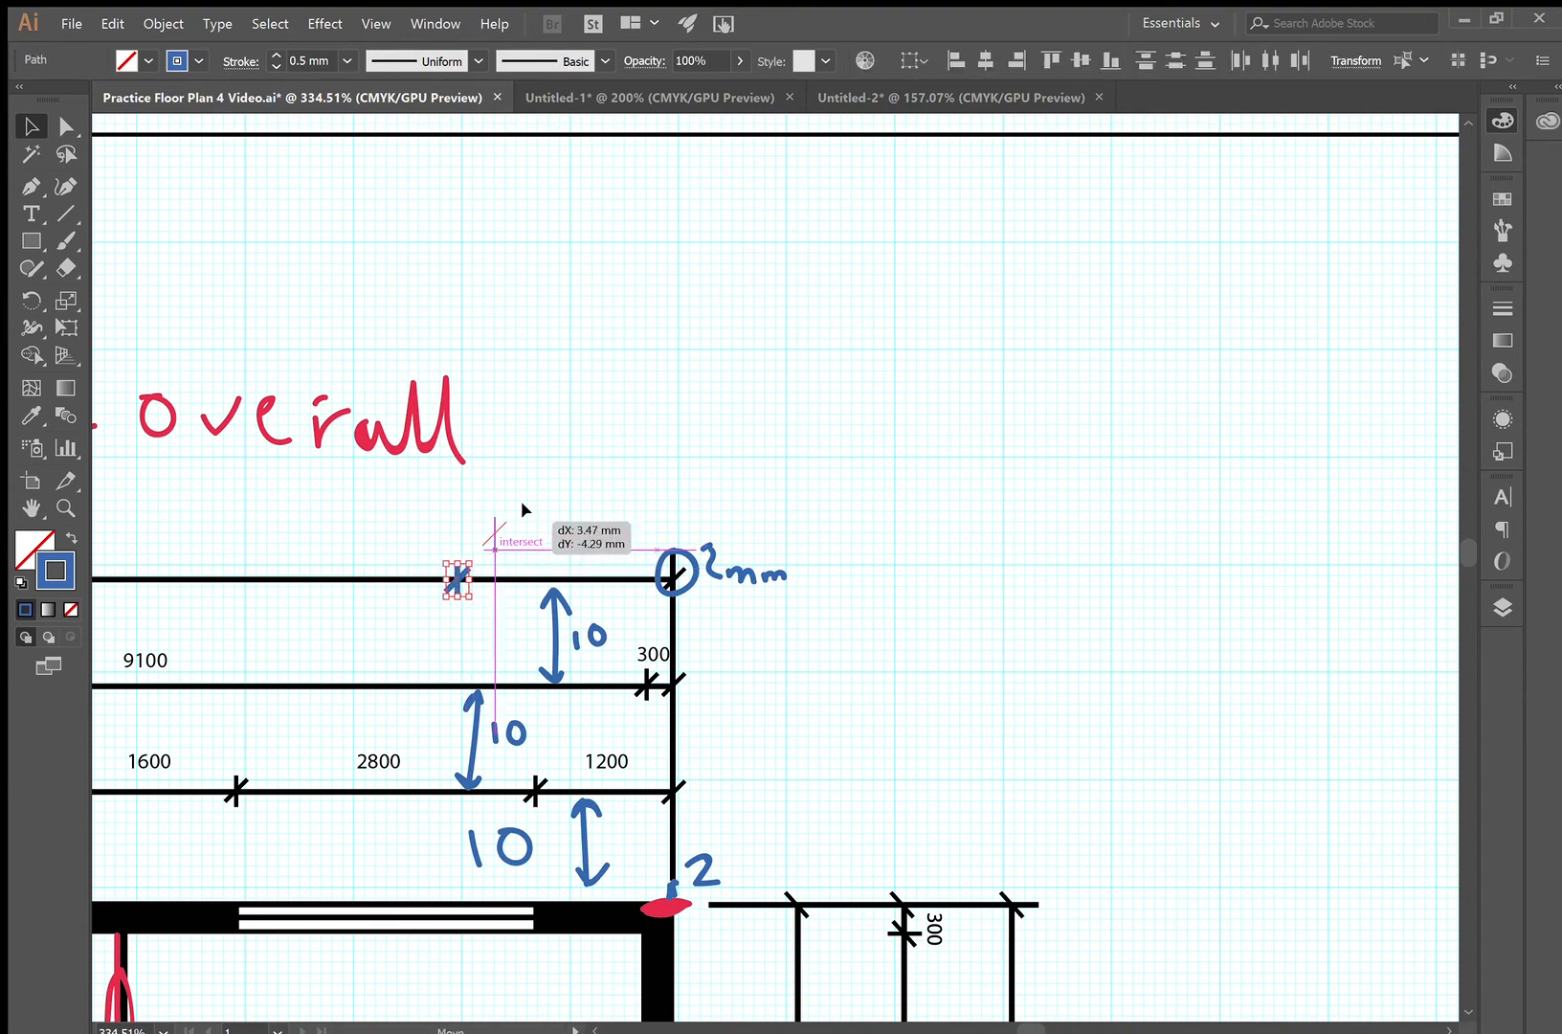
pyautogui.moveTo(455, 580); pyautogui.dragTo(573, 469)
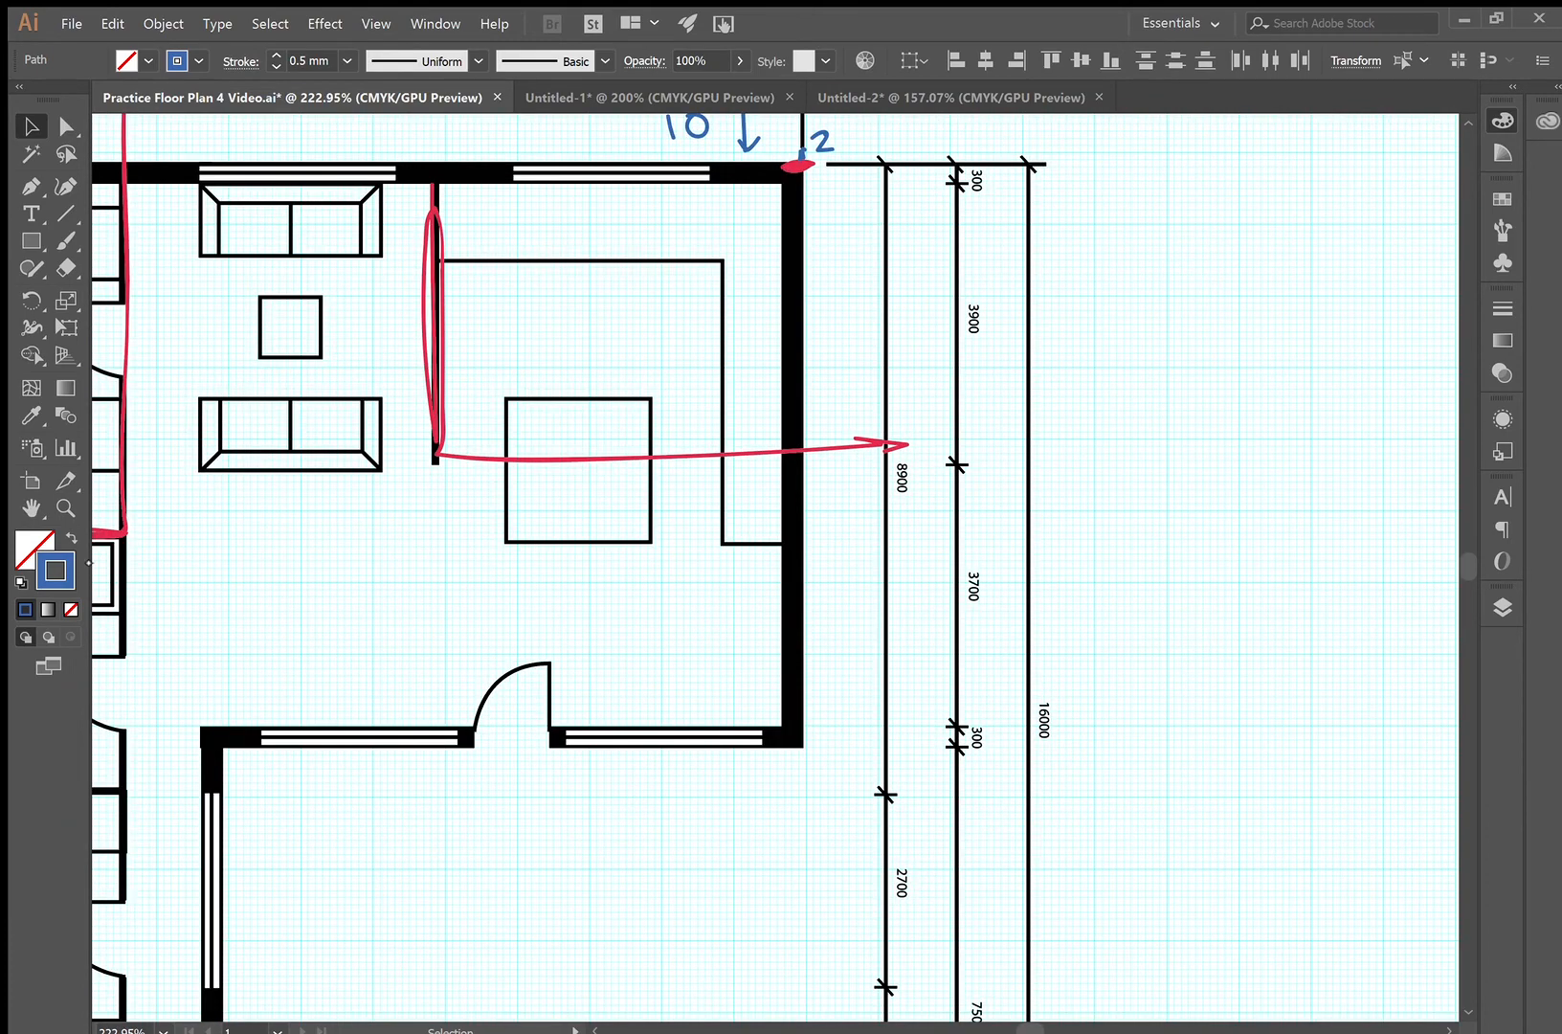
# Circle the 3900 label with the blue brush, then add a text box reading 4200 beside the dimension lines
pyautogui.click(67, 241)
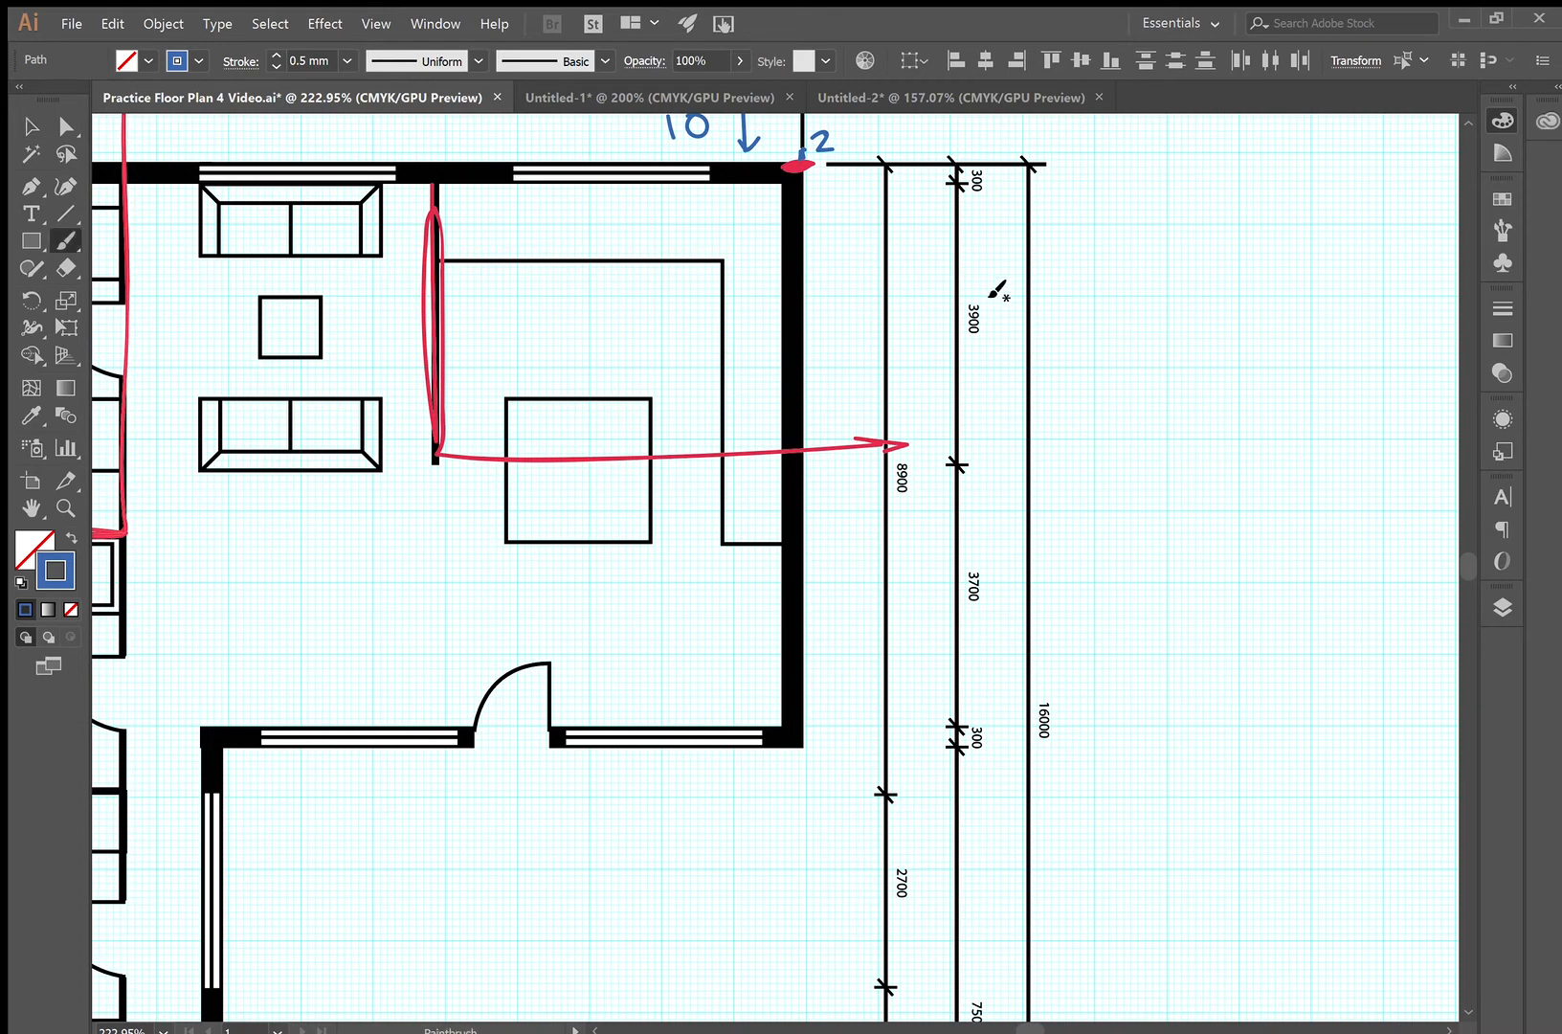
pyautogui.moveTo(957, 289); pyautogui.dragTo(958, 368)
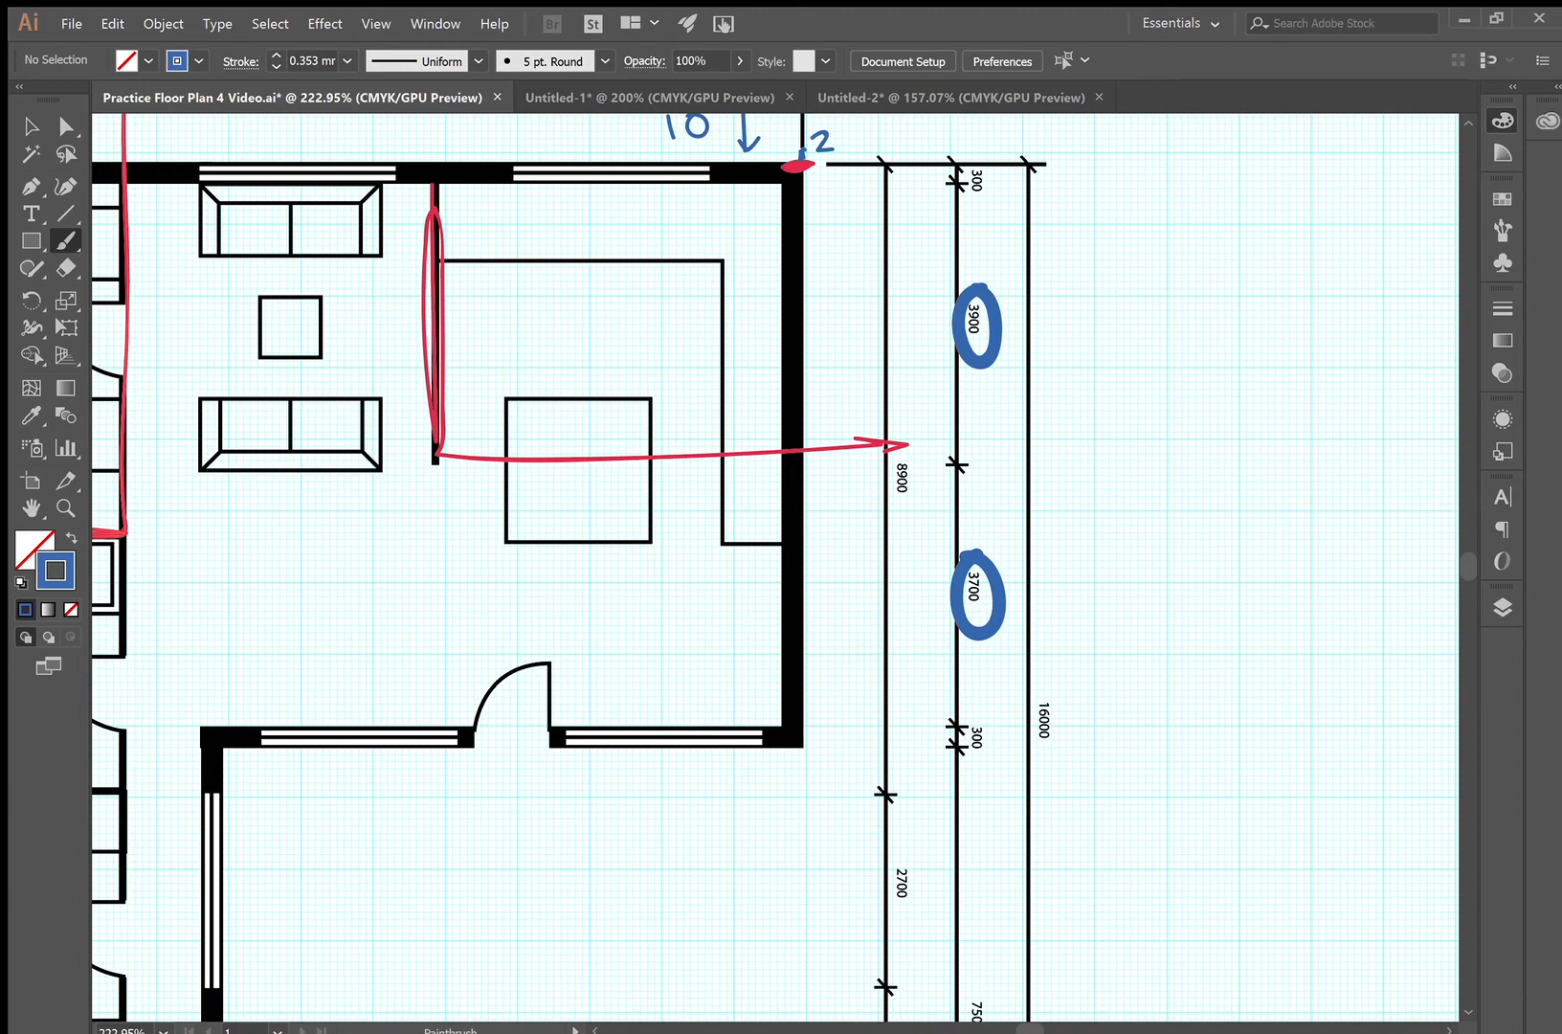
pyautogui.click(30, 214)
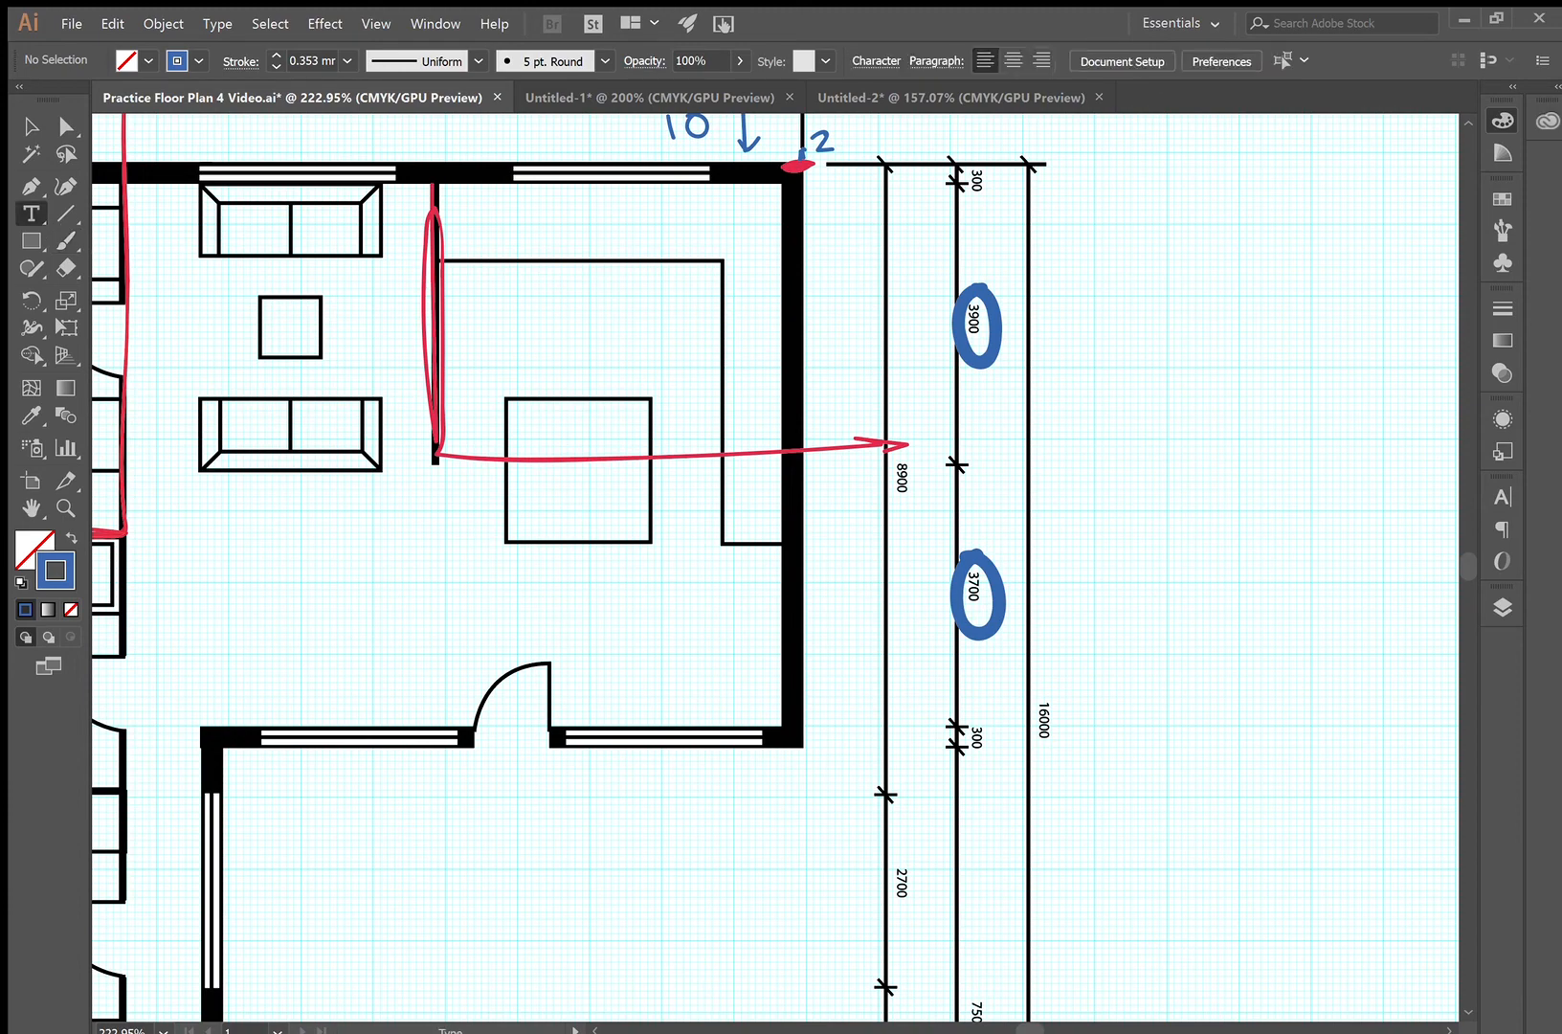
pyautogui.moveTo(1130, 488); pyautogui.dragTo(1175, 519)
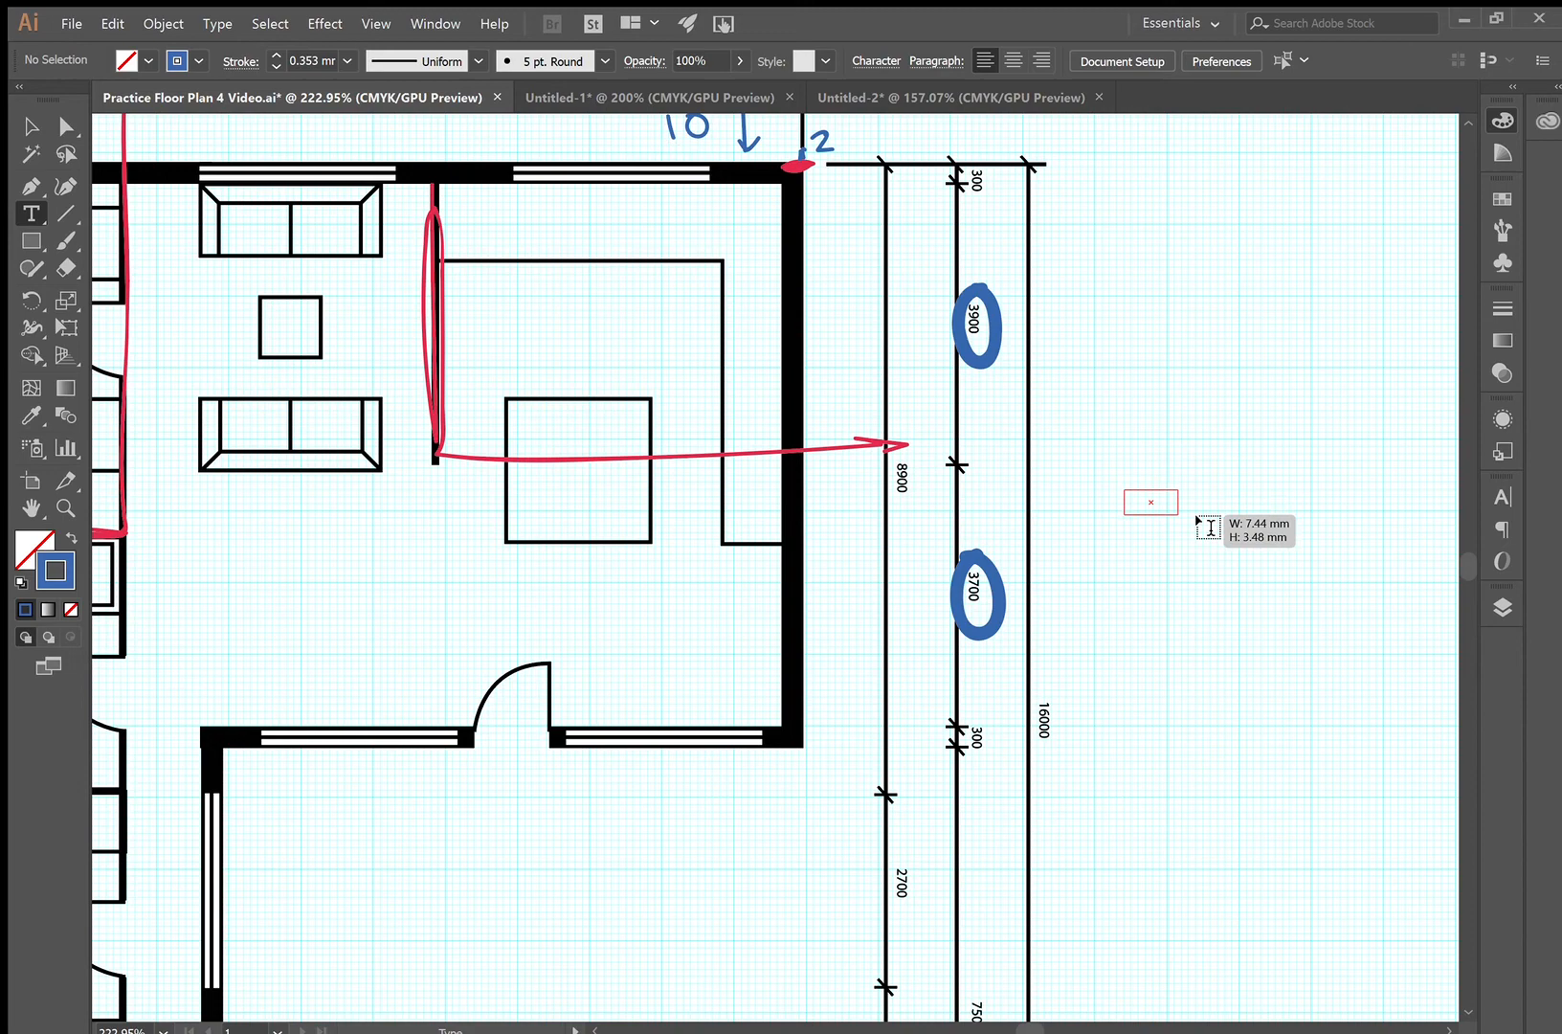
pyautogui.write('4200')
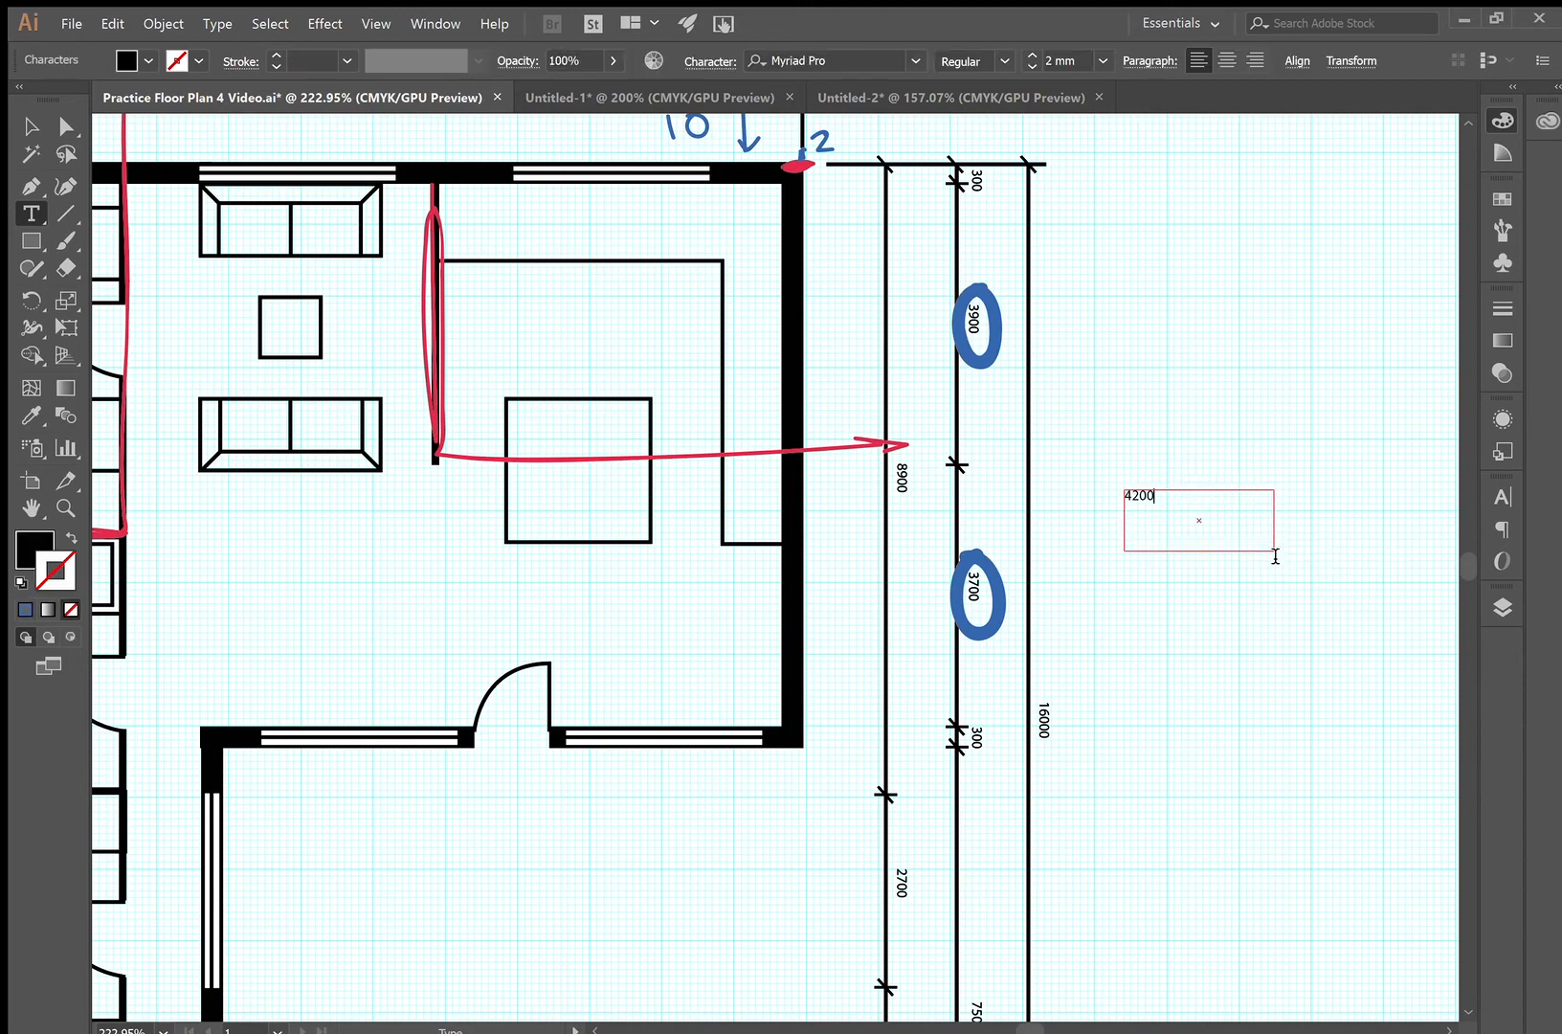
pyautogui.click(31, 125)
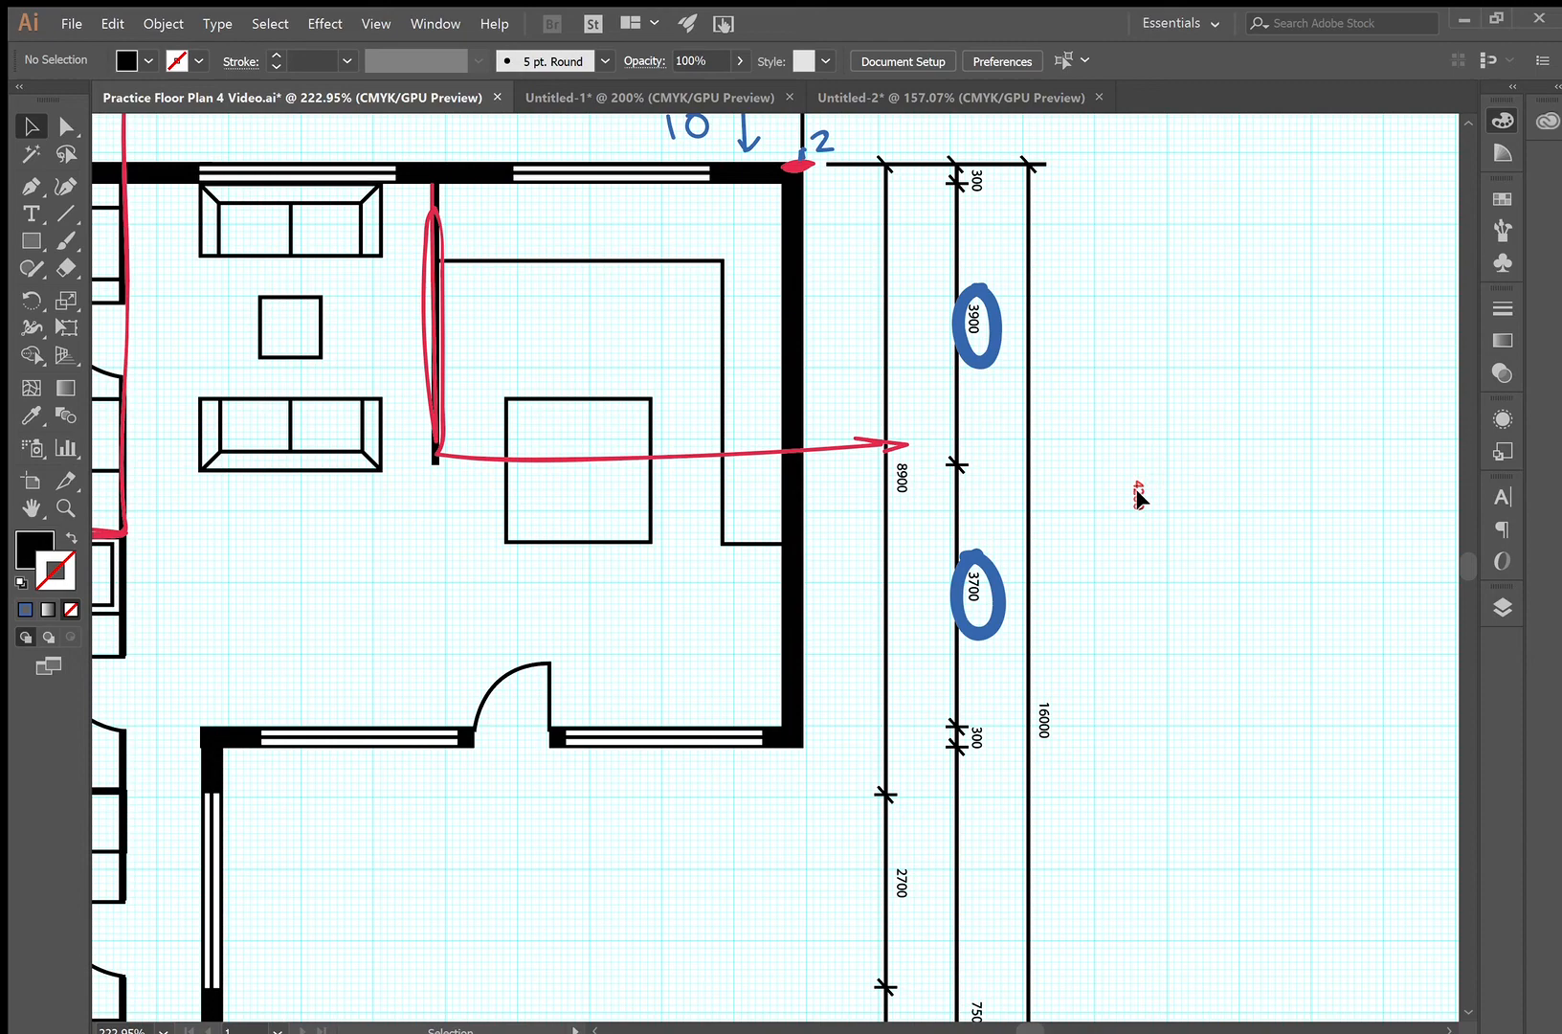
pyautogui.scroll(-3)
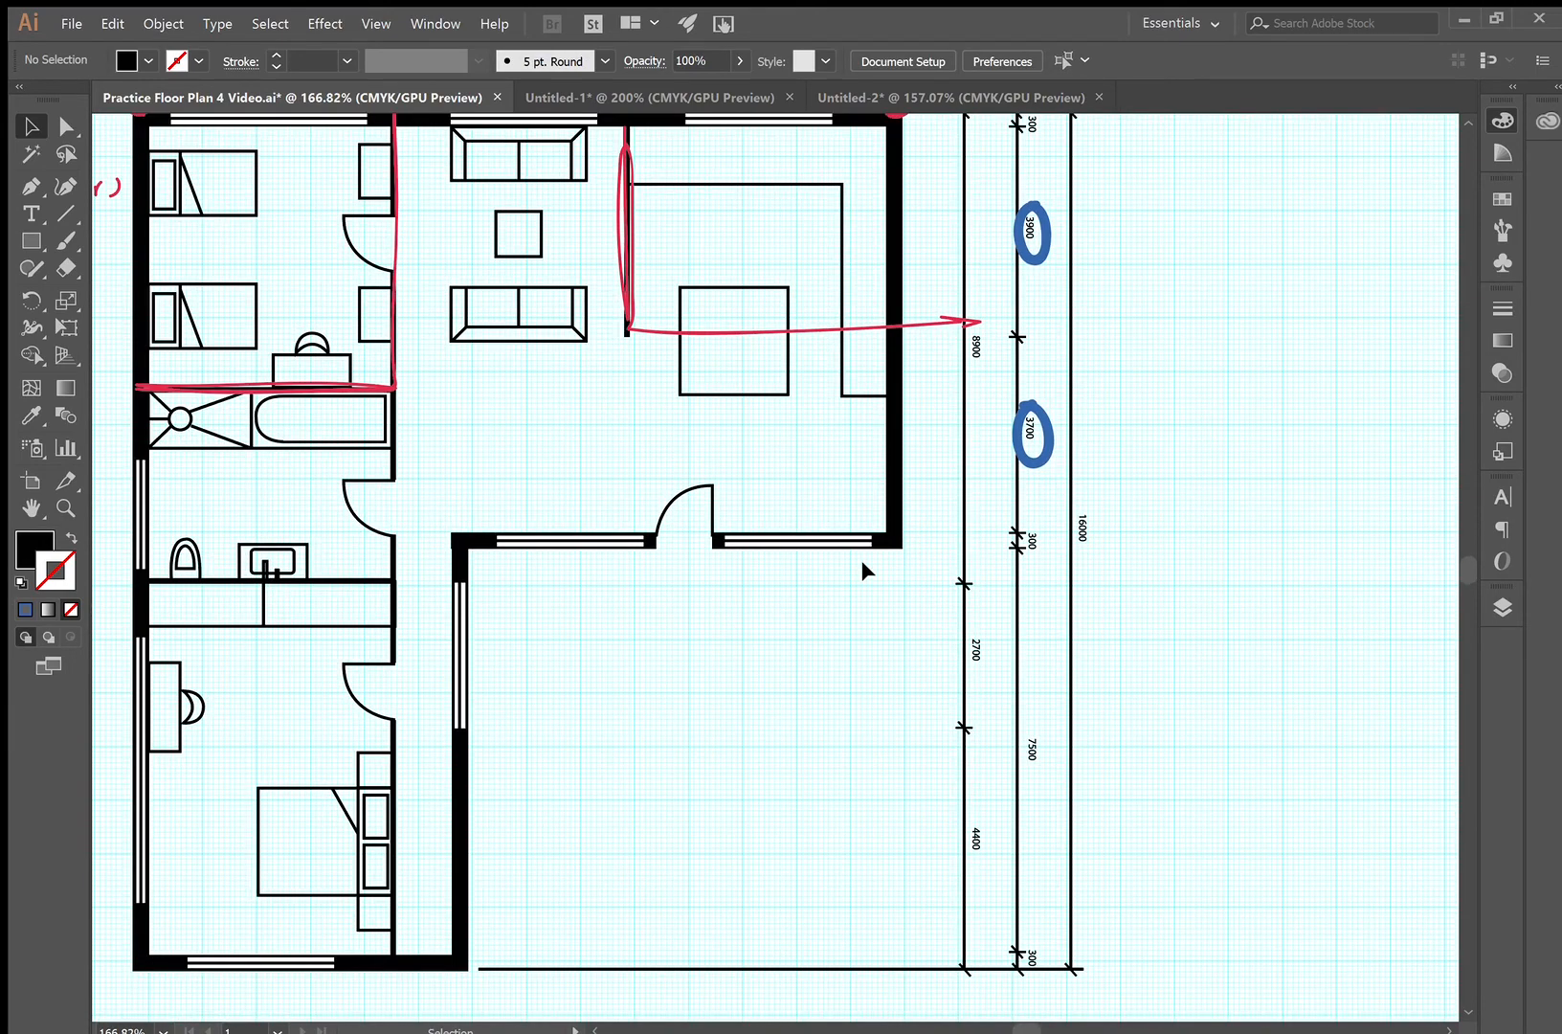
pyautogui.moveTo(745, 938)
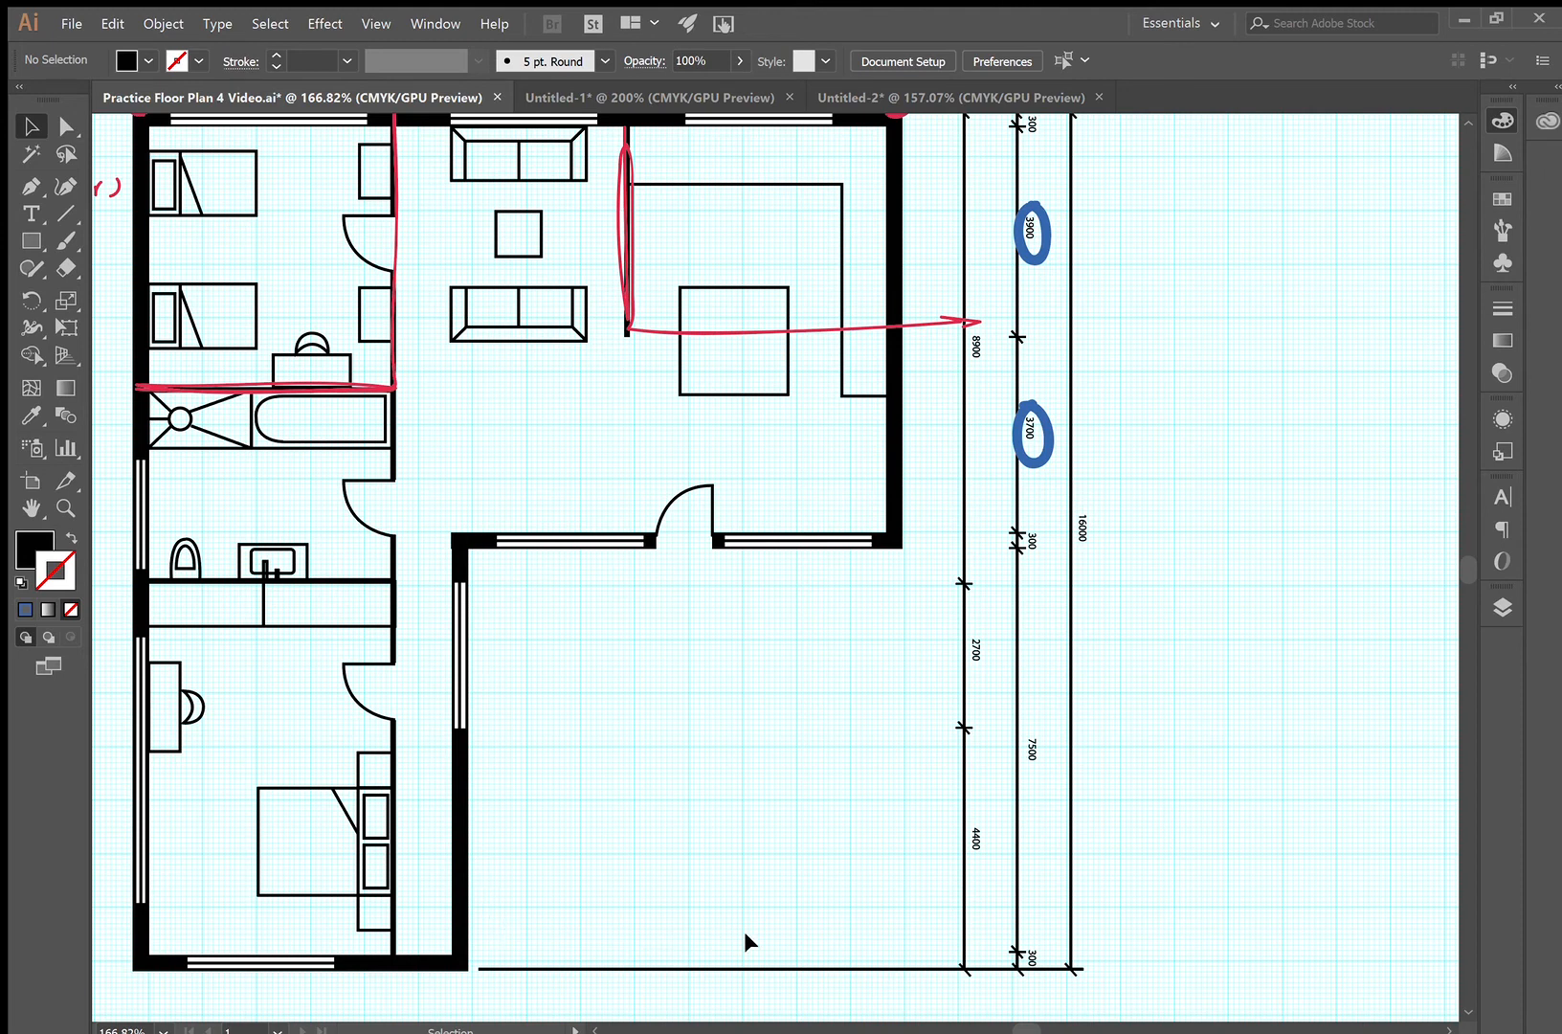
pyautogui.moveTo(938, 452)
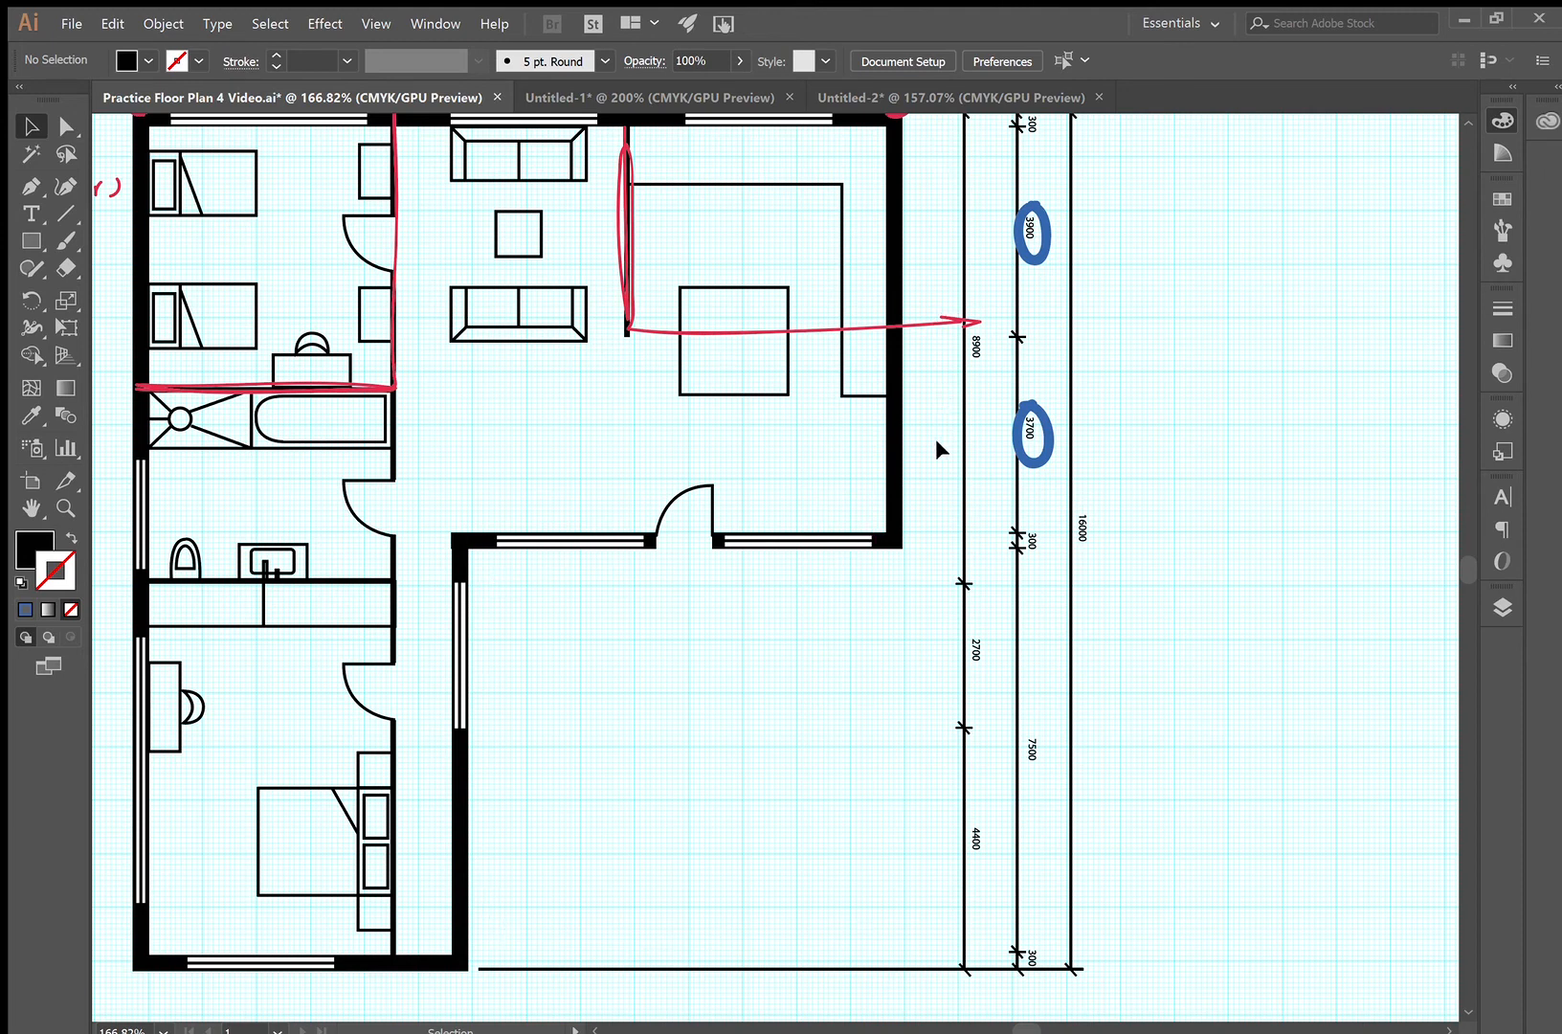
pyautogui.moveTo(961, 970)
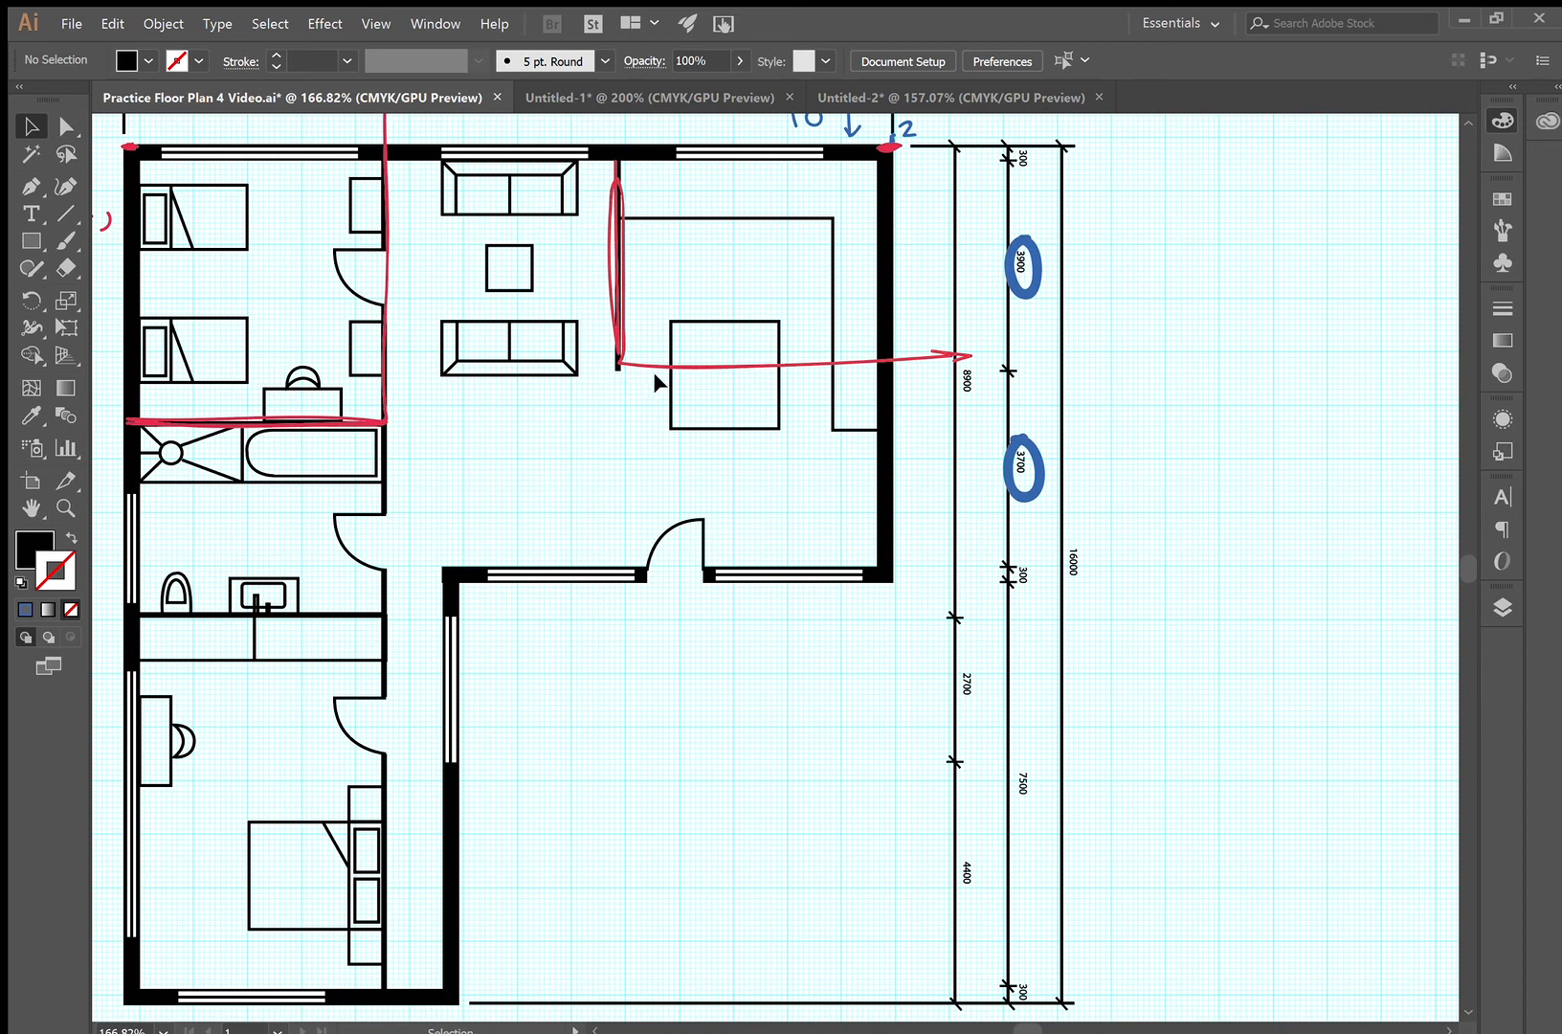
pyautogui.moveTo(1019, 370)
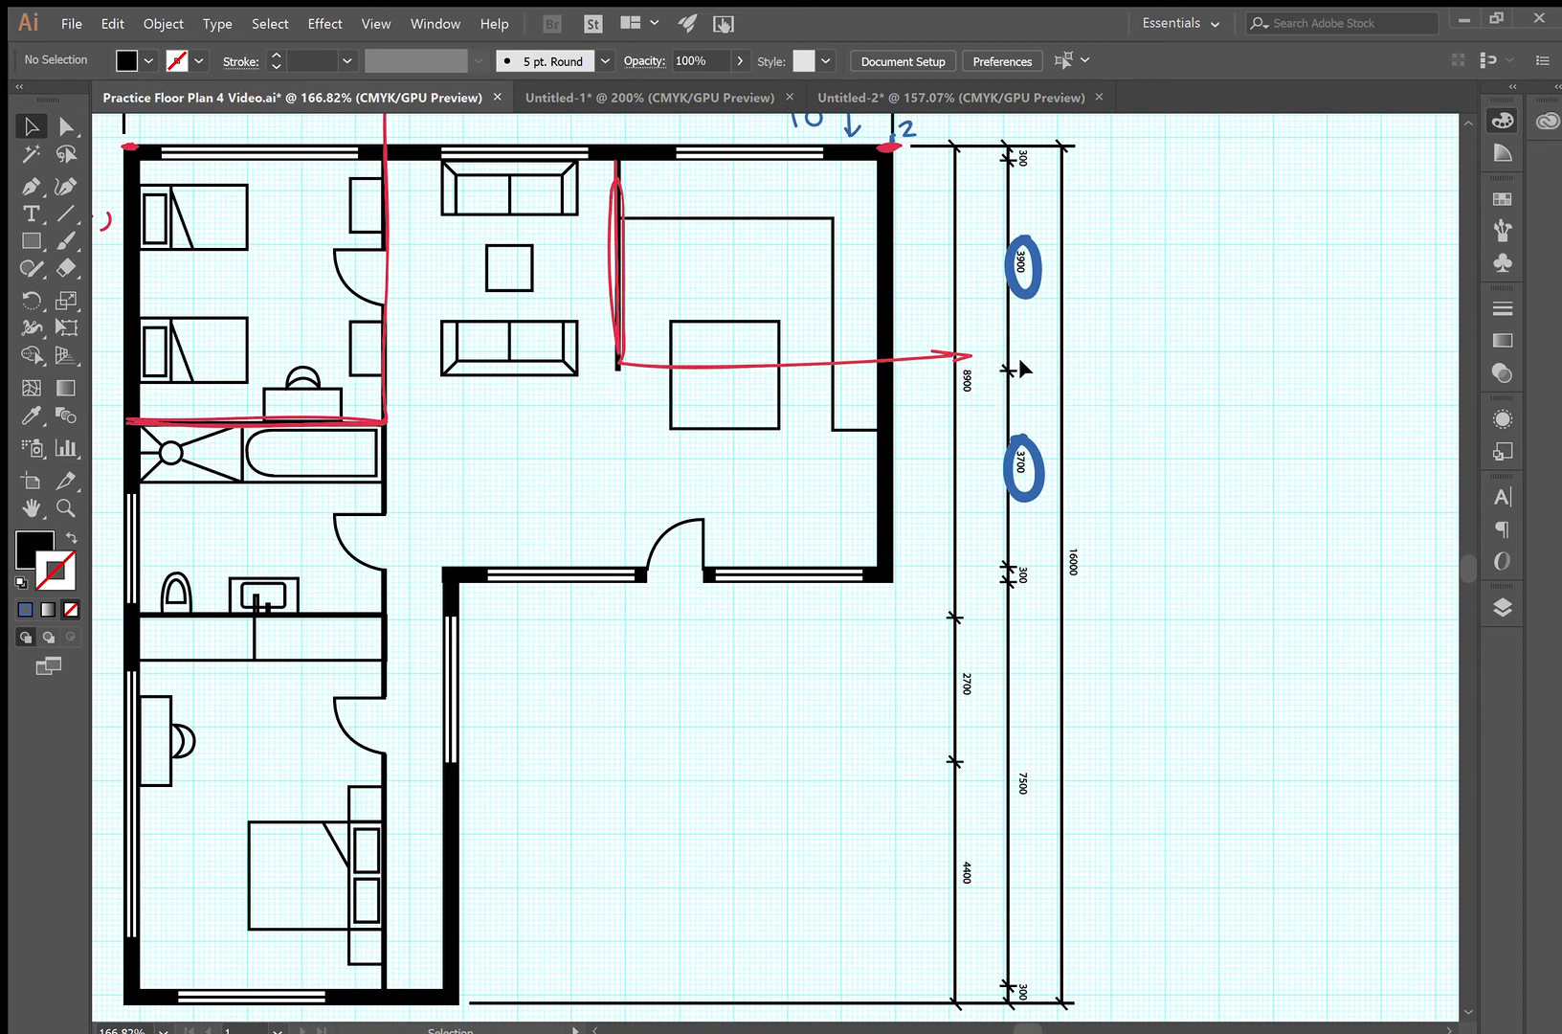
pyautogui.moveTo(773, 695)
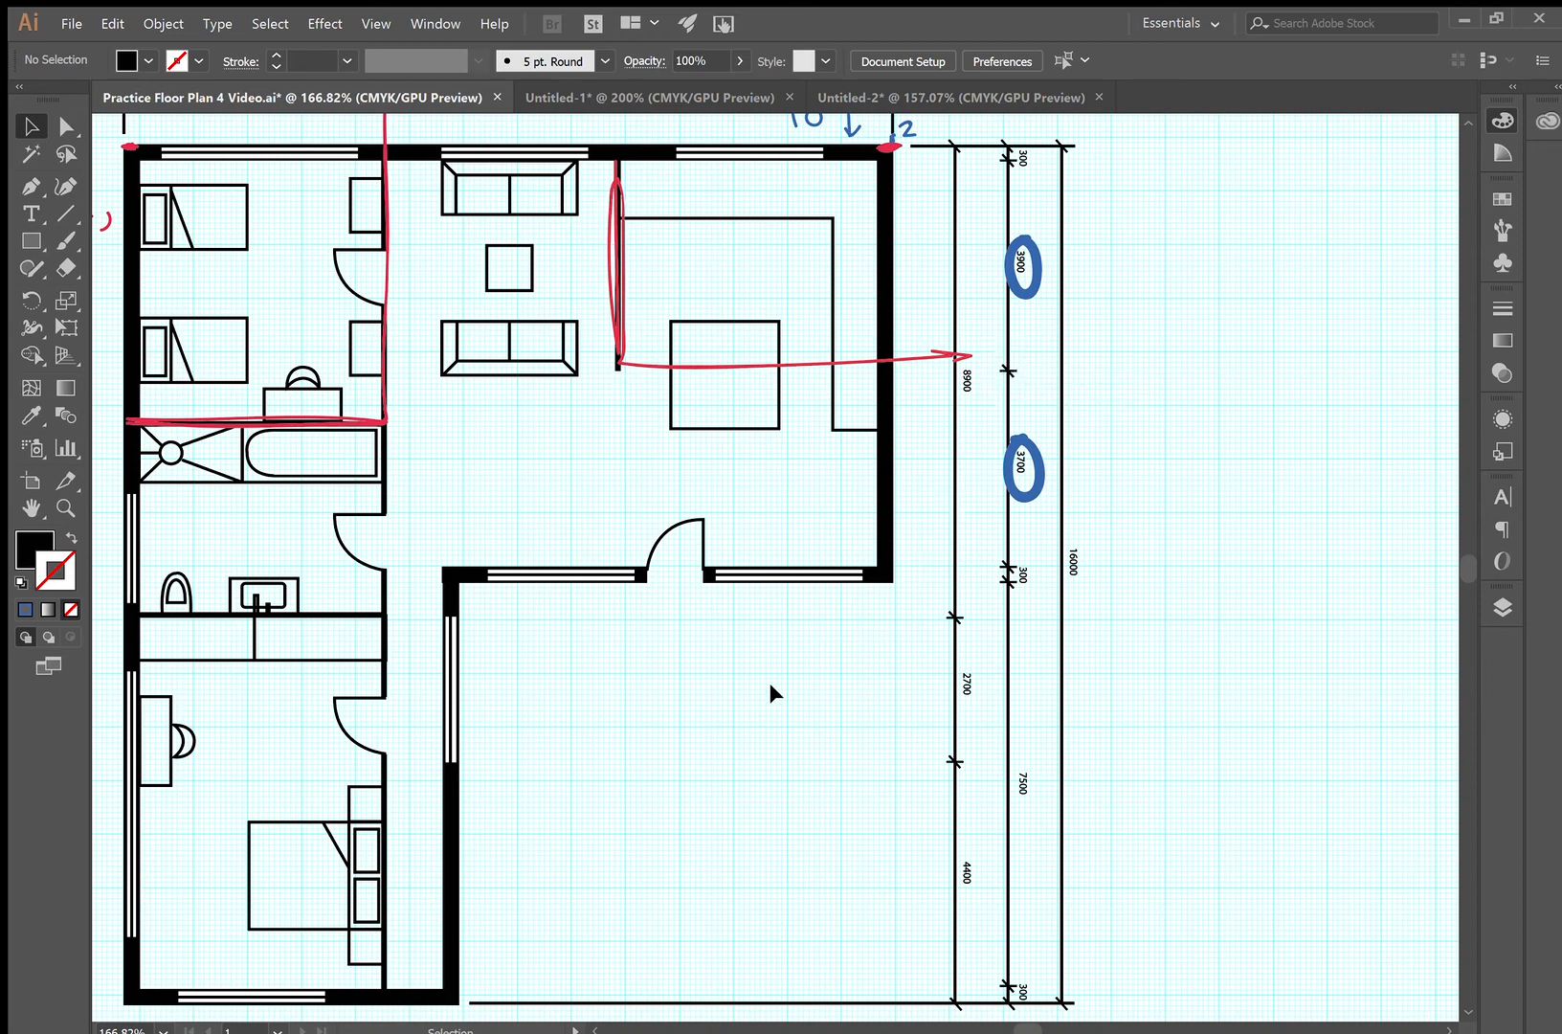
pyautogui.moveTo(873, 772)
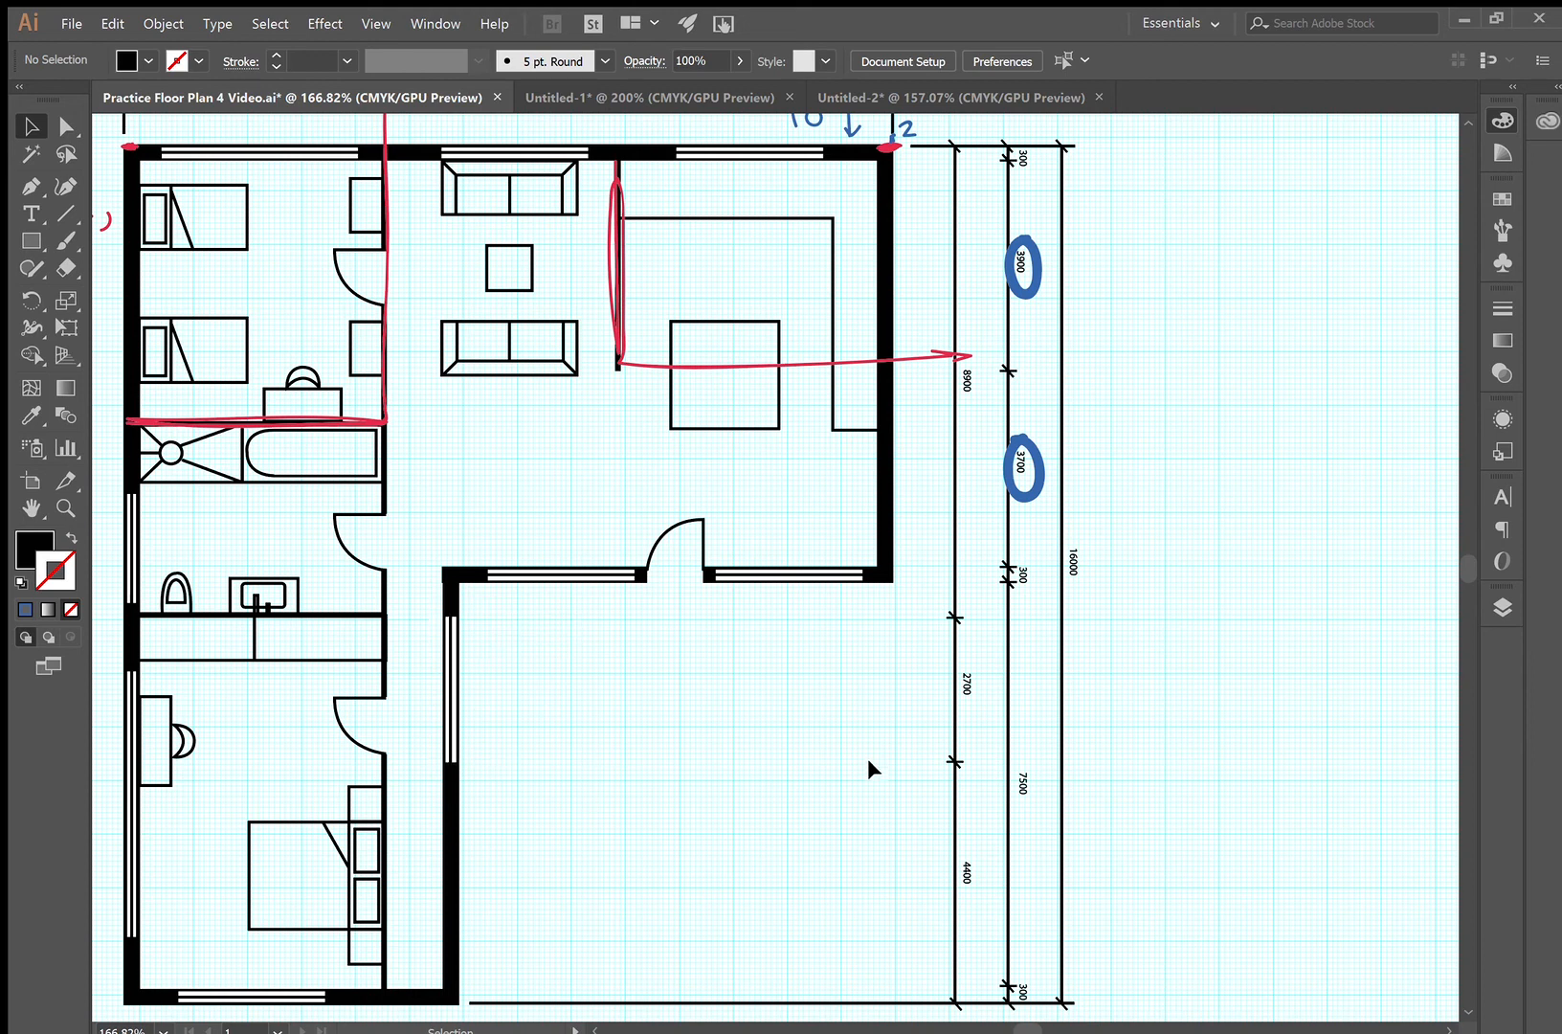
pyautogui.moveTo(965, 624)
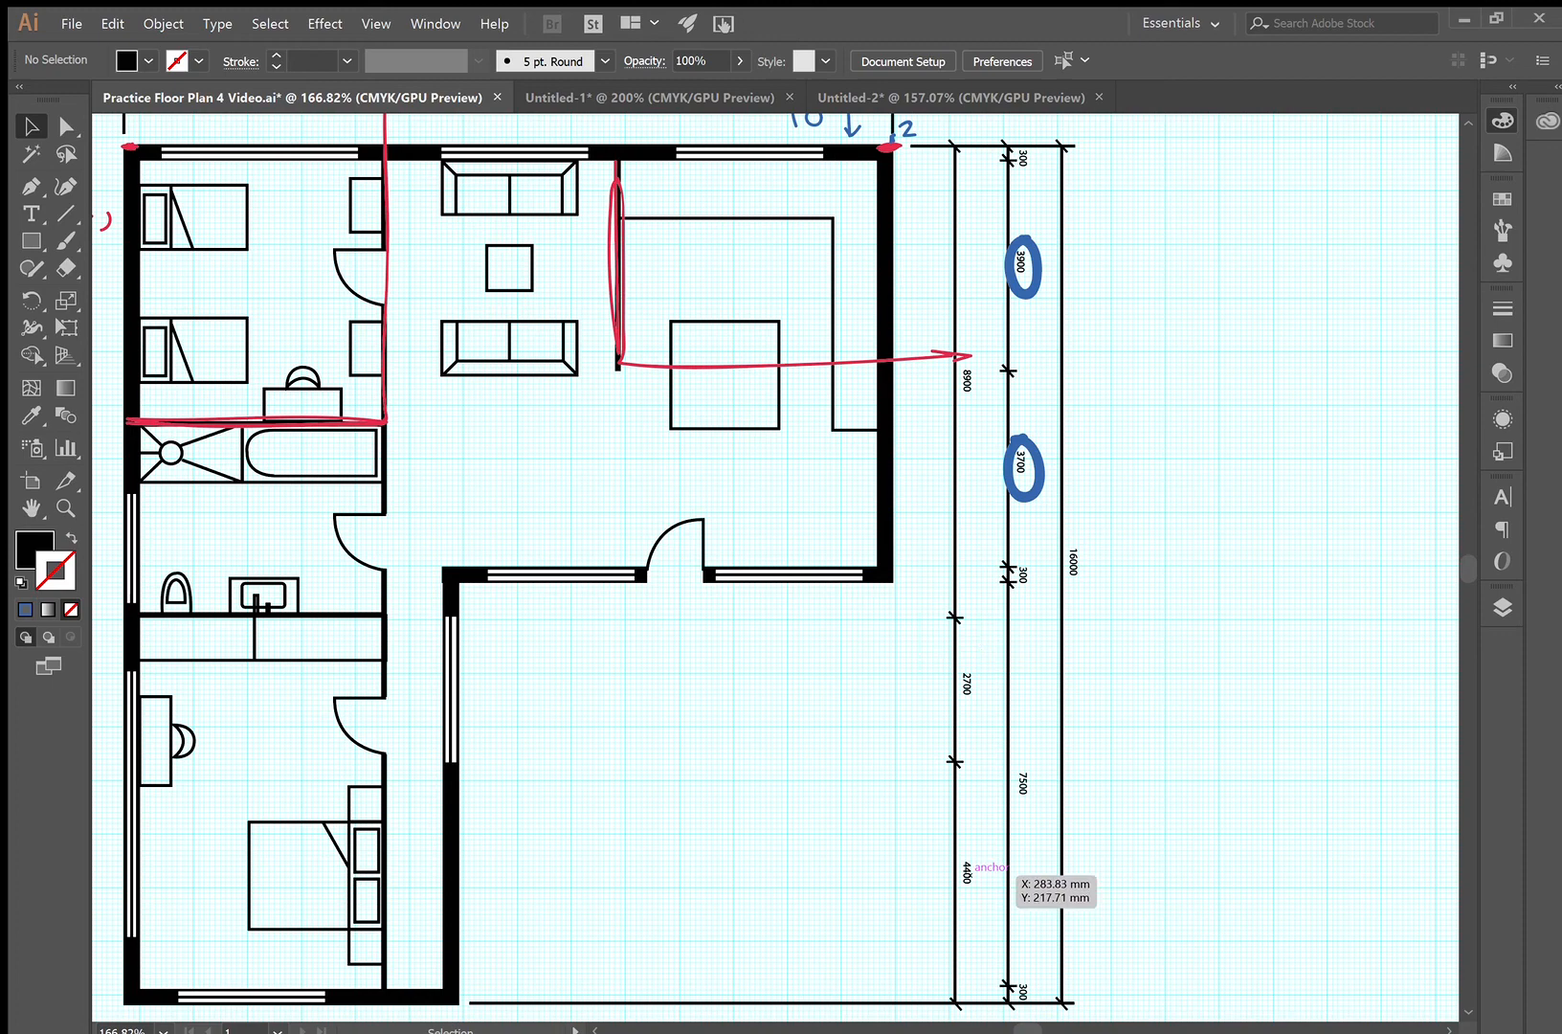
pyautogui.scroll(-3)
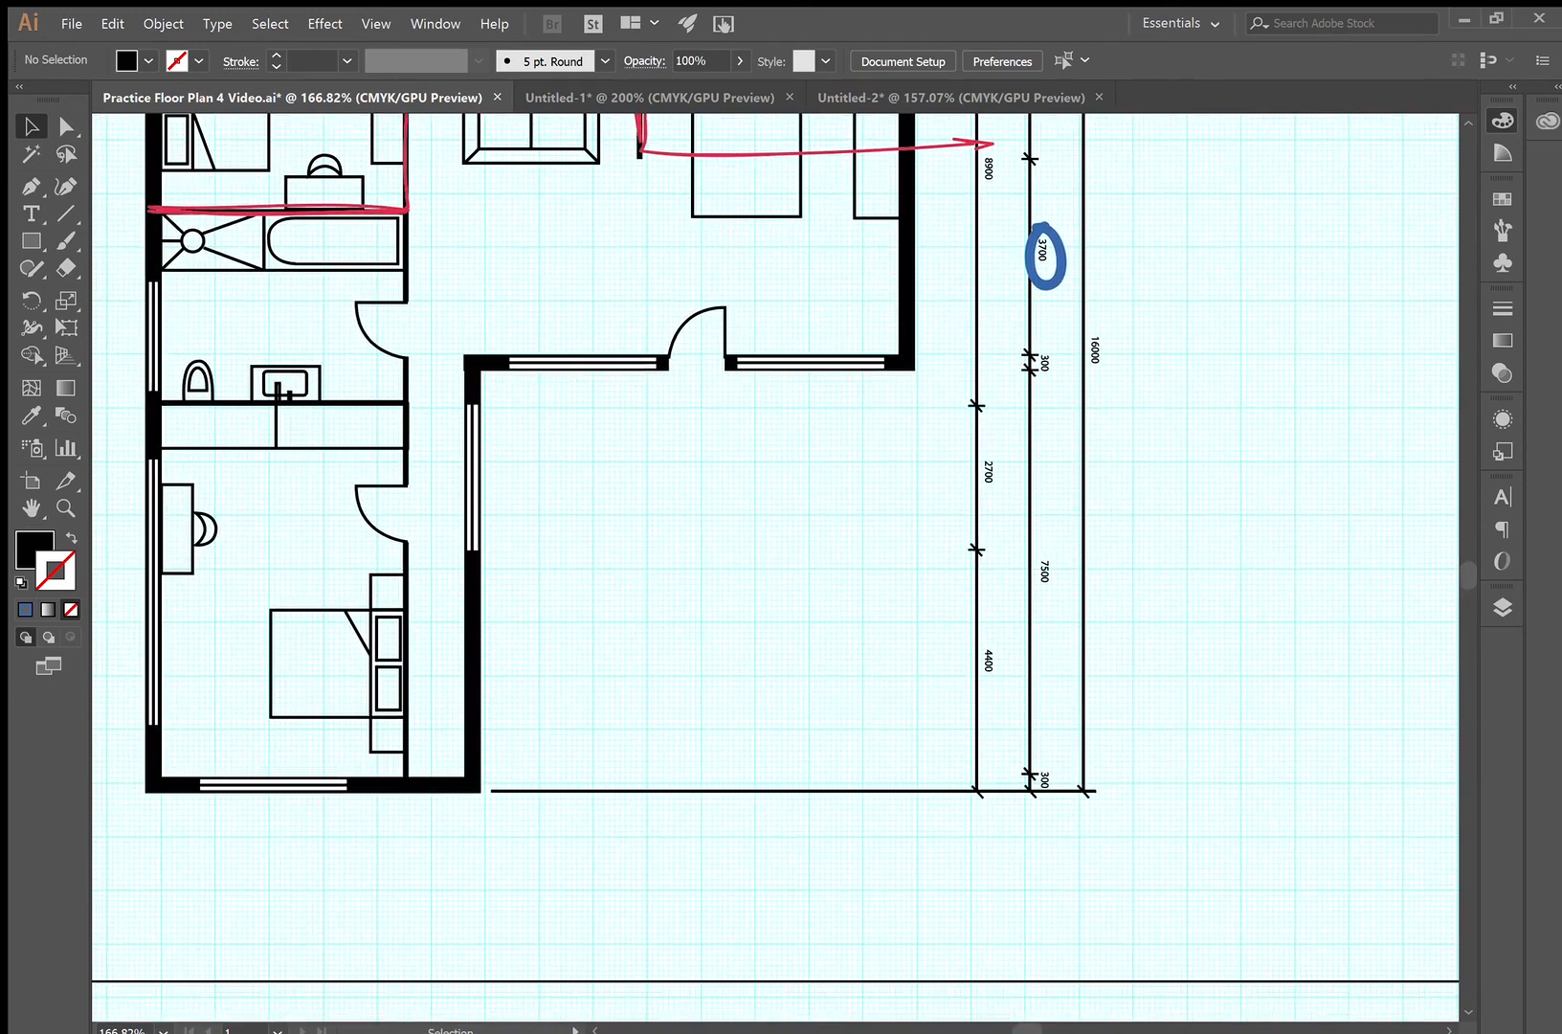
pyautogui.moveTo(906, 424)
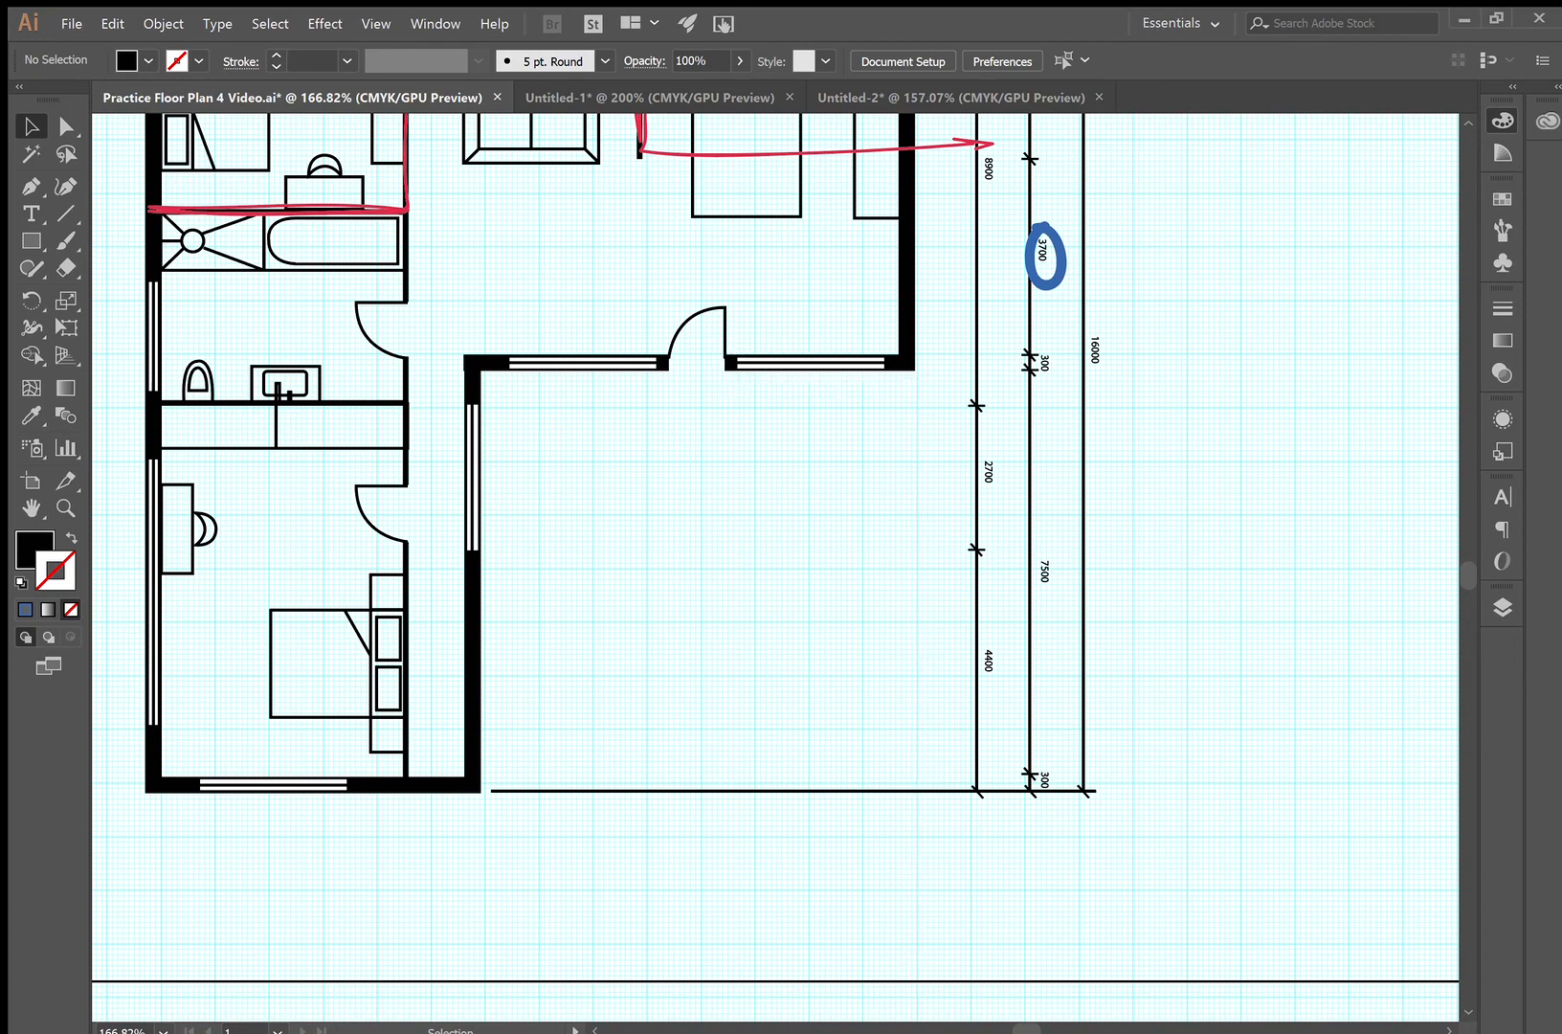
pyautogui.moveTo(594, 889)
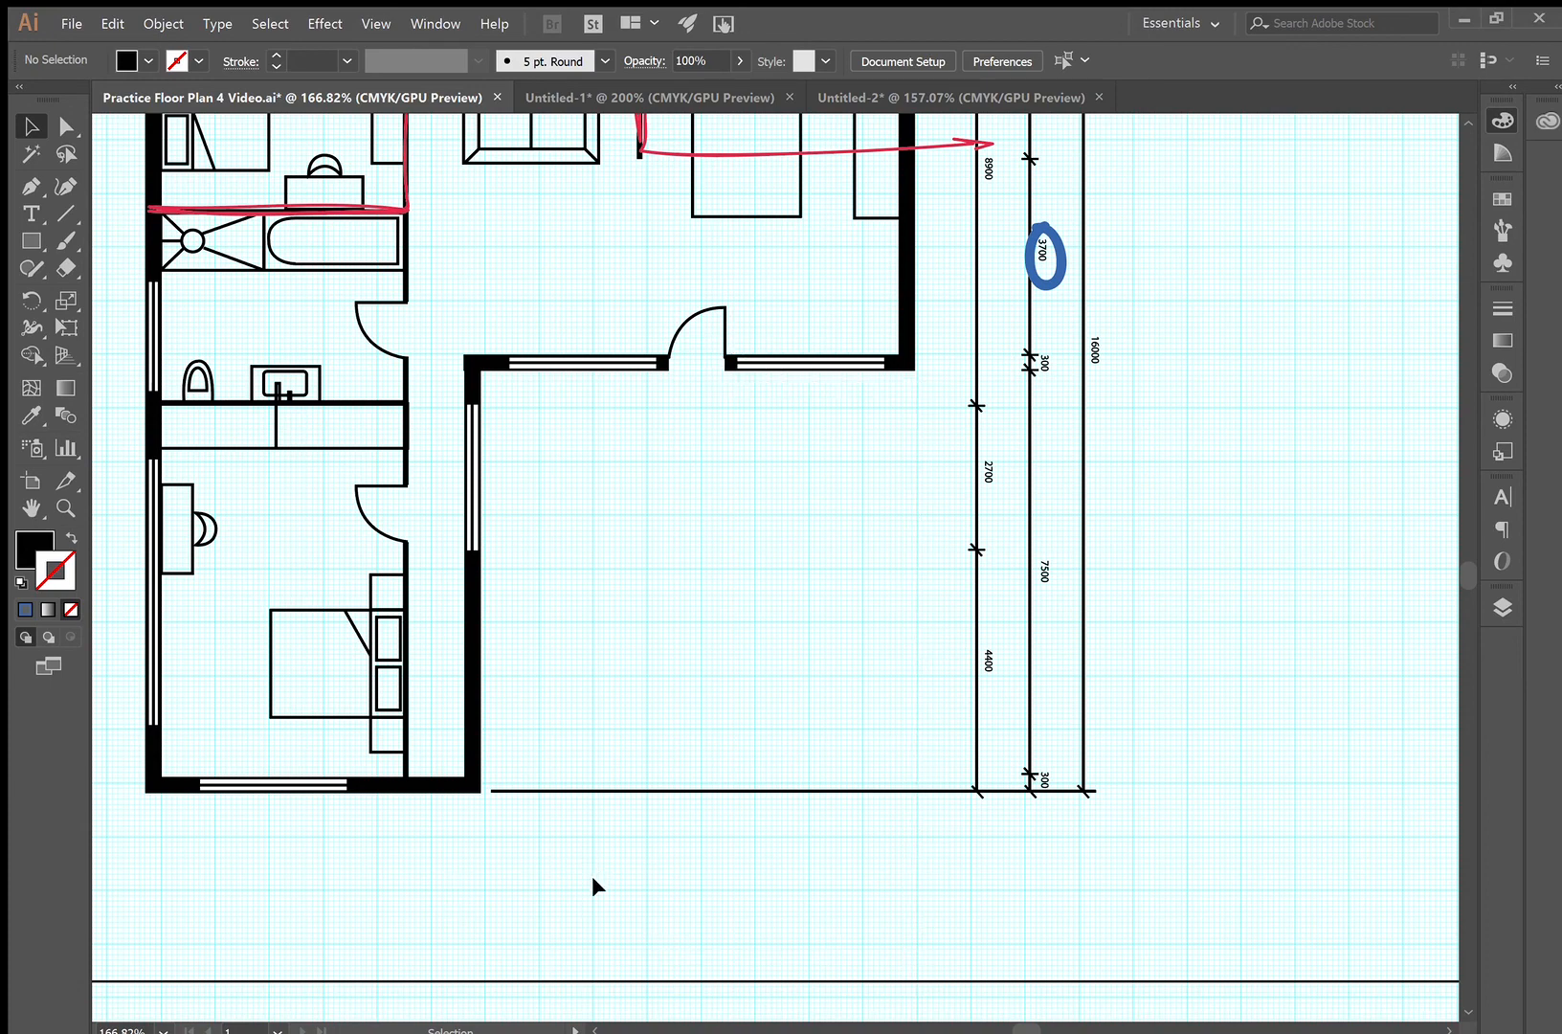
pyautogui.moveTo(388, 609)
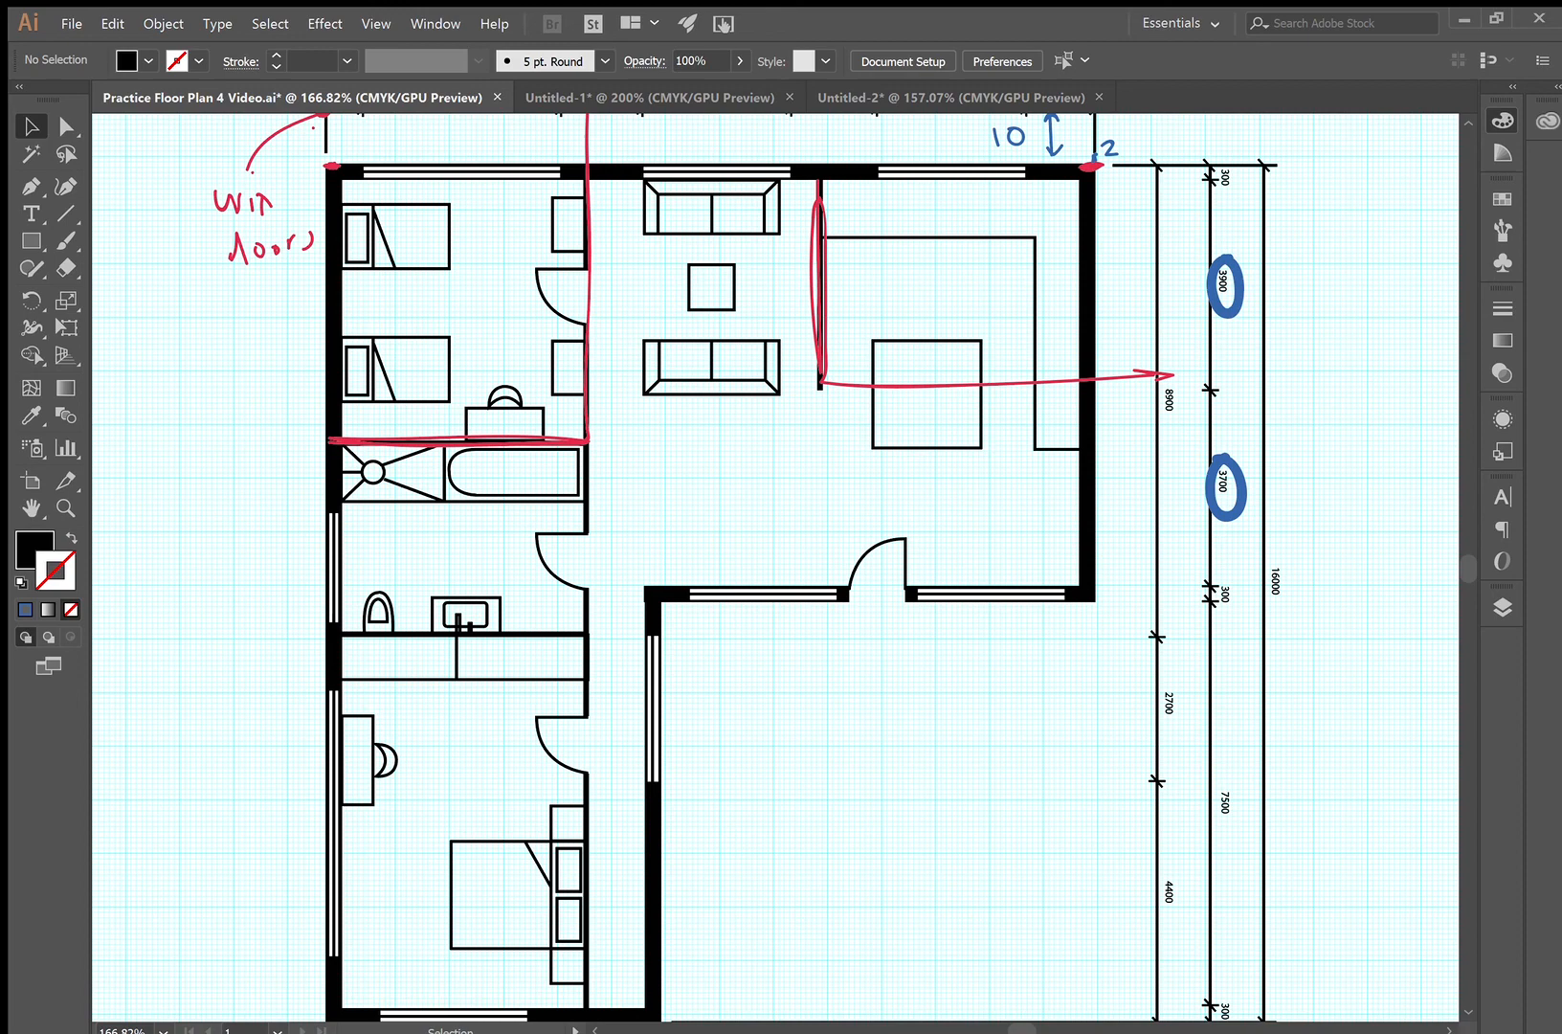
pyautogui.moveTo(1191, 453)
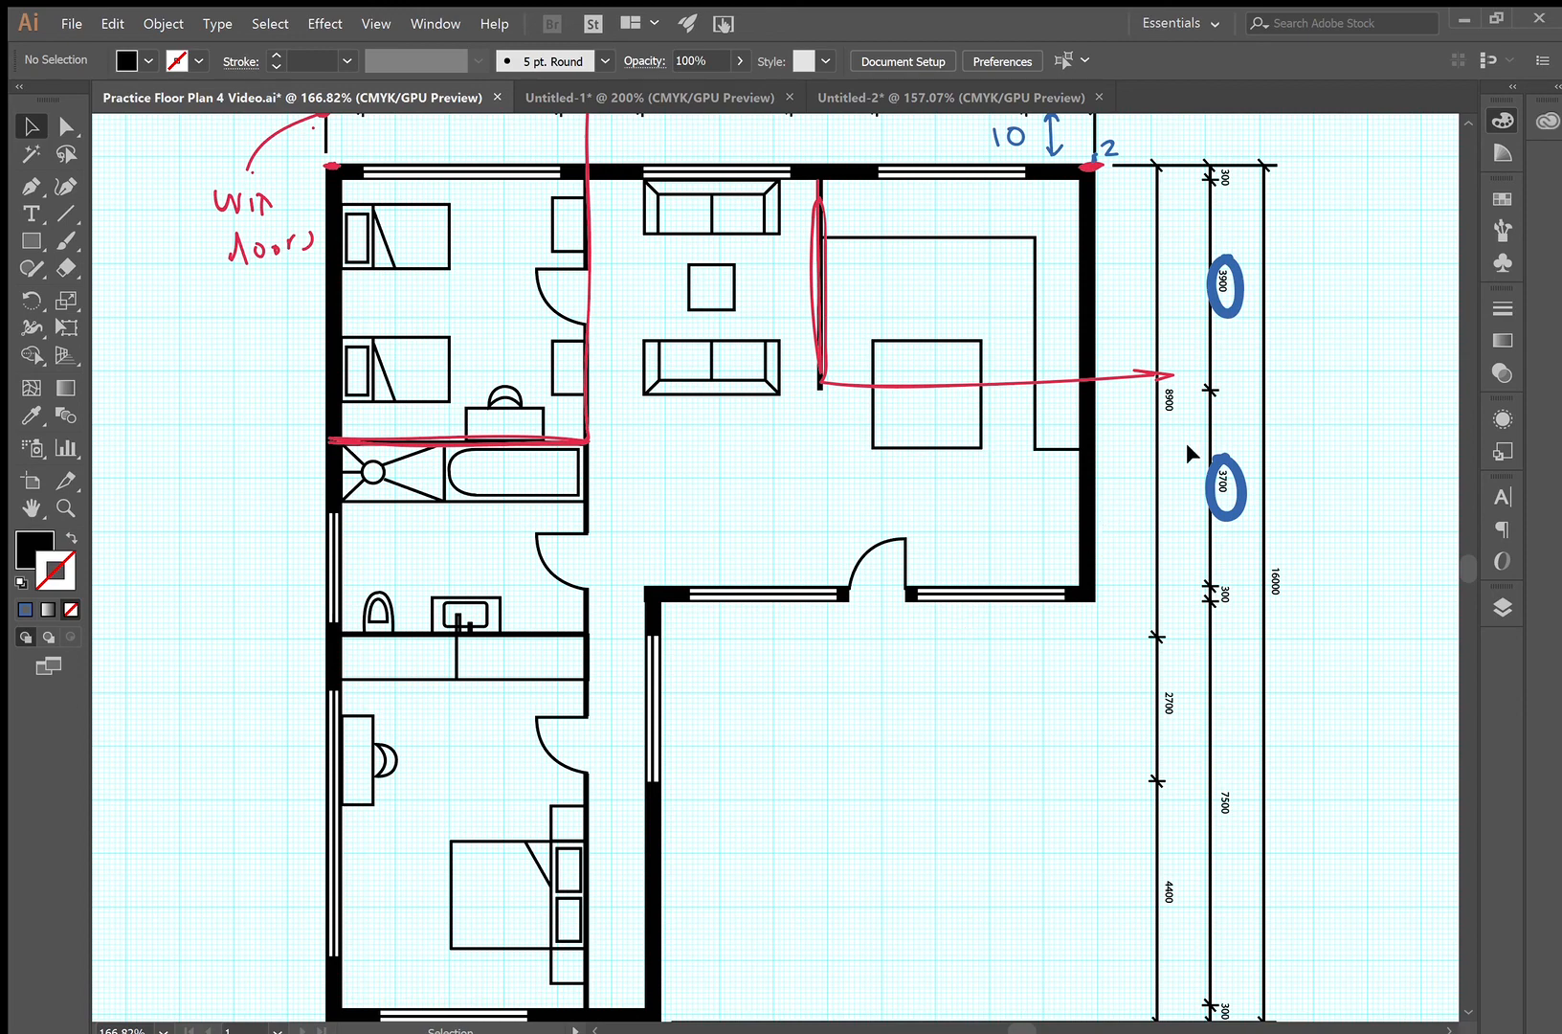